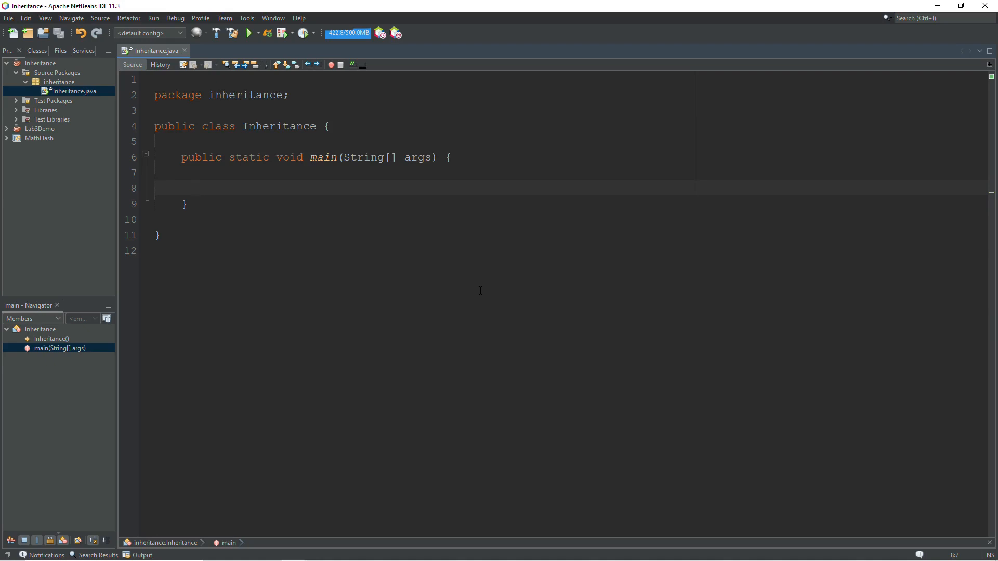
Step: Start a new Java class from the Inheritance project's context menu
click(195, 187)
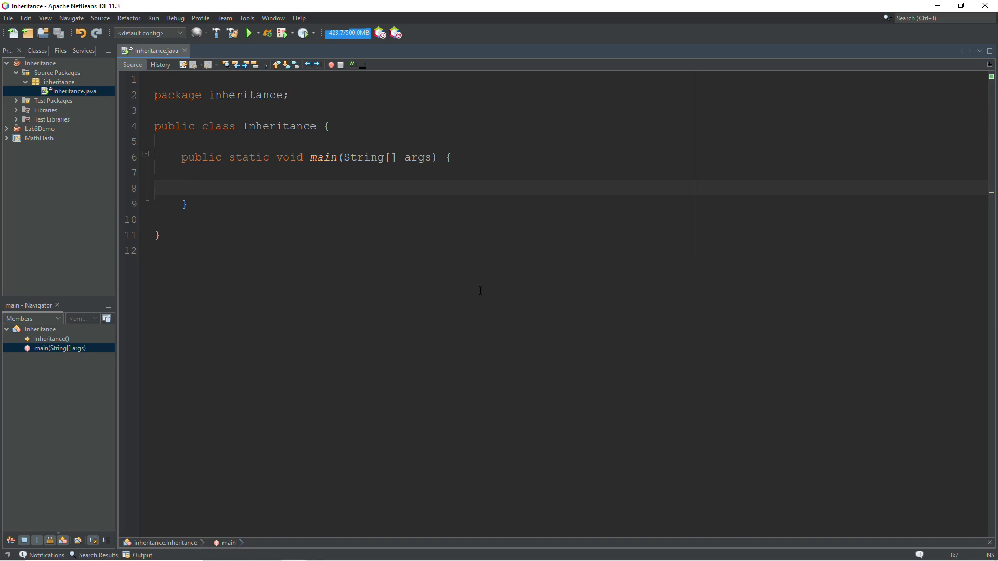
click(195, 187)
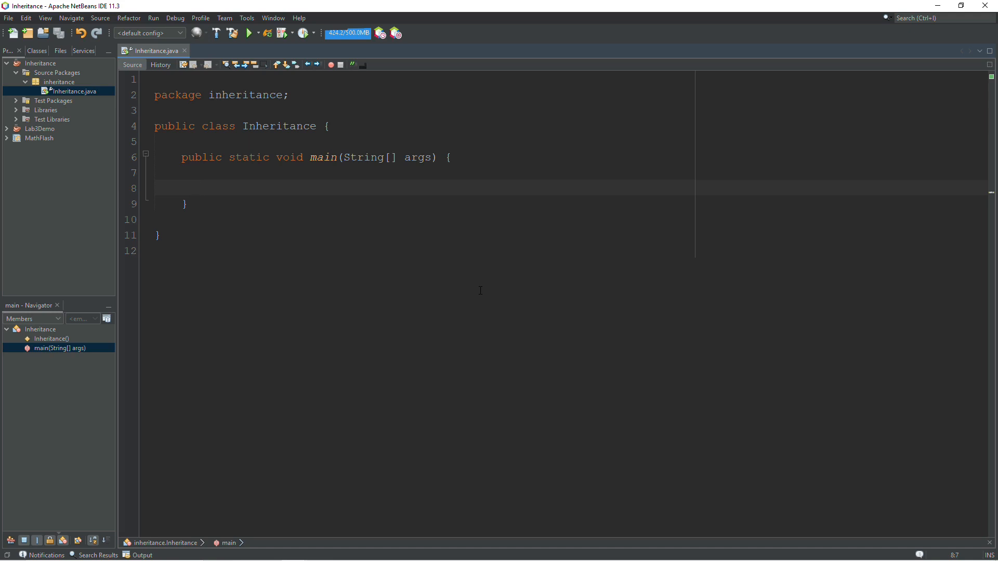
click(195, 187)
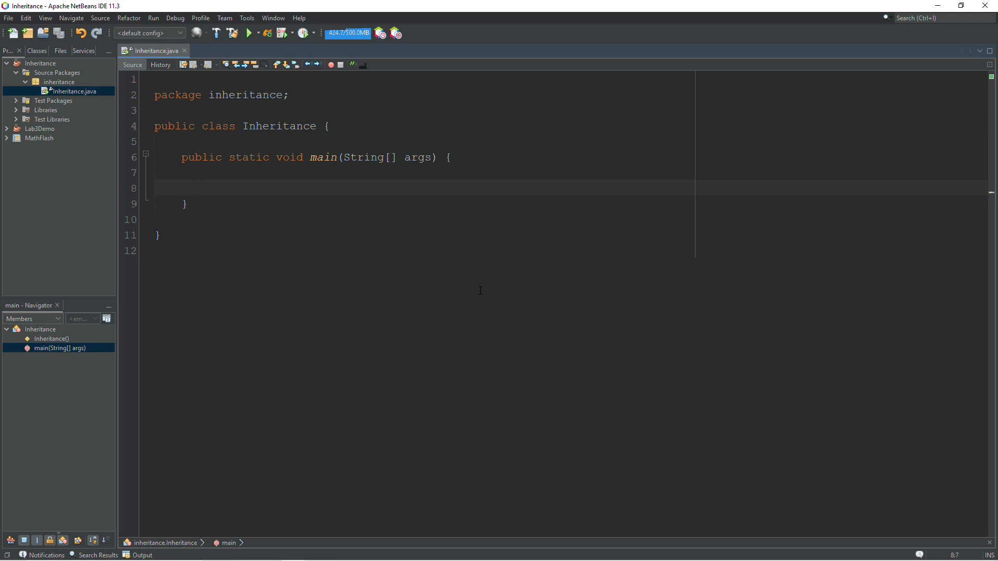
click(195, 187)
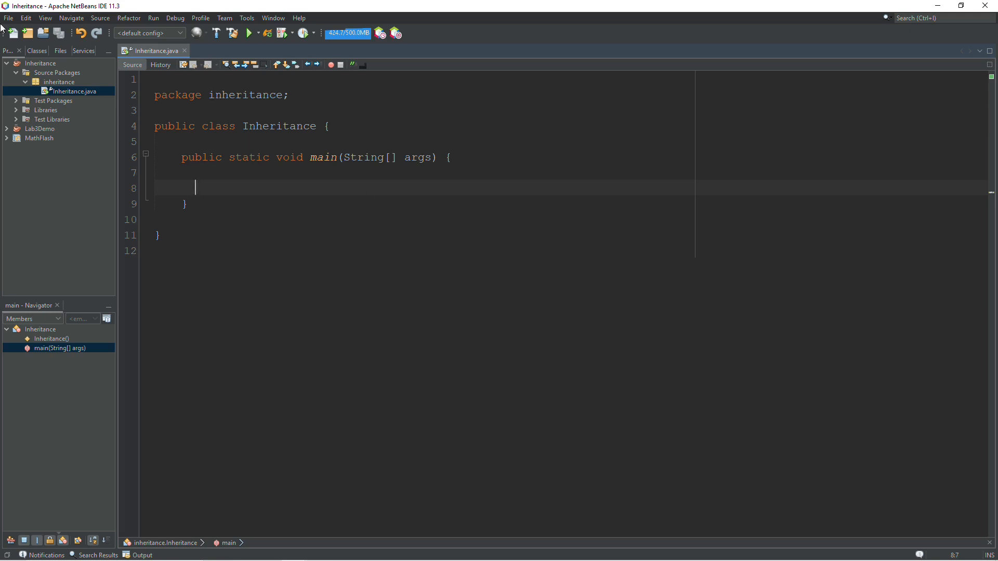
mouse_move(41, 63)
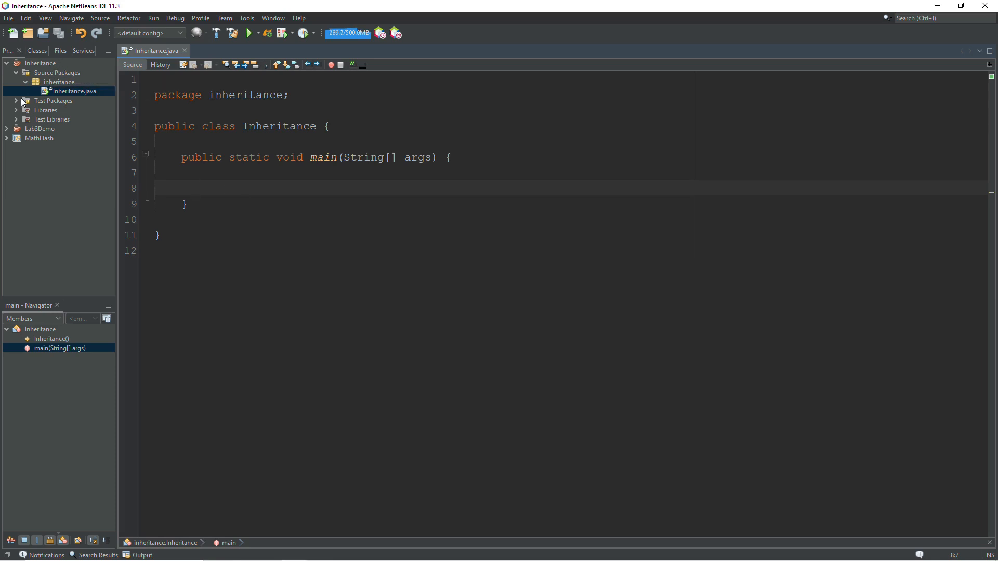
click(41, 63)
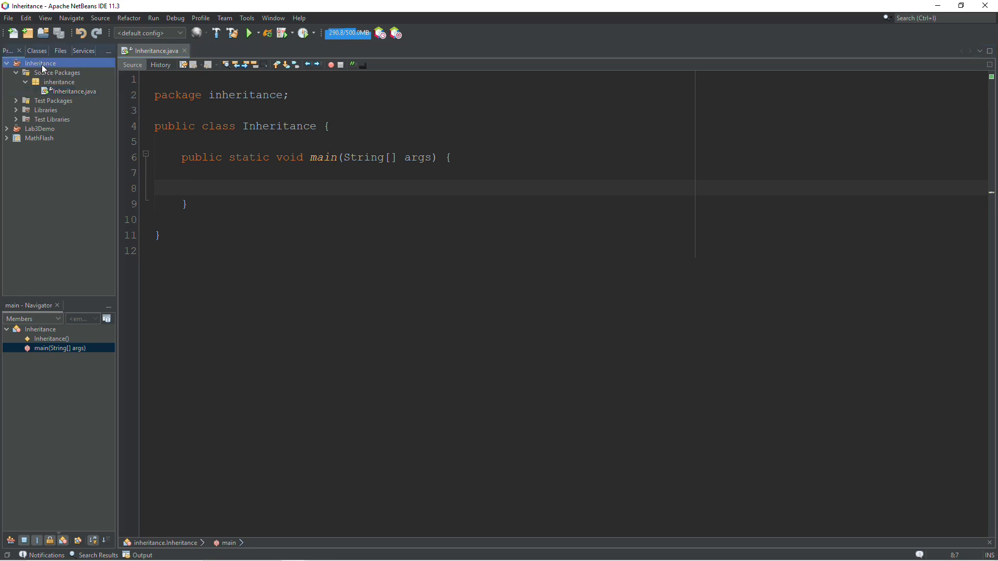
right_click(51, 71)
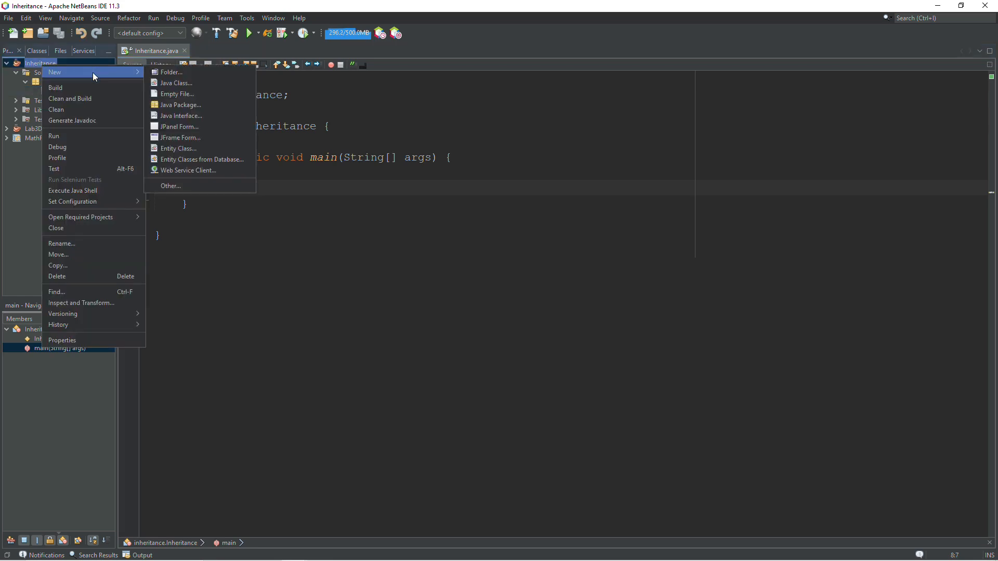
mouse_move(127, 79)
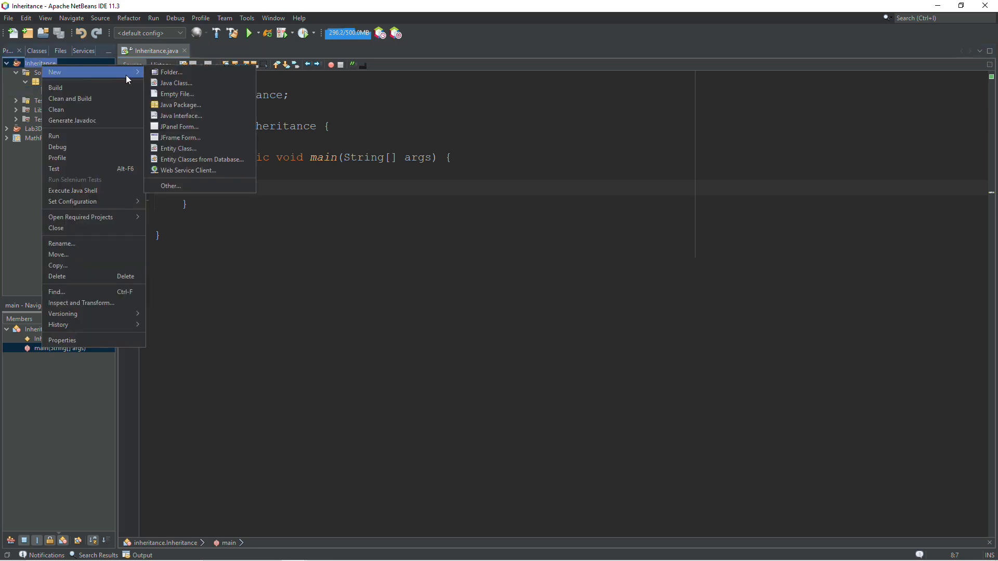
click(175, 83)
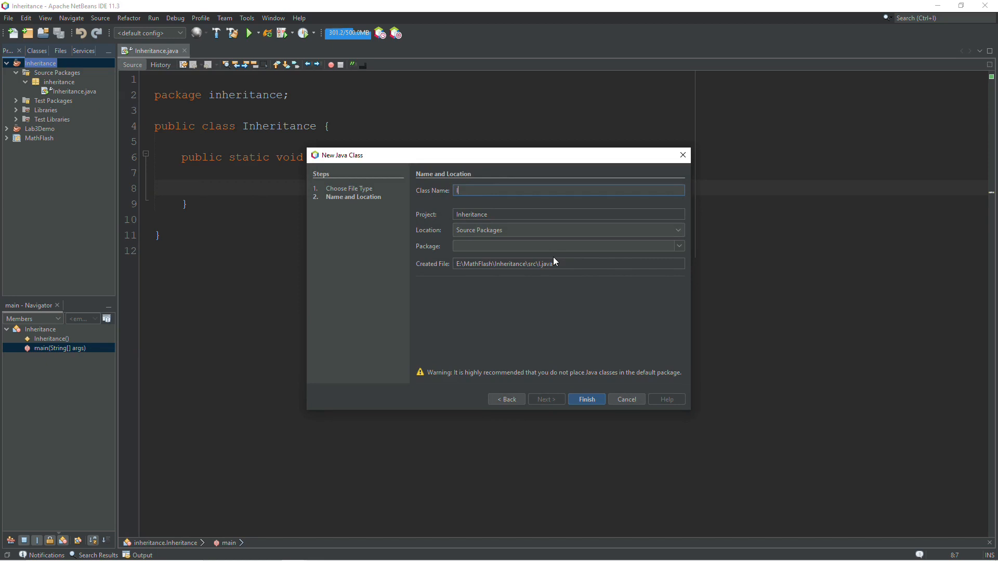
Step: Name the class Item in the inheritance package and finish creating it
text(Item)
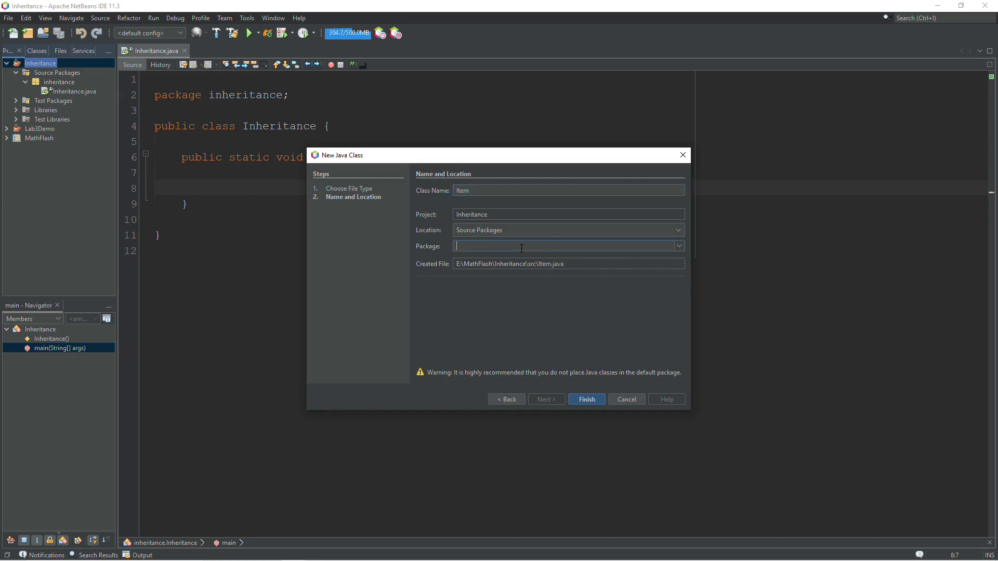
text(inheritance)
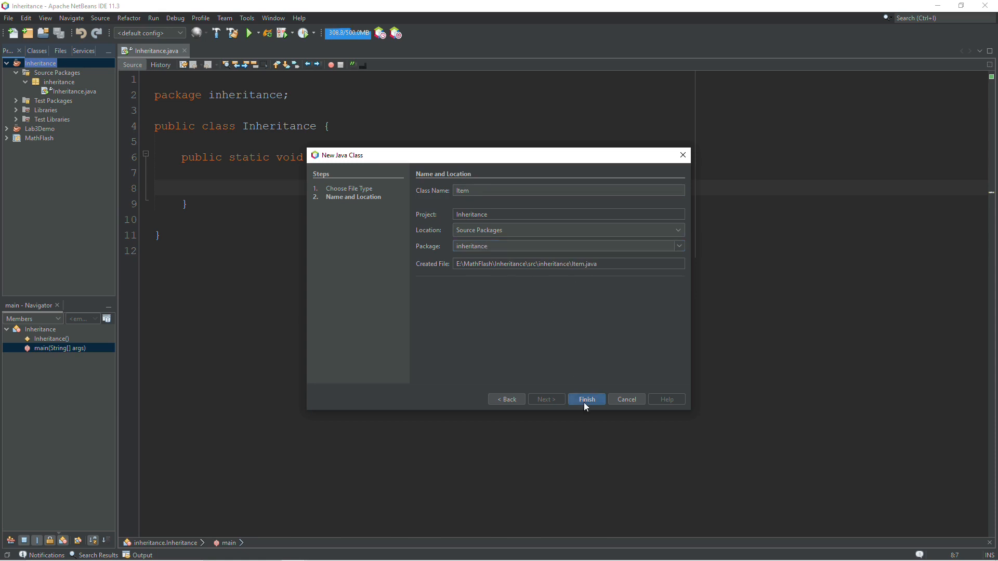
click(585, 400)
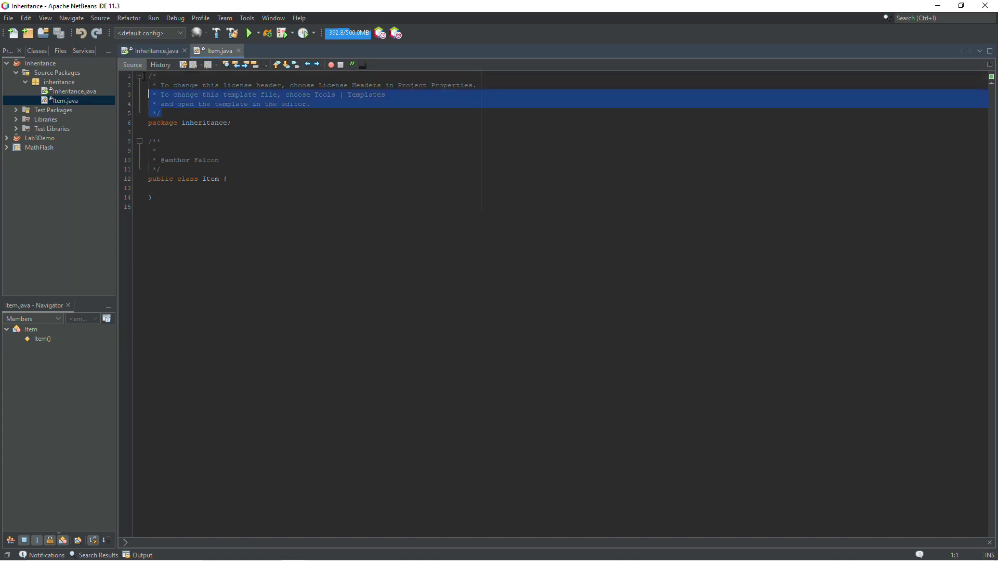
Step: Delete the template license header and author comments from Item.java
key(Delete)
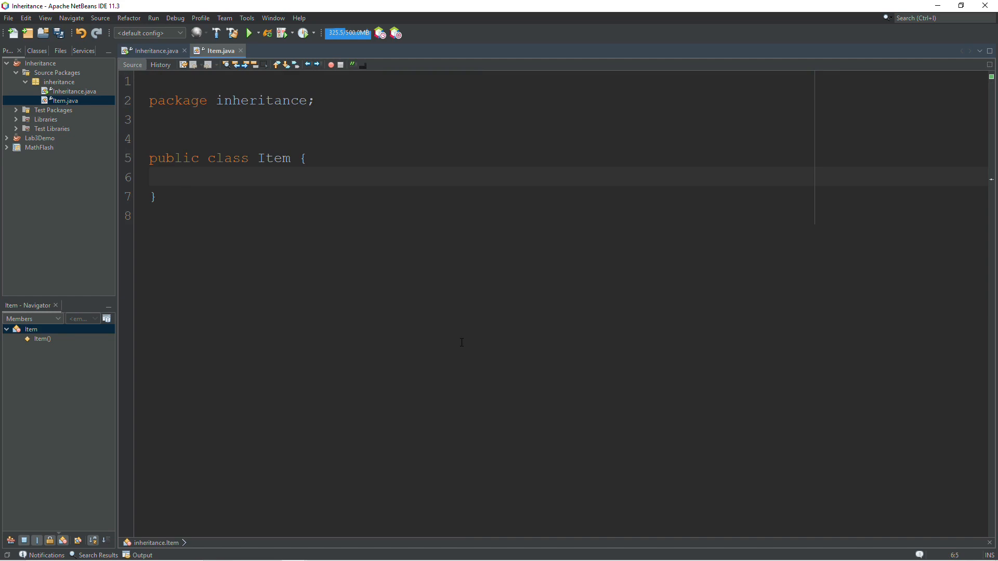
click(185, 177)
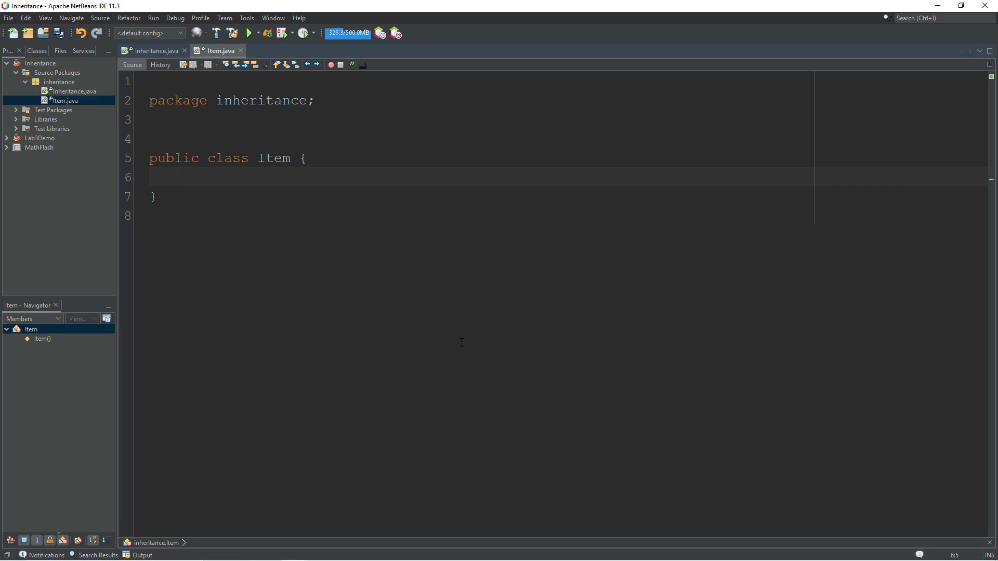
click(183, 177)
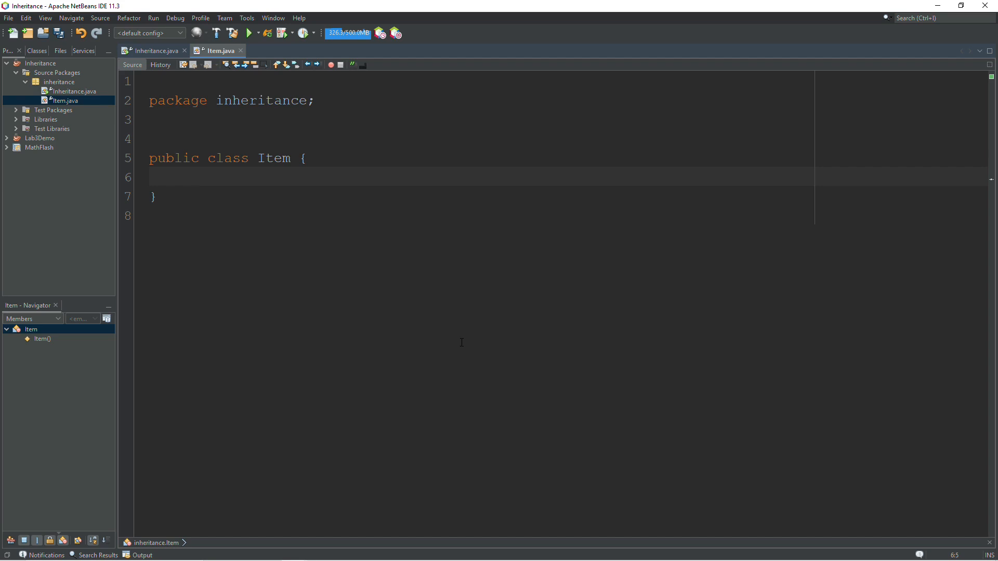
click(185, 177)
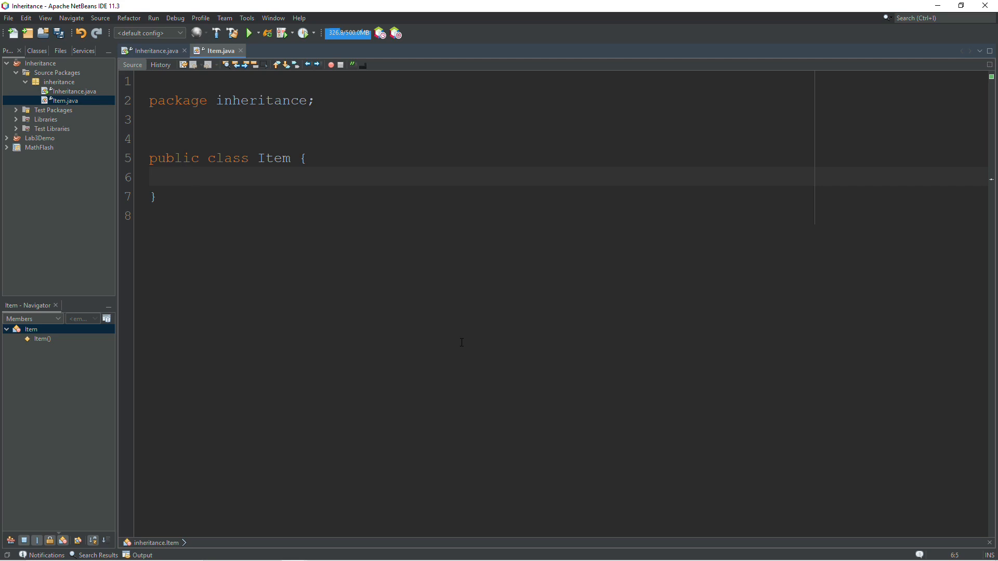
Step: Declare private String name and private float value fields in Item
text(String name;)
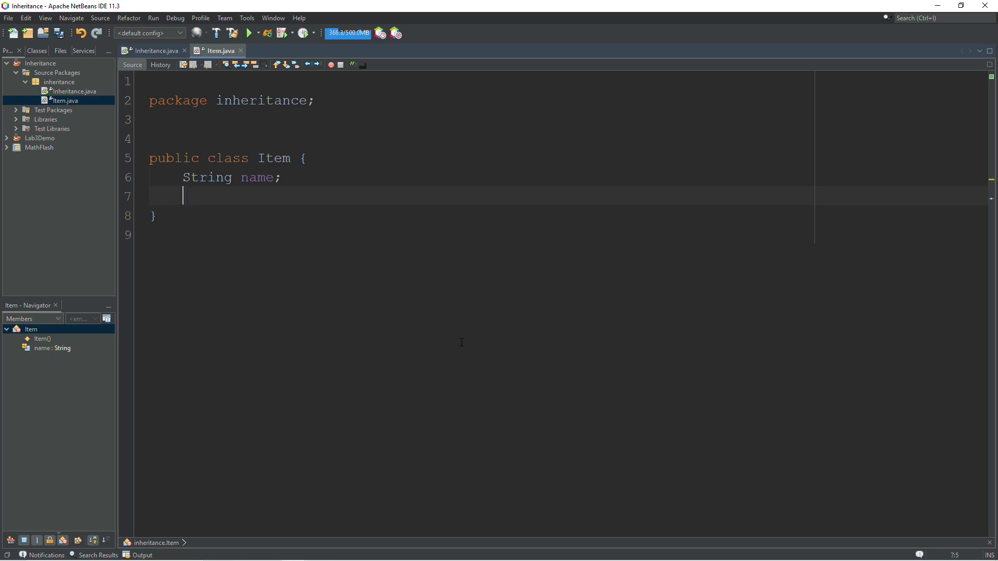
text(float value;)
click(479, 177)
text(pu)
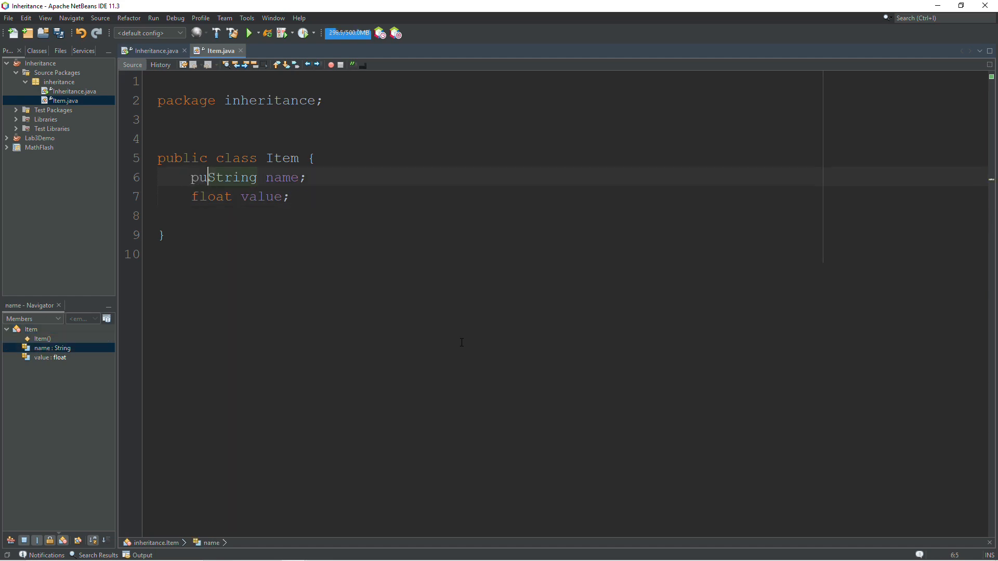
text(ri)
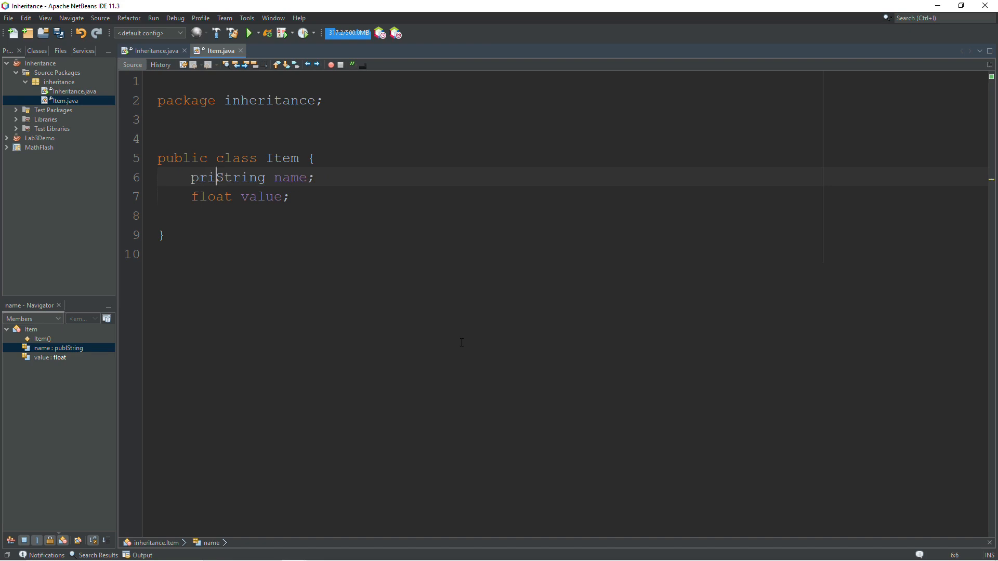
text(vate)
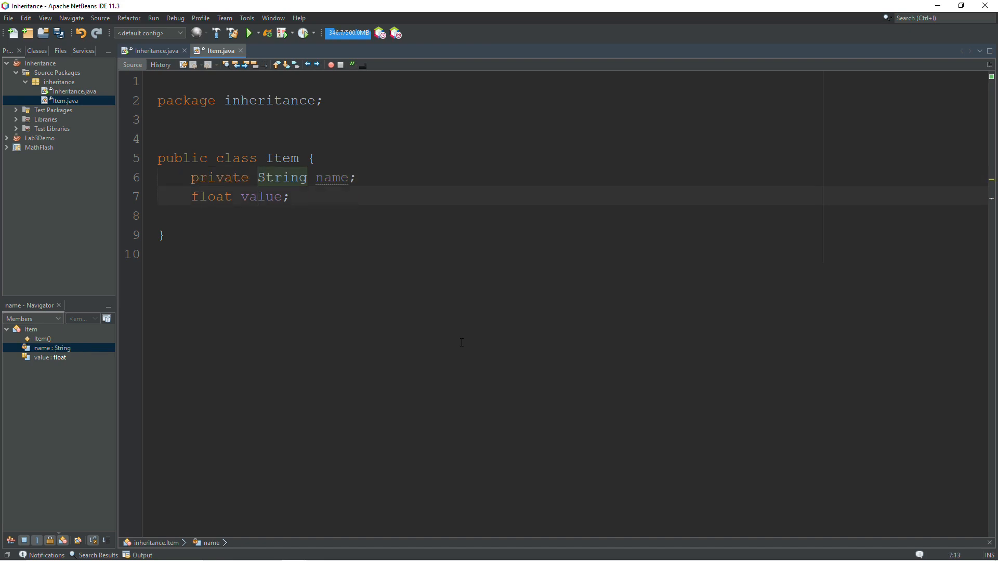
text(private)
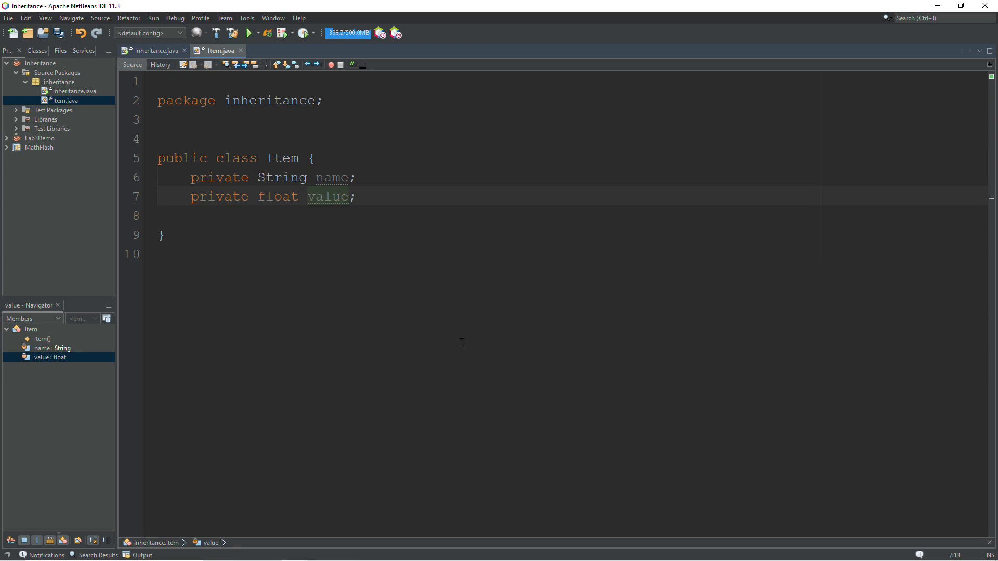
click(257, 196)
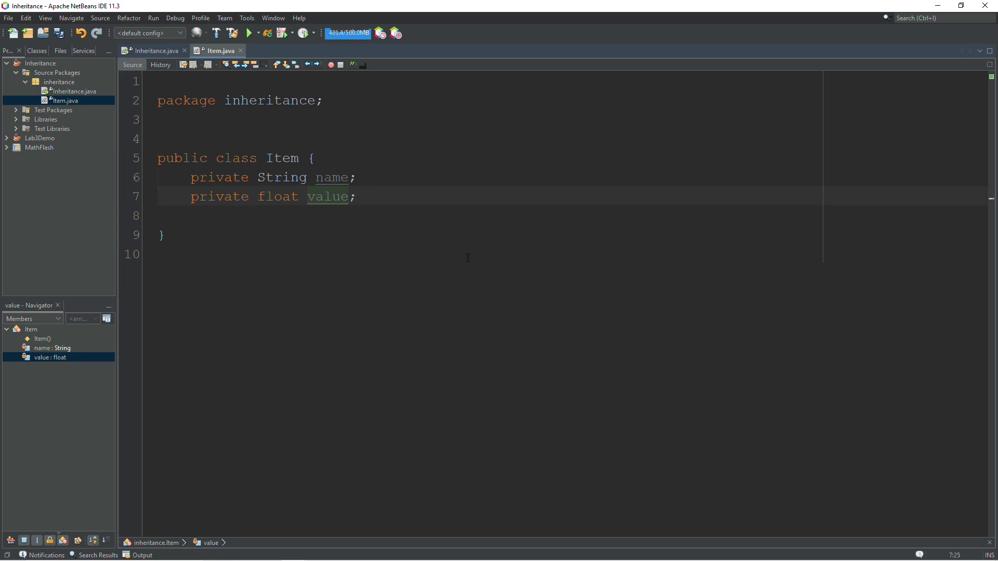
key(Enter)
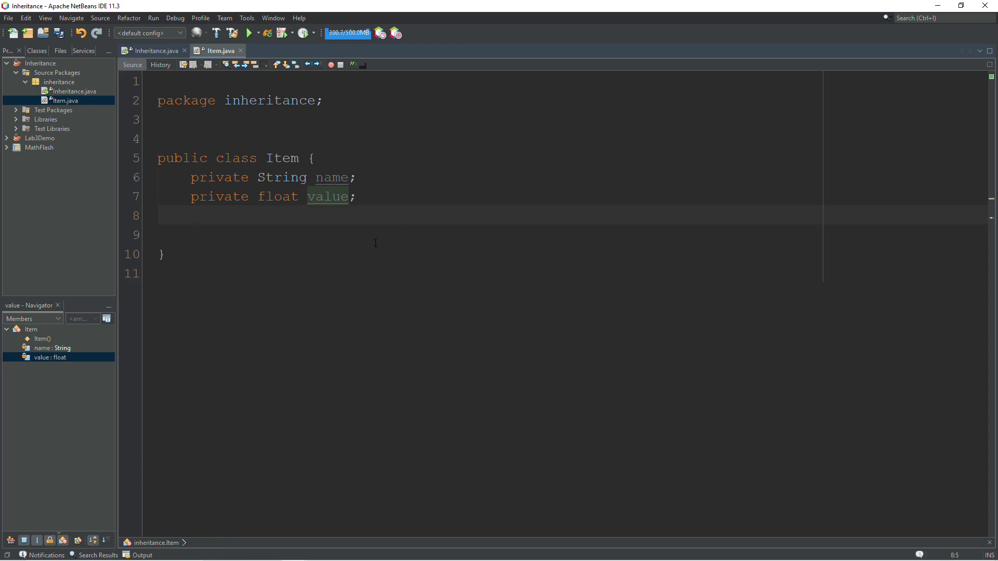
Step: Write a no-argument Item() constructor setting name to "Default" and value to 0
key(enter)
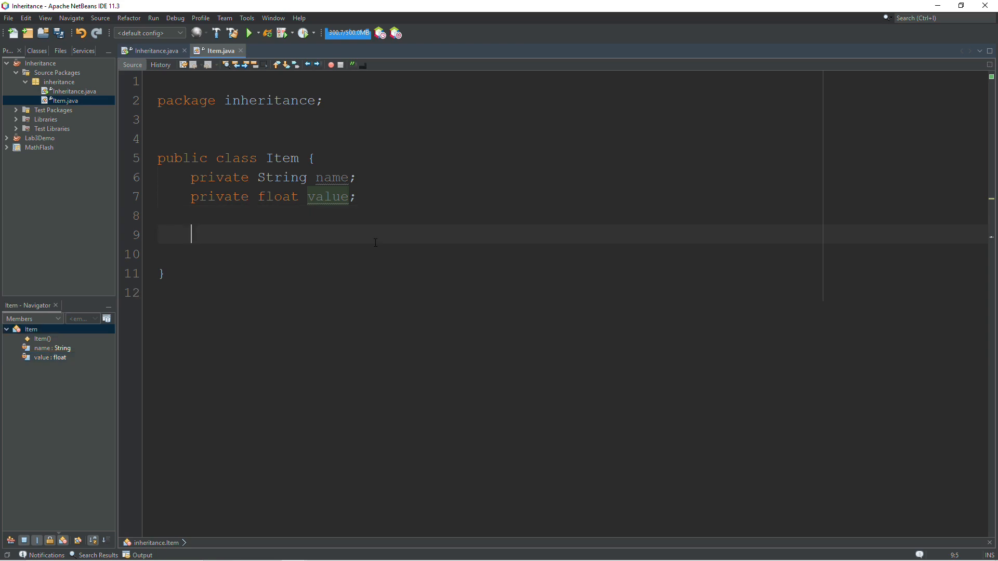
text(Item())
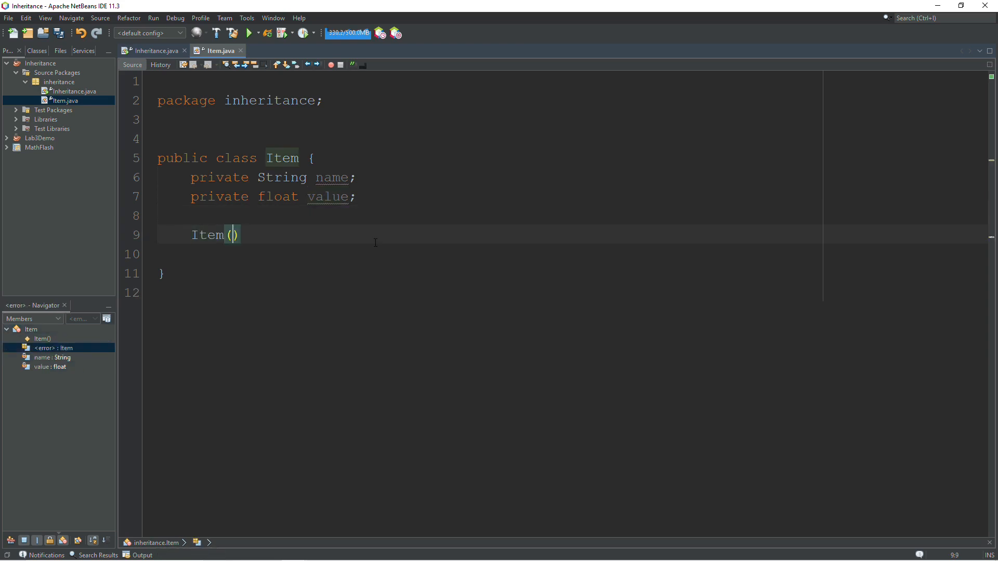
text({)
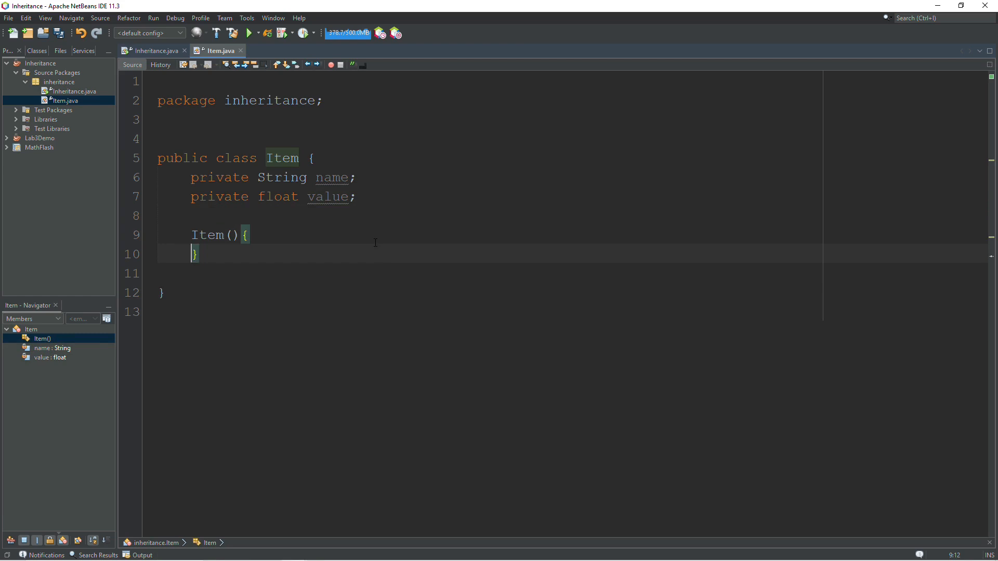
key(Enter)
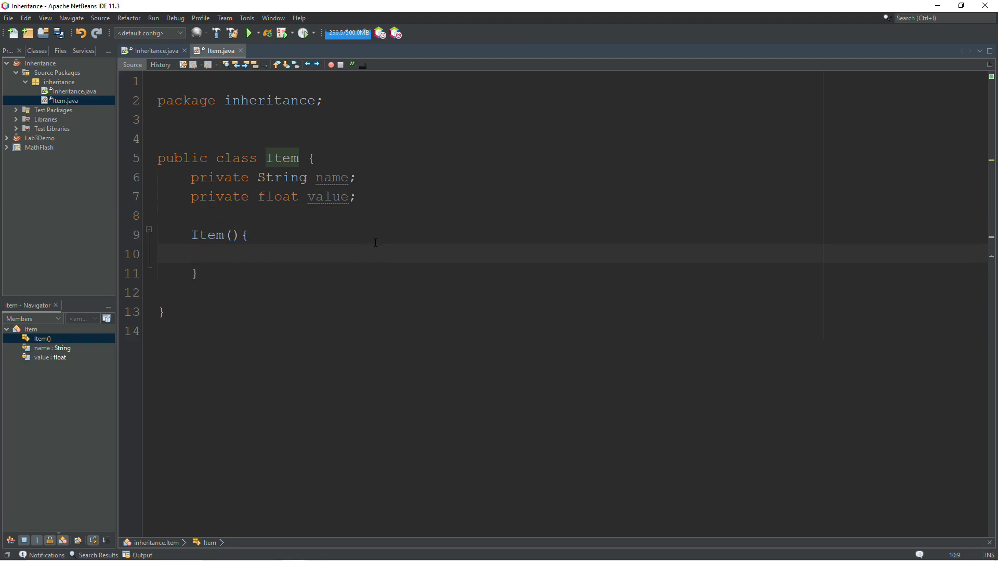
text(name = "D")
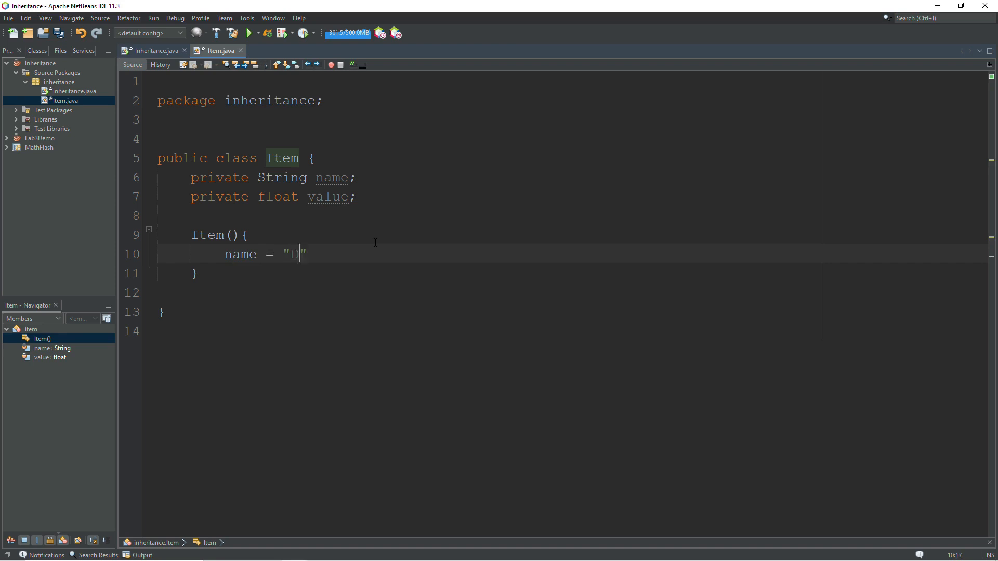
text(efault)
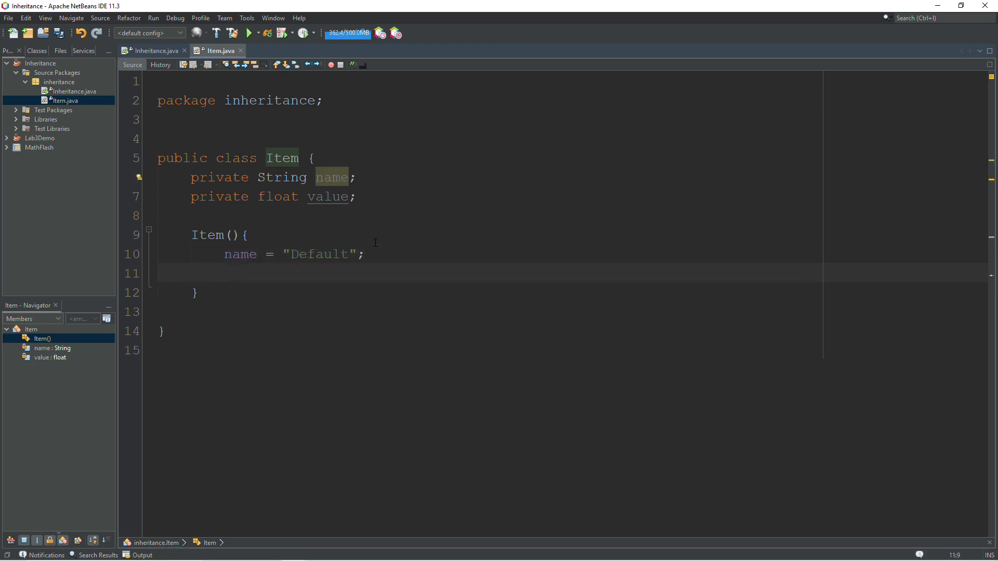
text(value = 0)
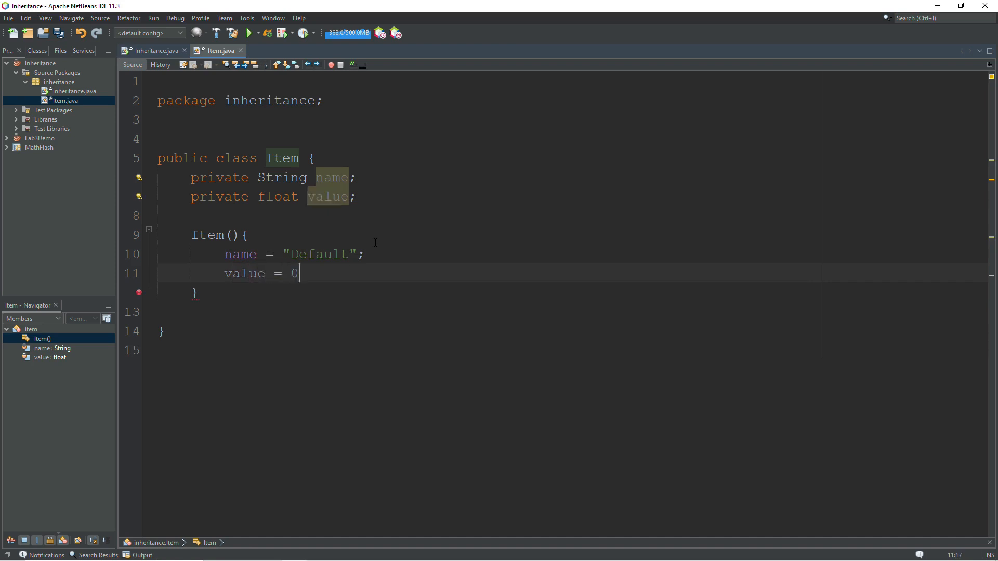
text(;)
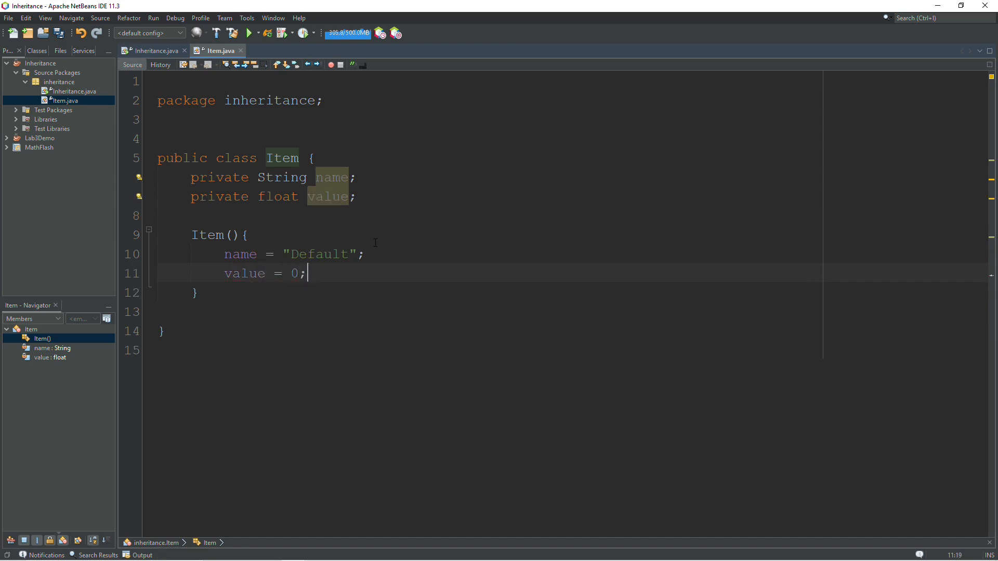
key(enter)
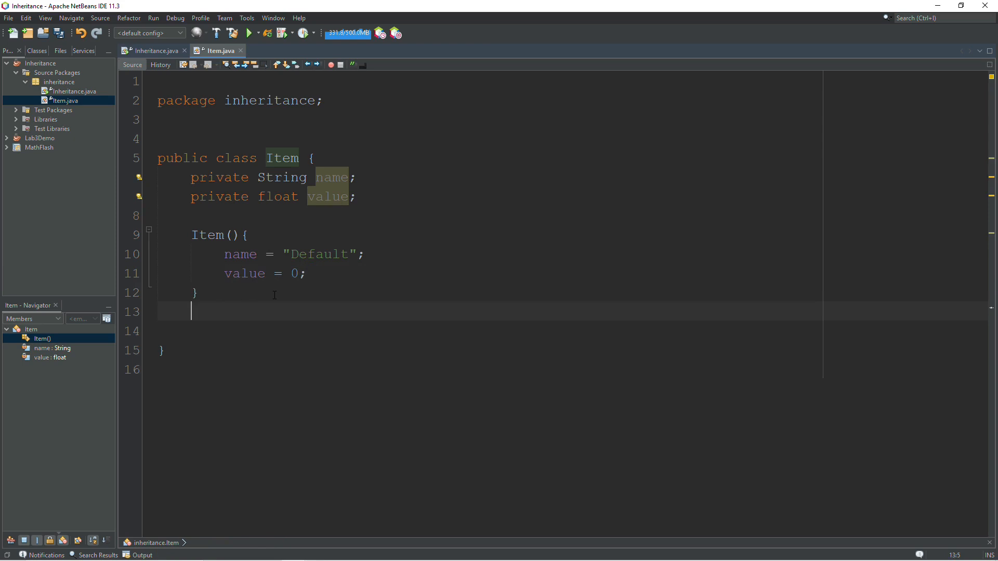
Step: Write the Item(String name, float value) constructor signature with an empty body
text(I)
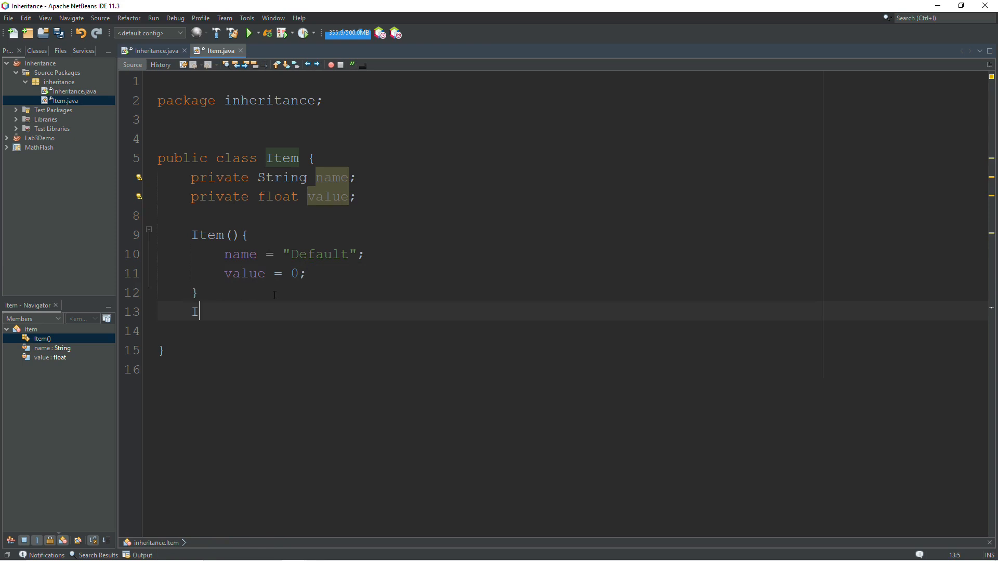
text(tem())
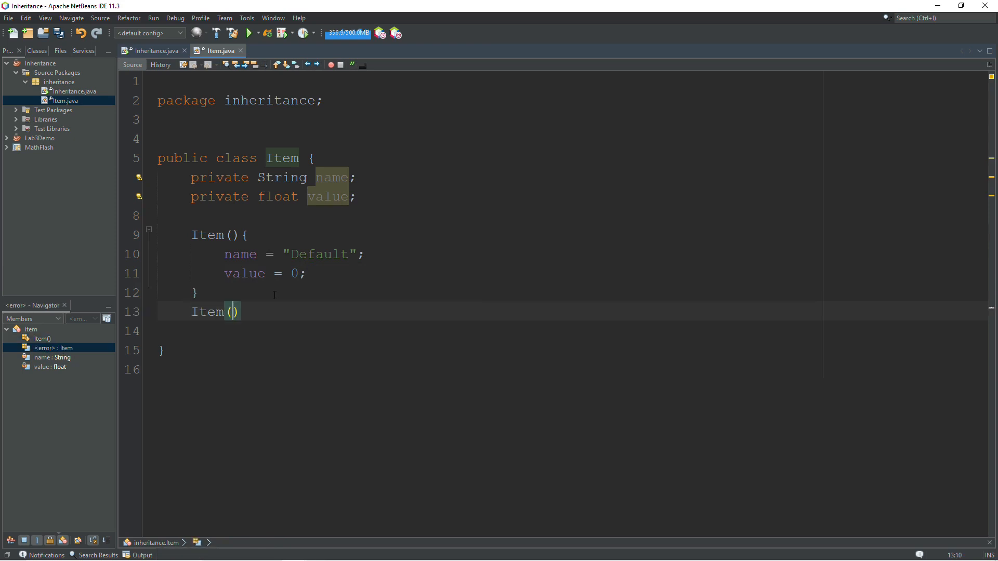
text(String)
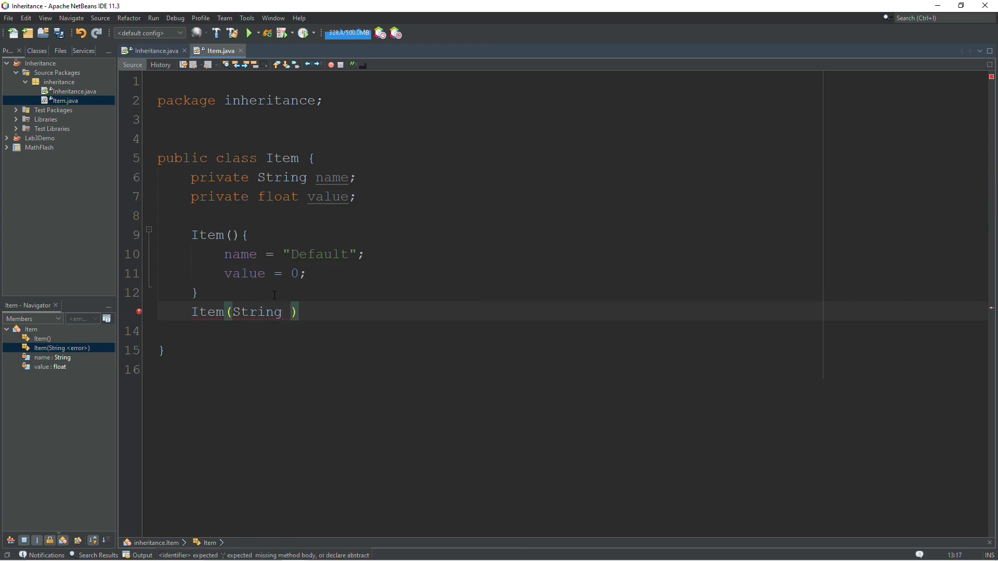
text(name)
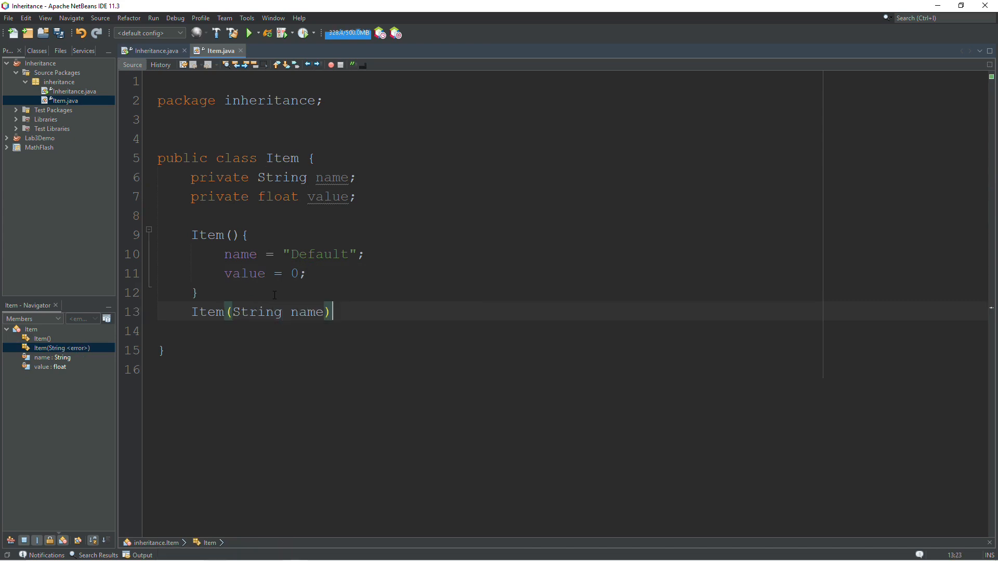
text(,)
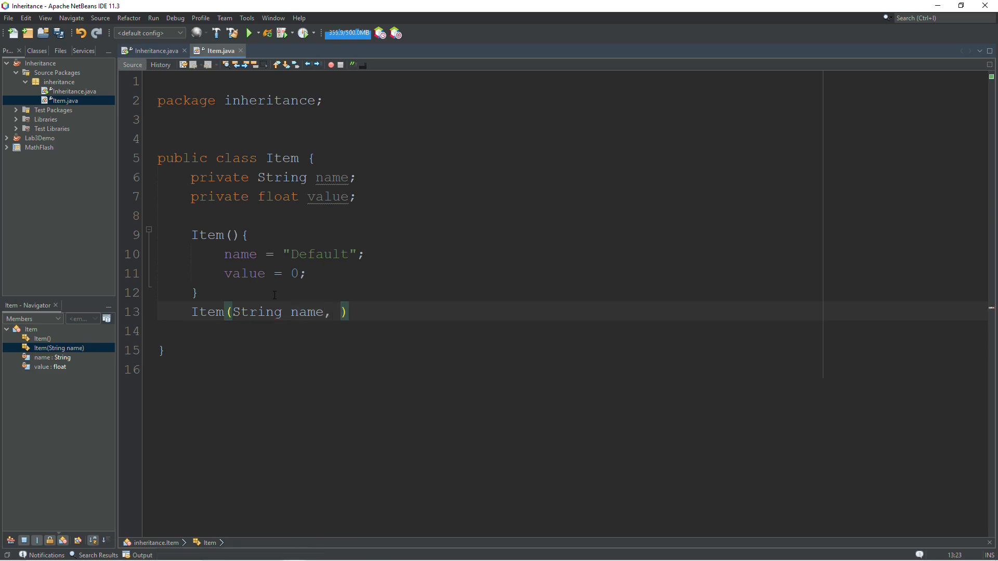
text(float valu)
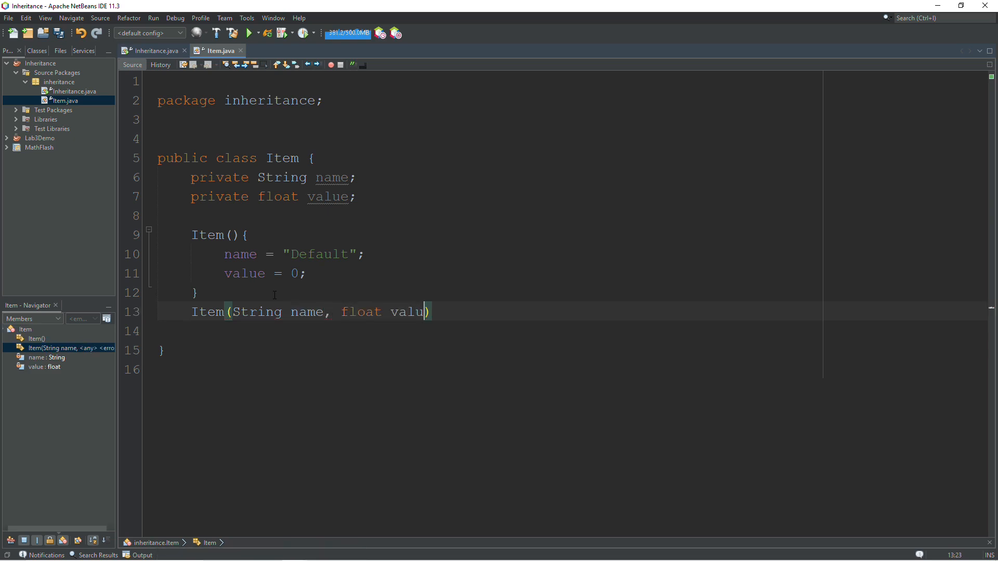
text(e){})
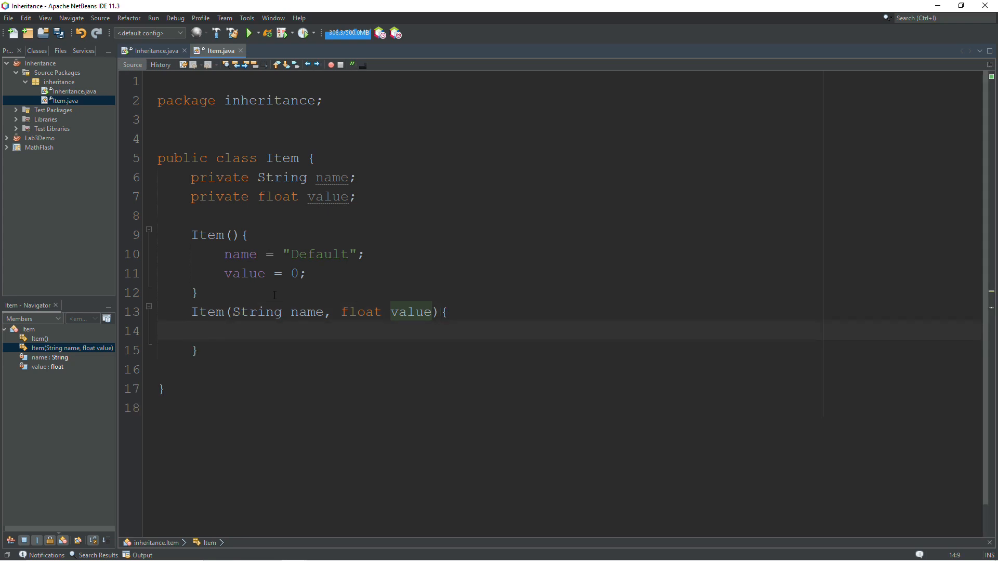
Step: Assign this.name = name and this.value = value, pointing out this versus the field declaration
text(thi)
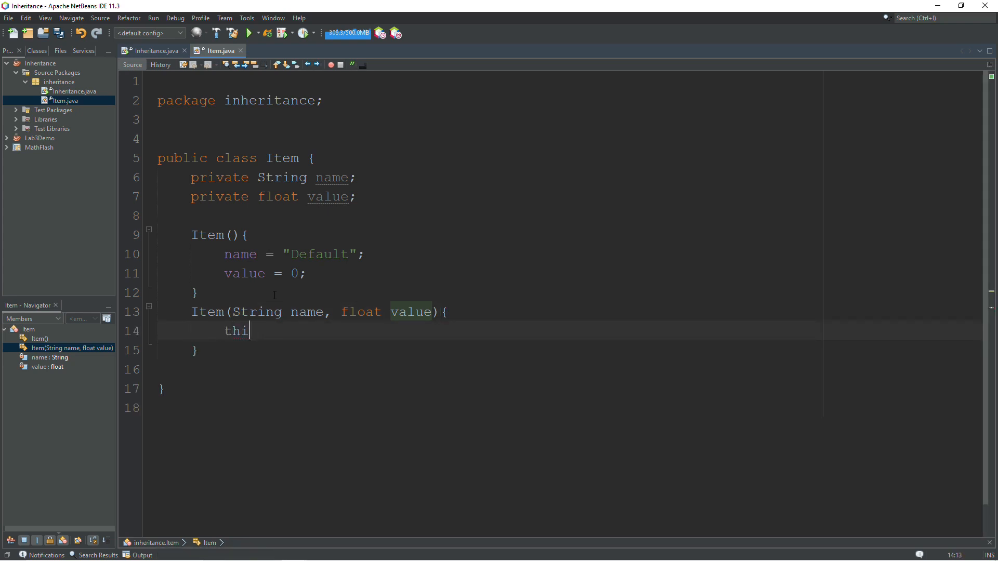
text(s.name = name;)
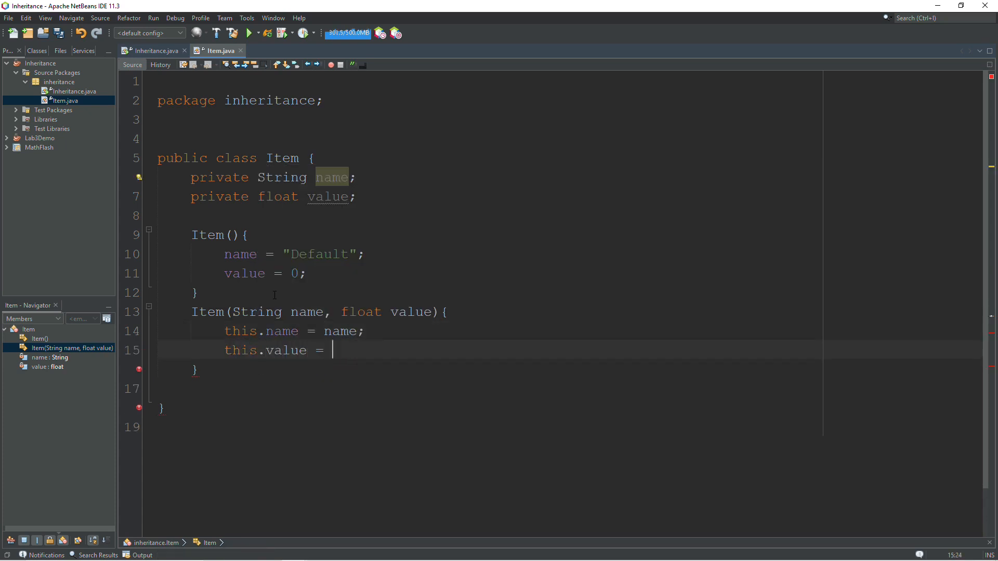
text(value;)
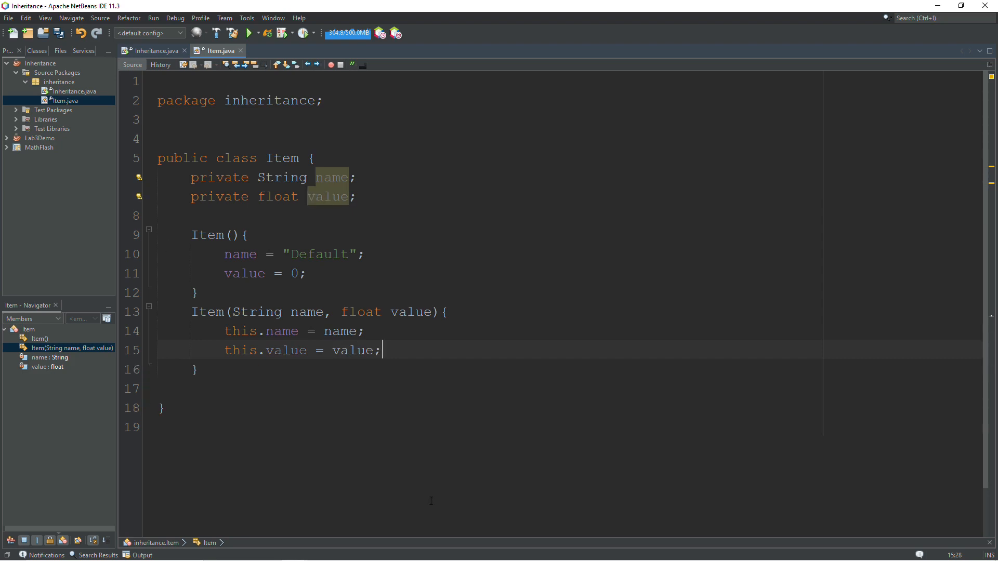
double_click(240, 331)
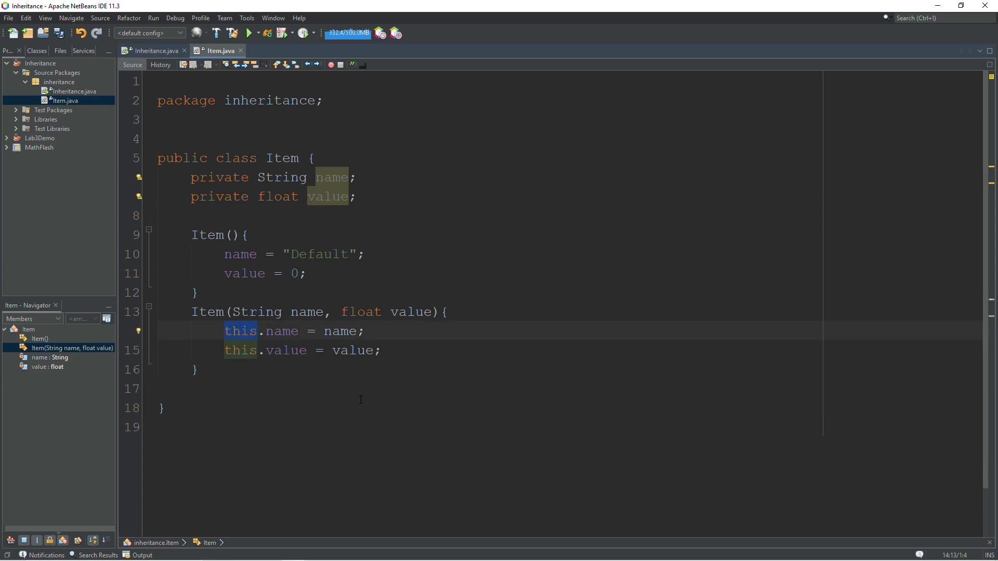
mouse_move(329, 407)
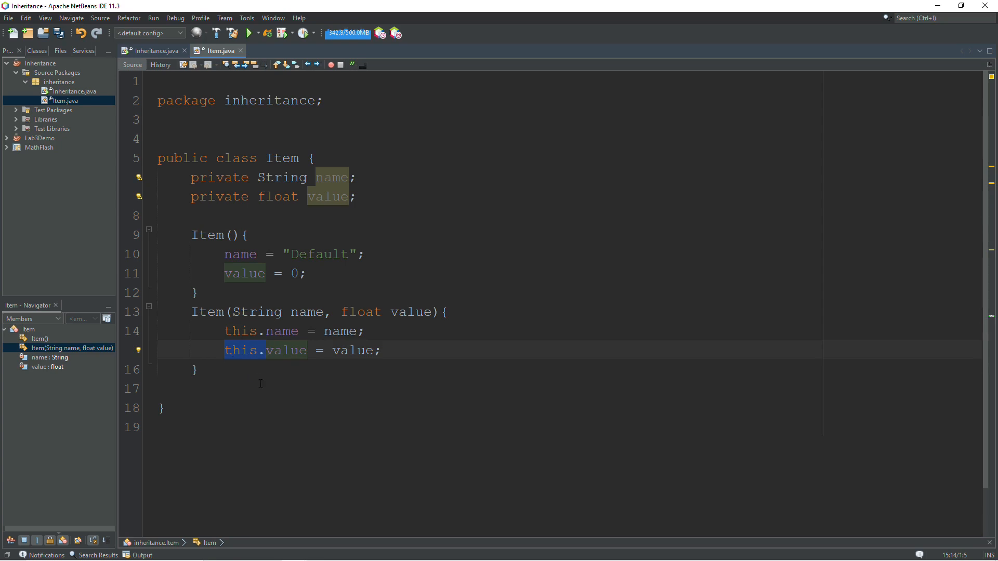
mouse_move(291, 393)
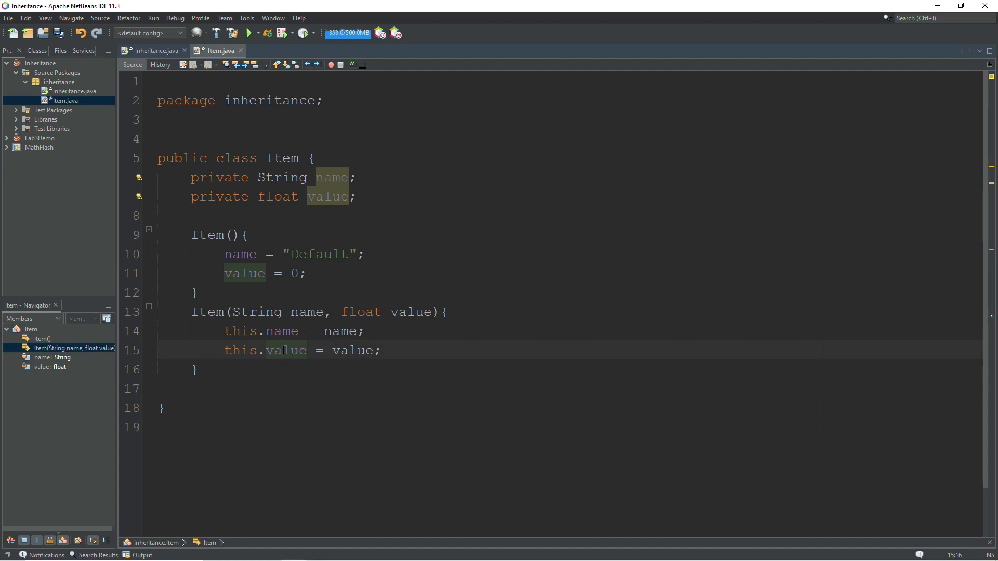
click(255, 215)
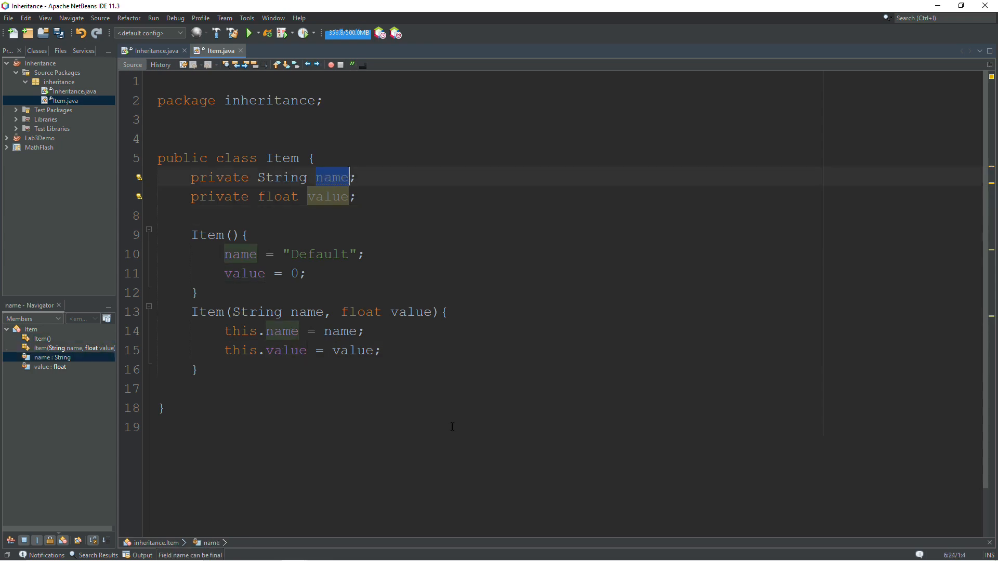
double_click(352, 350)
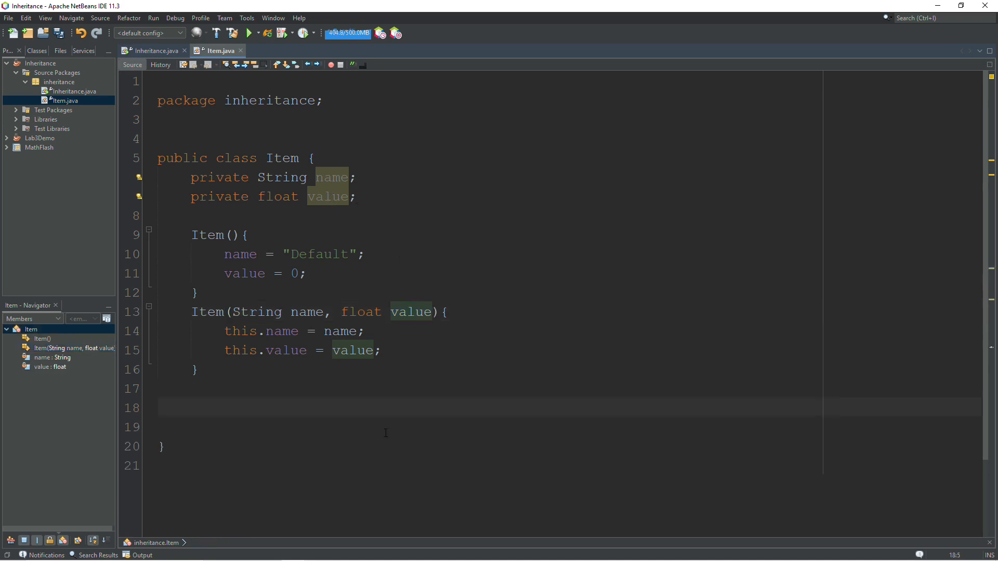
Step: Write void display() printing "Name: " + name and "Value: " + value
text(void)
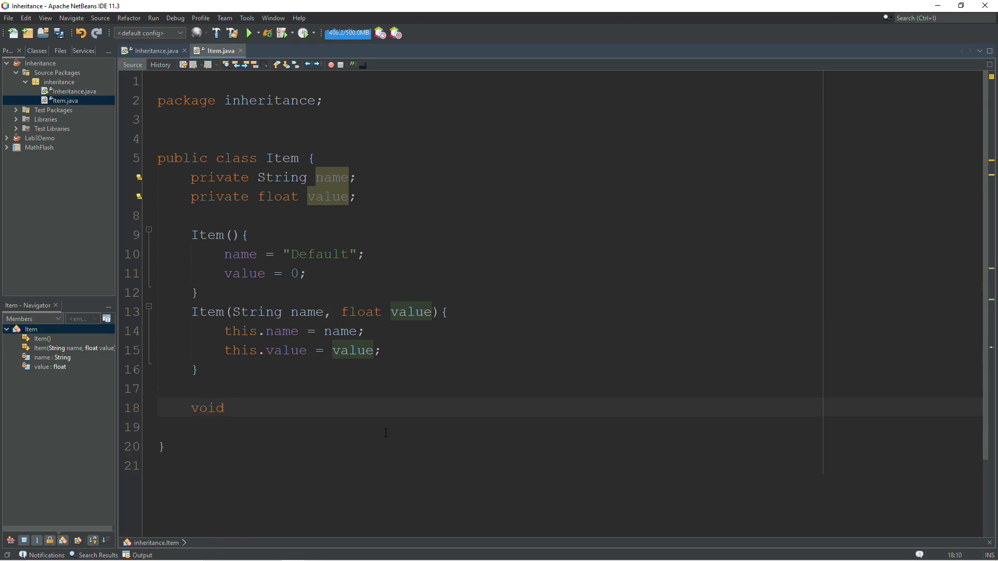
text(display)
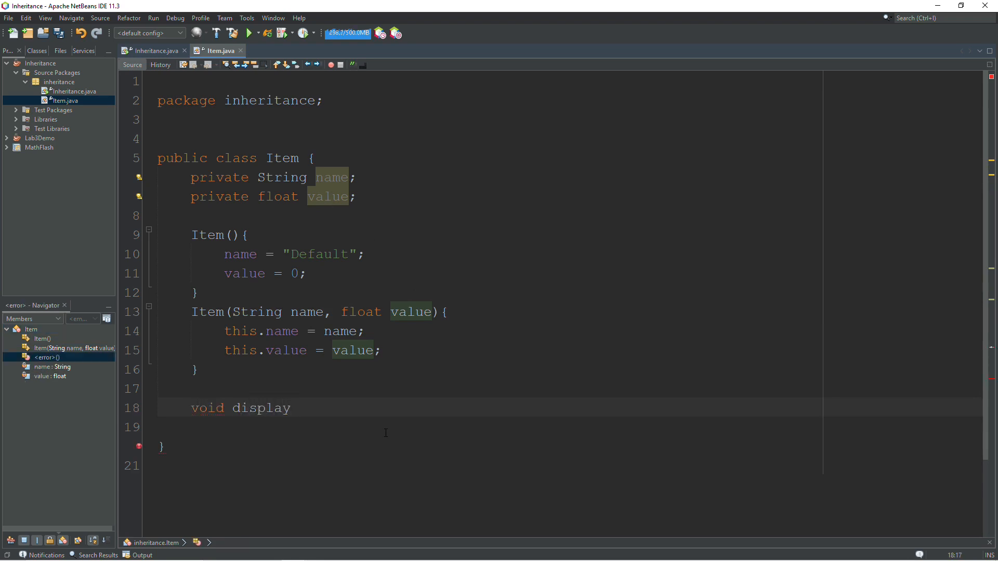
text((){})
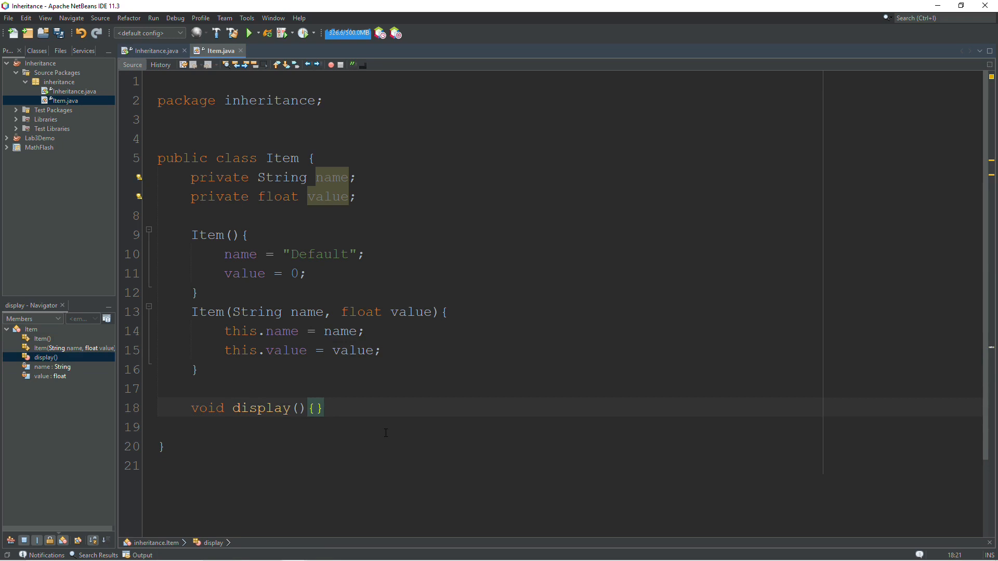
key(Enter)
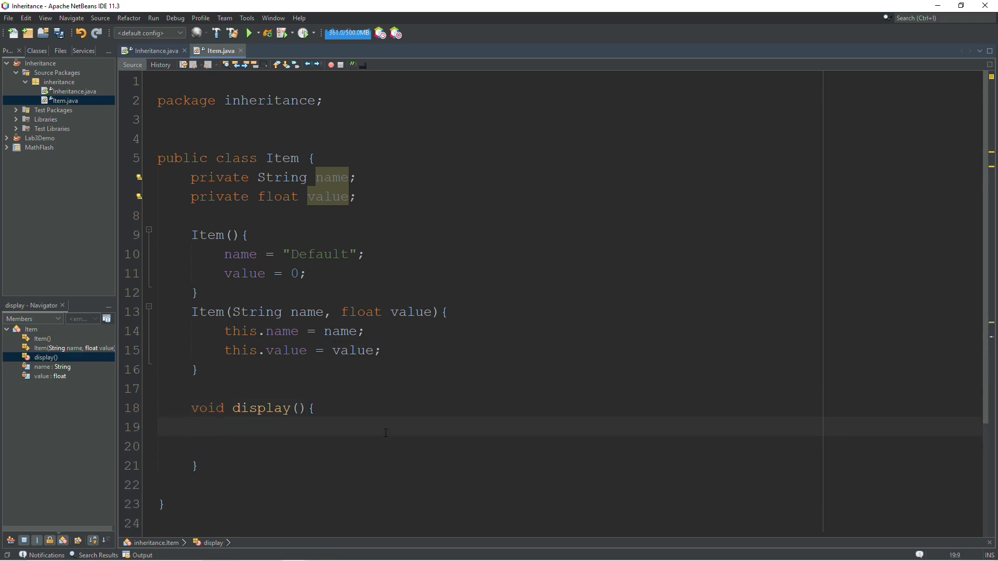
text(Sys)
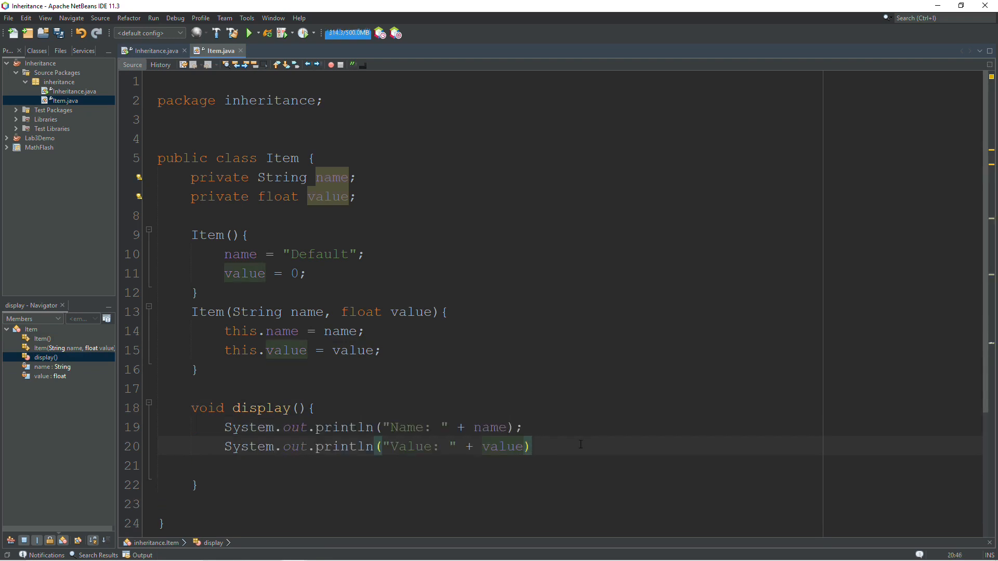
text(;)
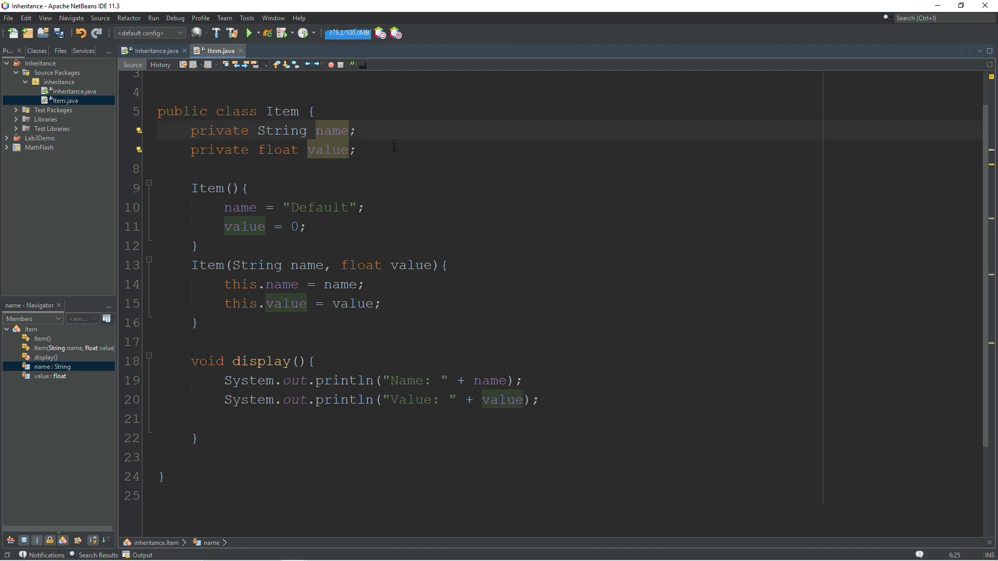
click(191, 168)
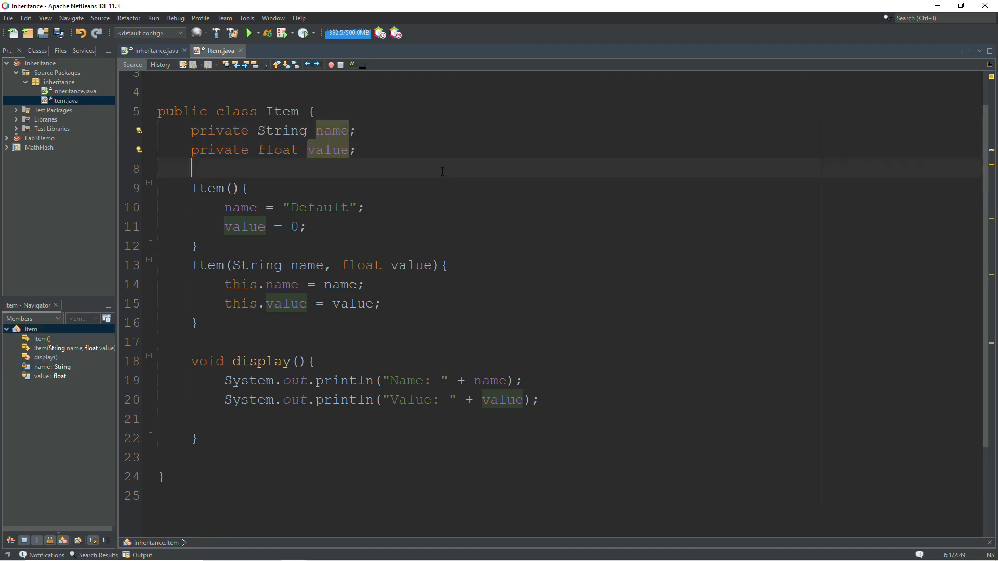
click(383, 460)
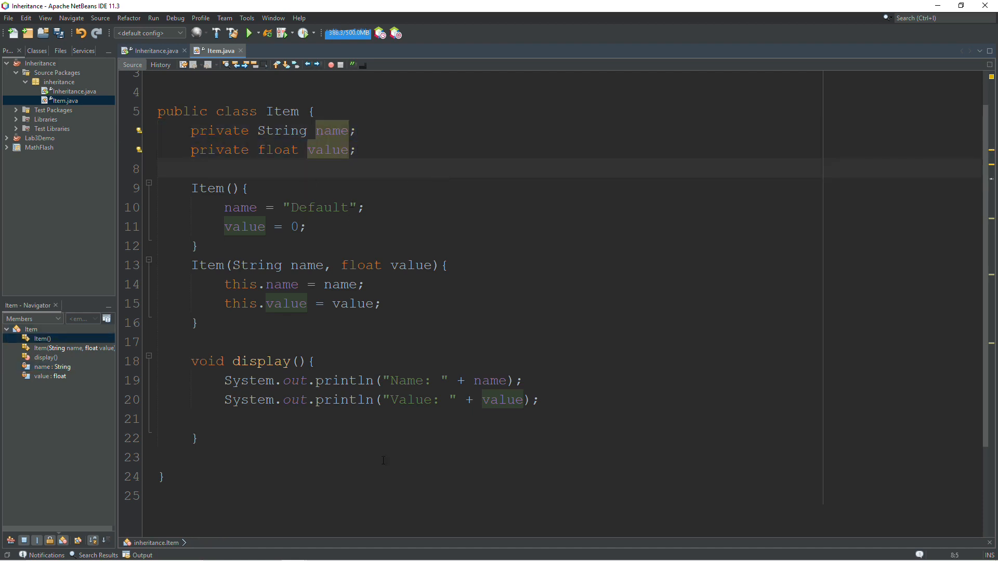
click(235, 455)
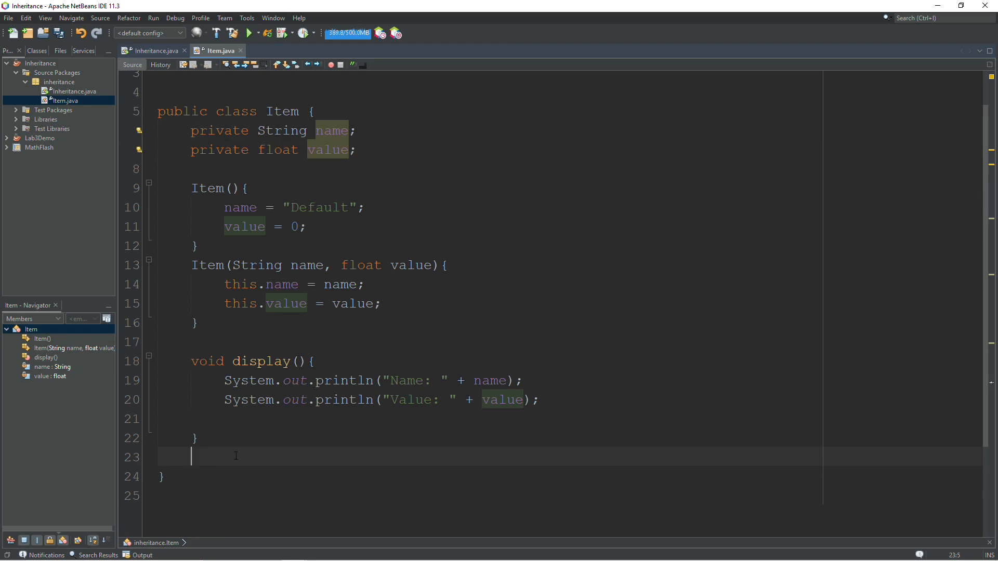
Step: Generate getters and setters for the name and value fields via Insert Code
right_click(236, 455)
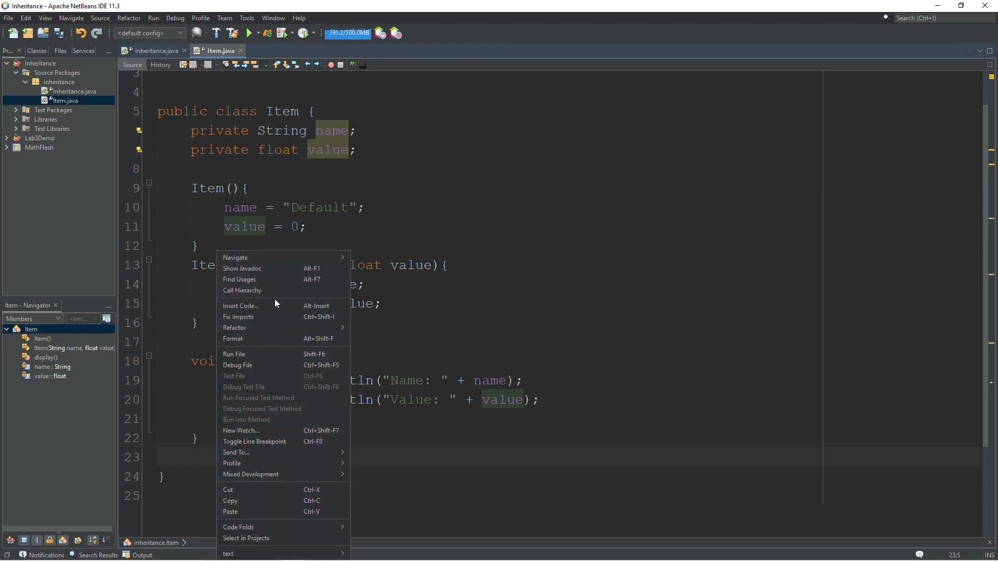
mouse_move(267, 442)
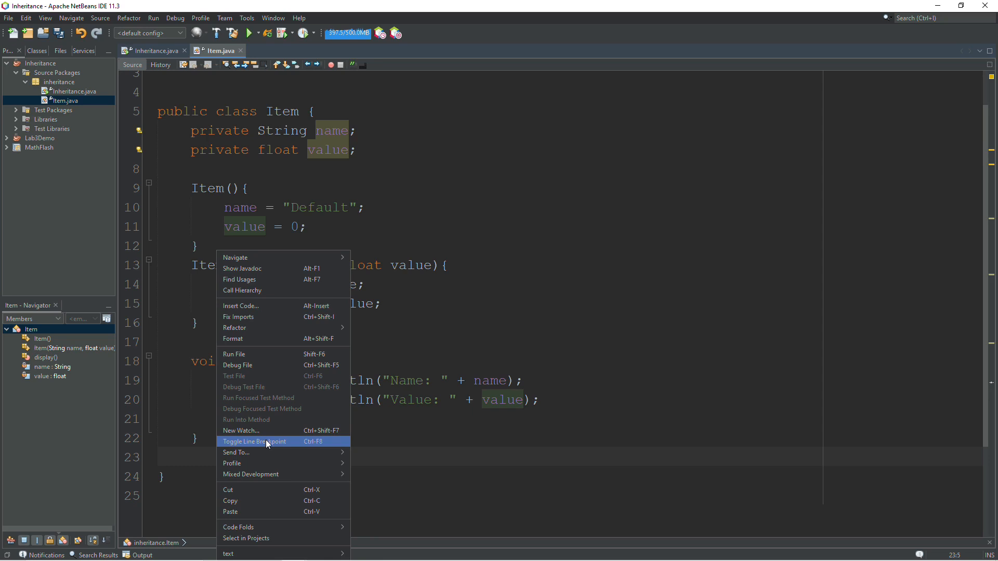
click(240, 306)
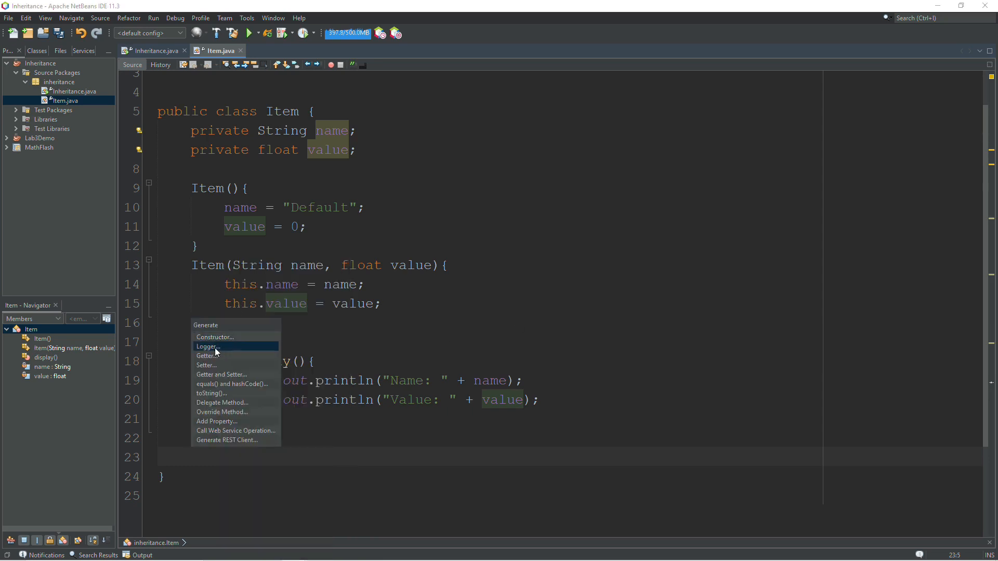
mouse_move(220, 374)
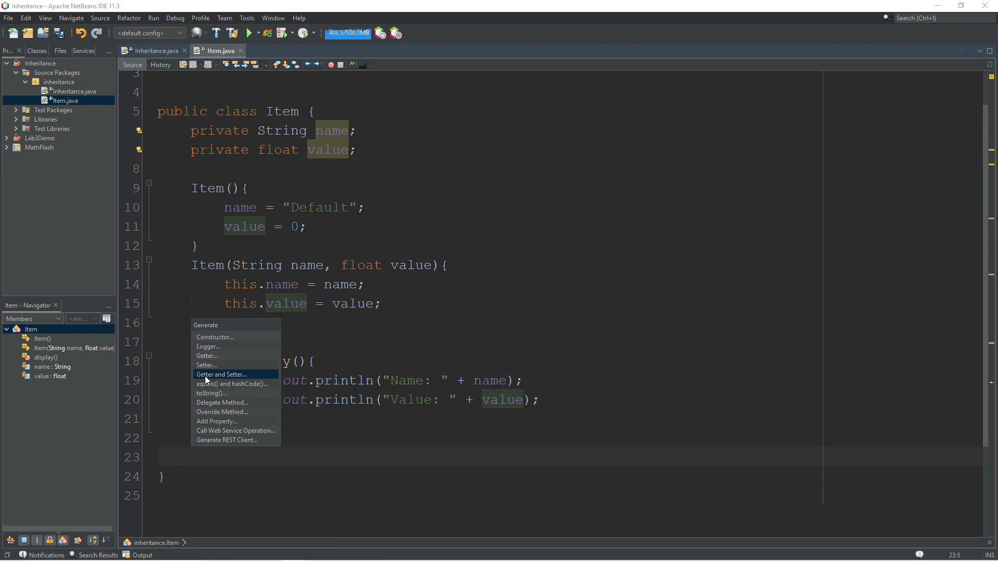
click(220, 374)
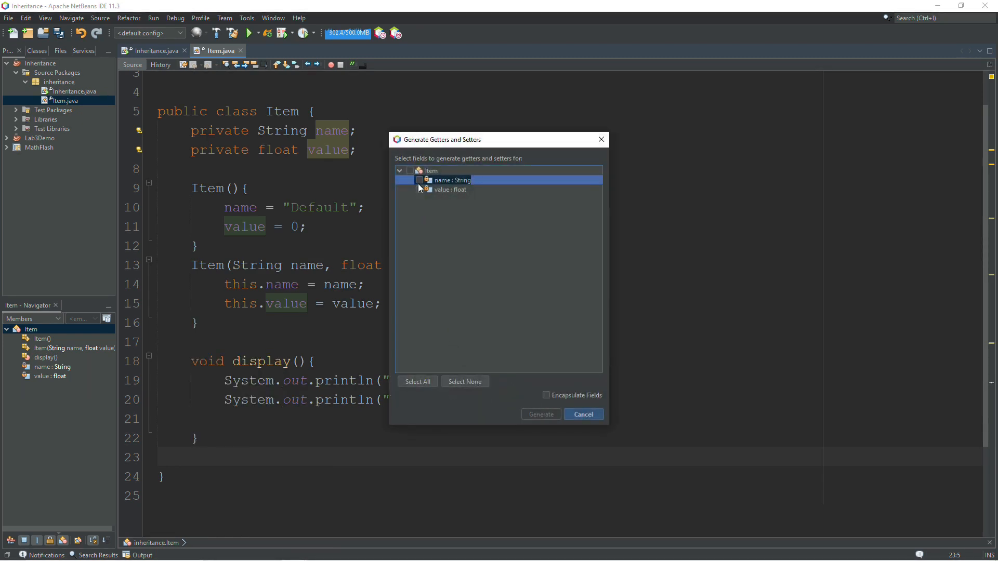
click(417, 381)
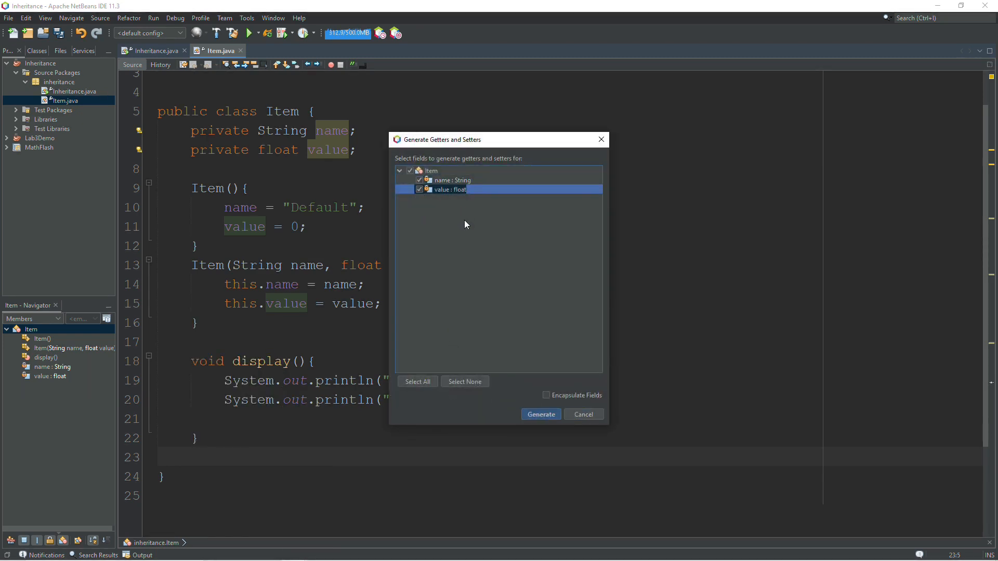
click(540, 414)
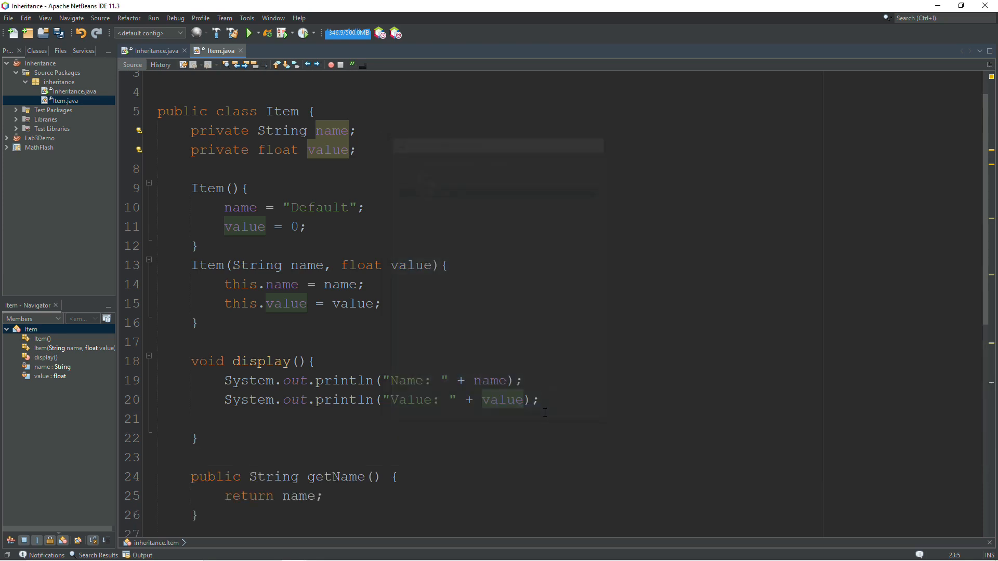
Step: Scroll through getName, setName, getValue and setValue to review them
scroll(down, 3)
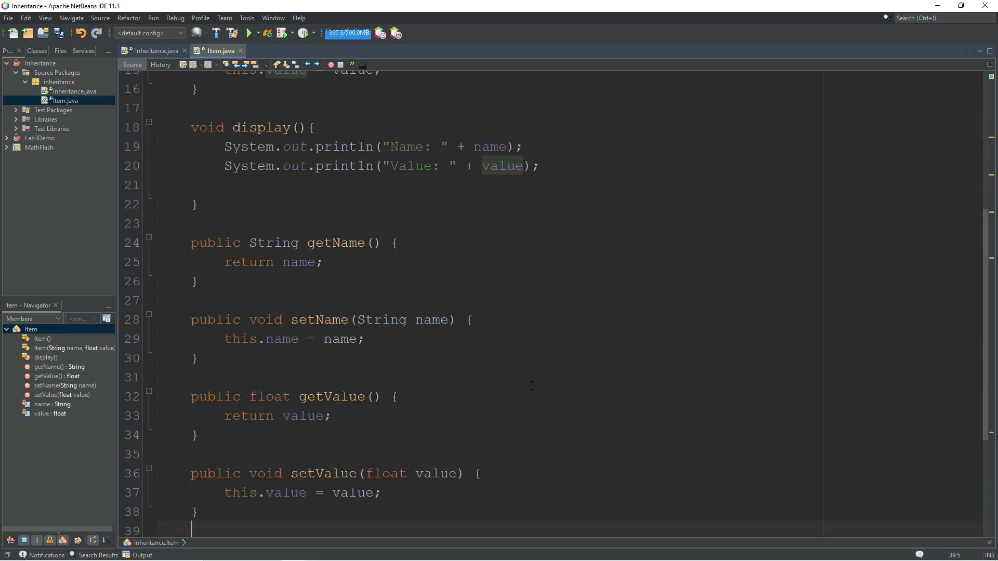
scroll(down, 3)
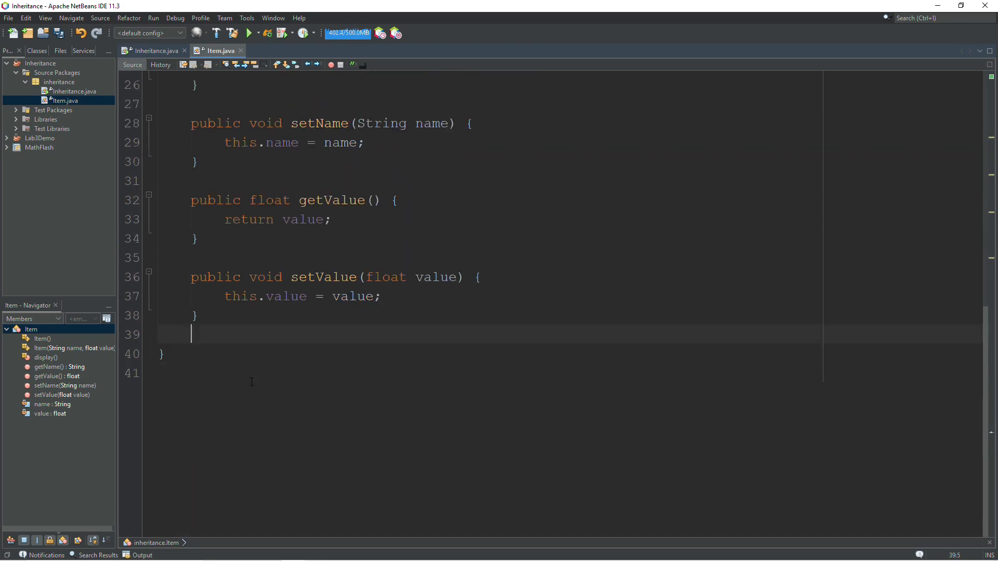
scroll(up, 3)
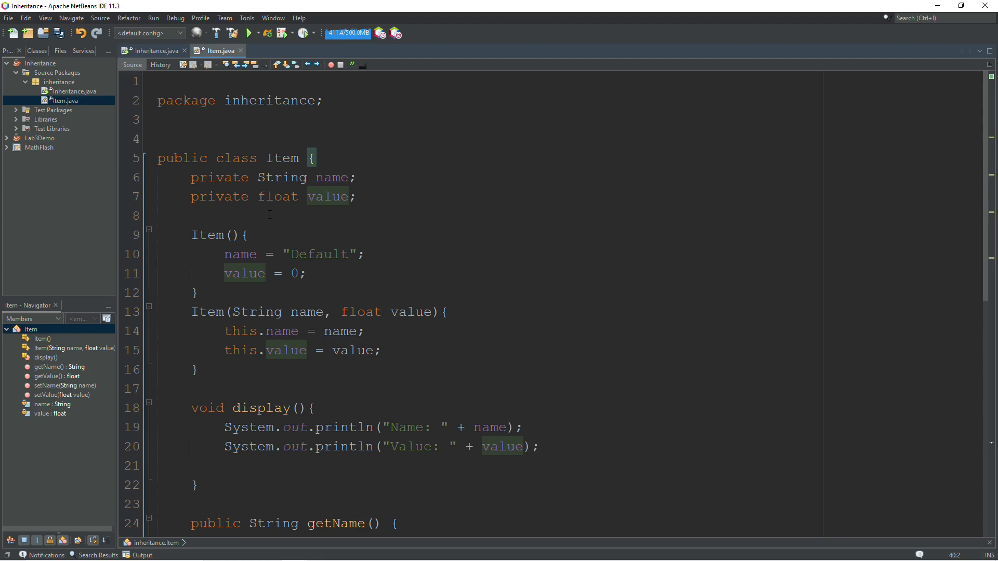
scroll(down, 3)
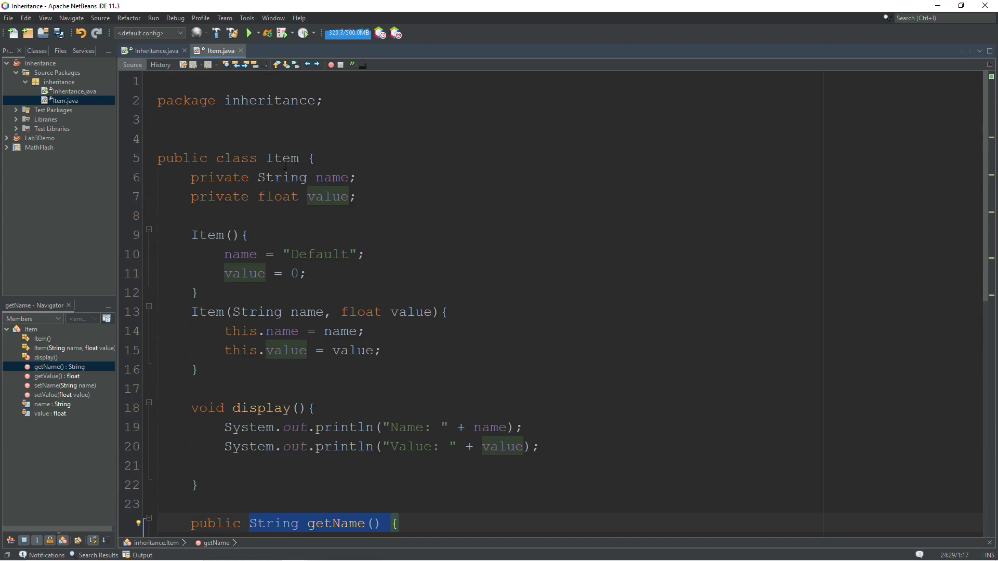
scroll(down, 3)
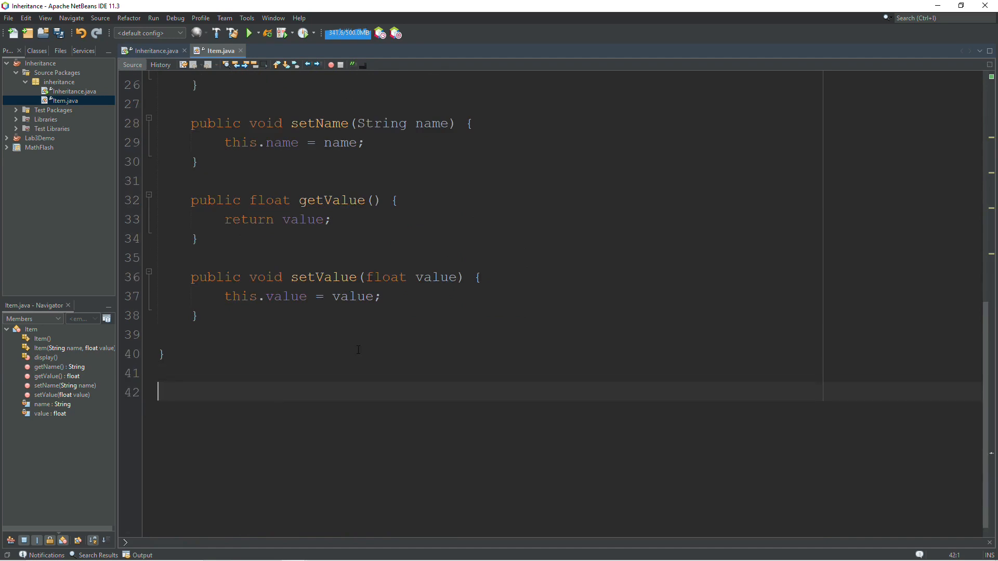
Step: Declare an empty class Weapon below Item with its body opened
text(C)
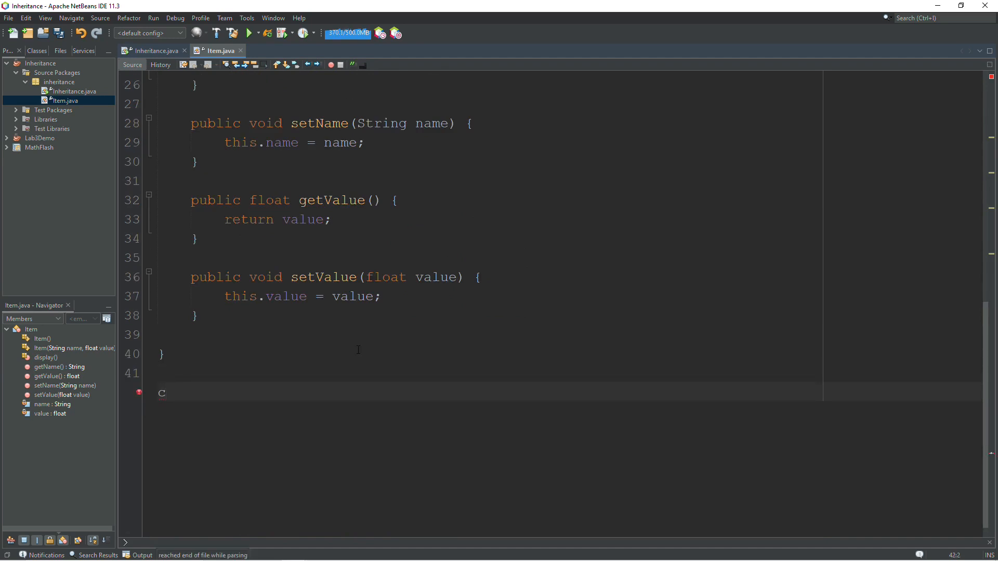
text(lass)
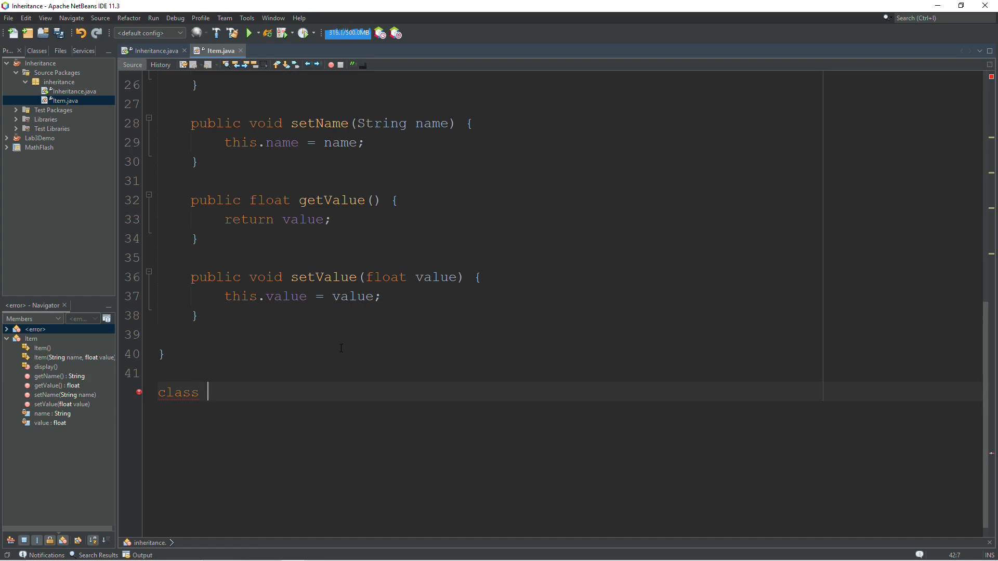
text(Weapo)
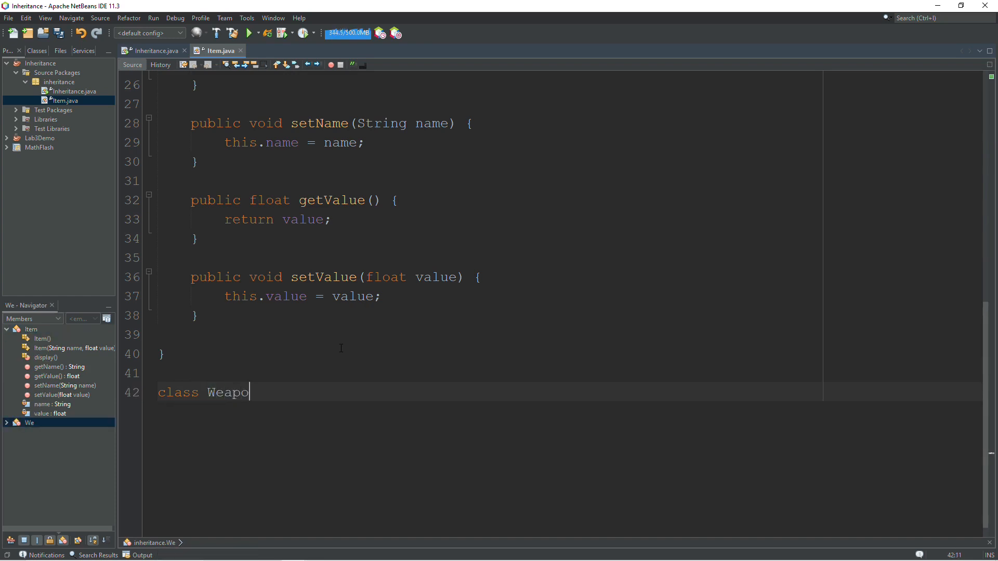
text(n{)
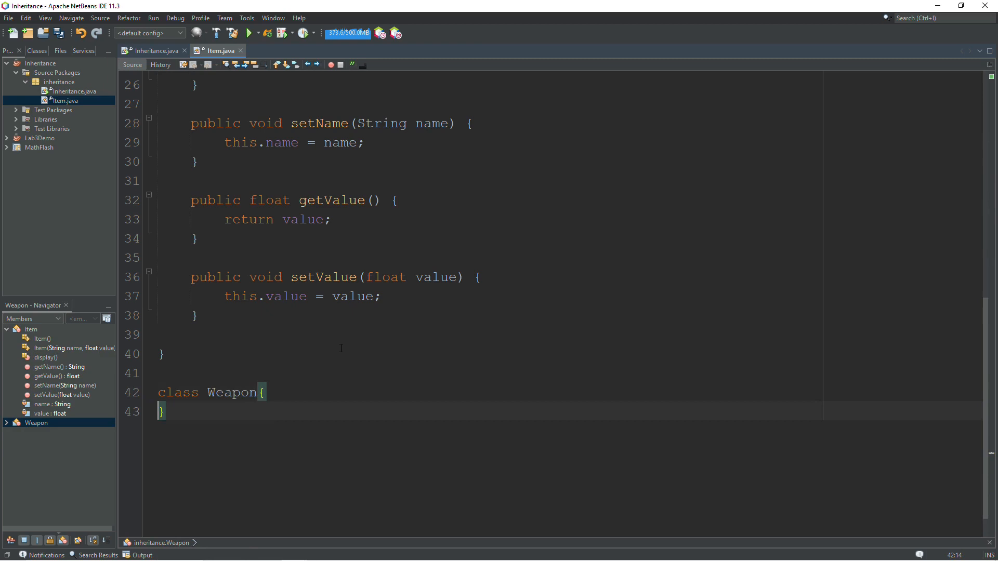
key(enter)
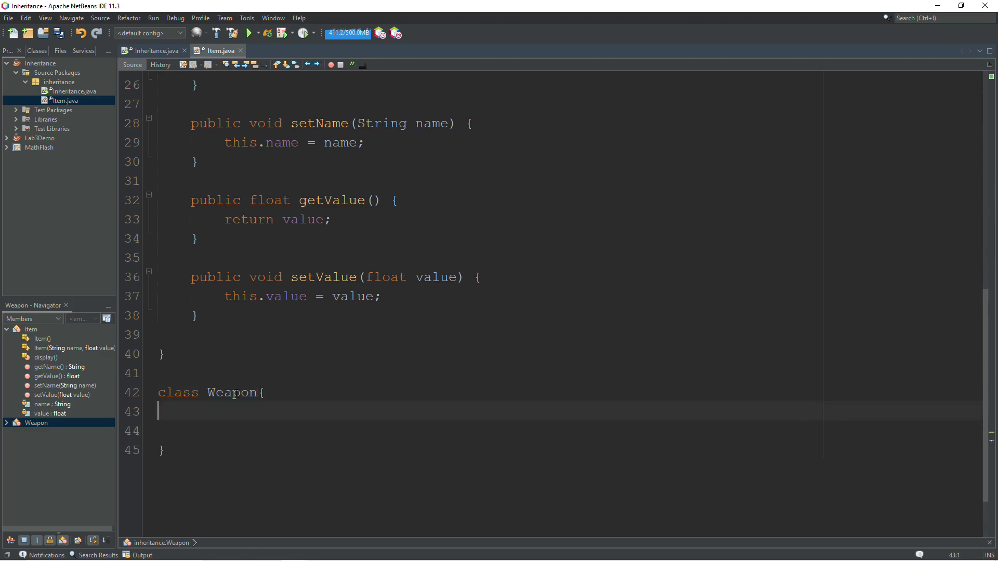
scroll(up, 3)
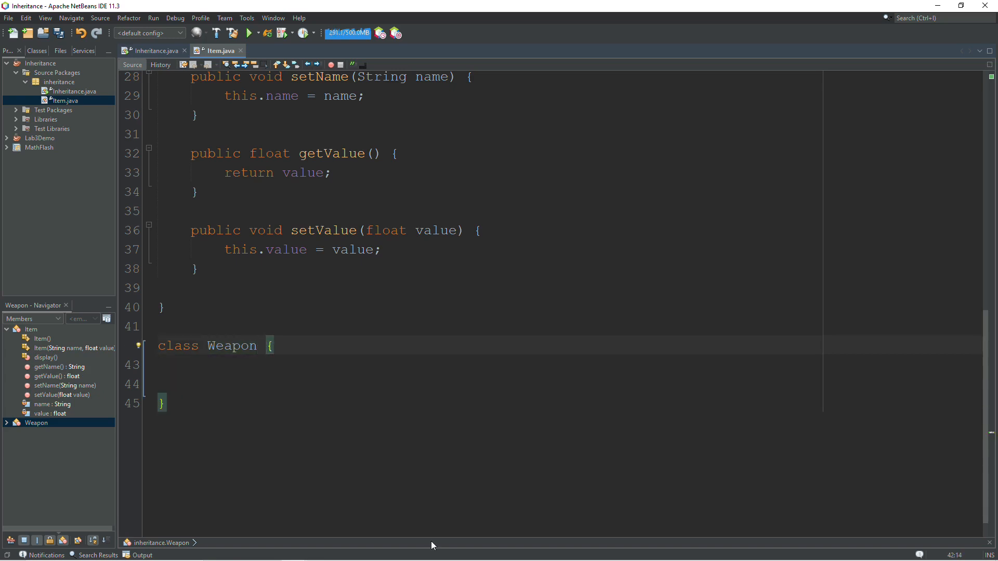
Step: Make Weapon extend Item in its class declaration
text(ext)
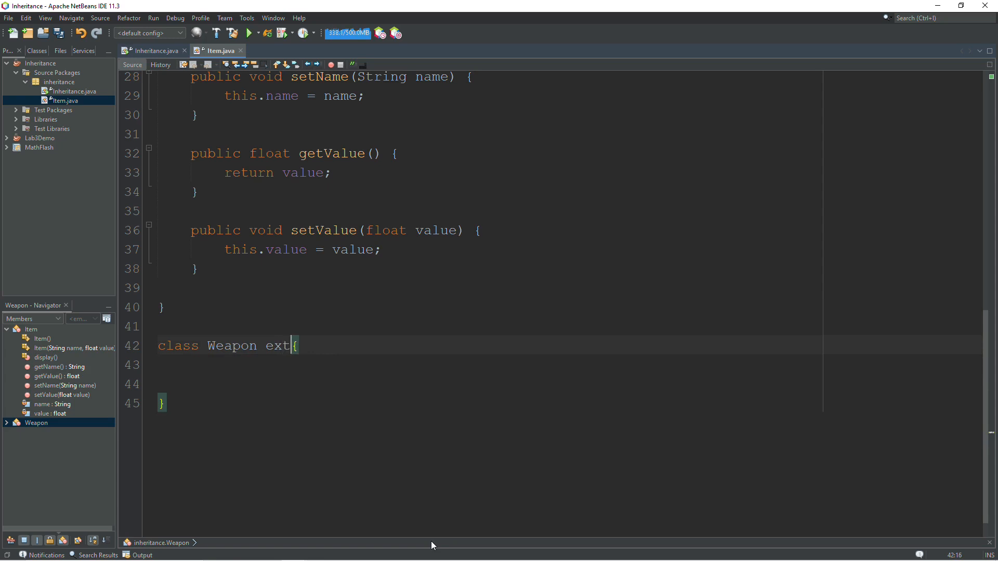
text(ends)
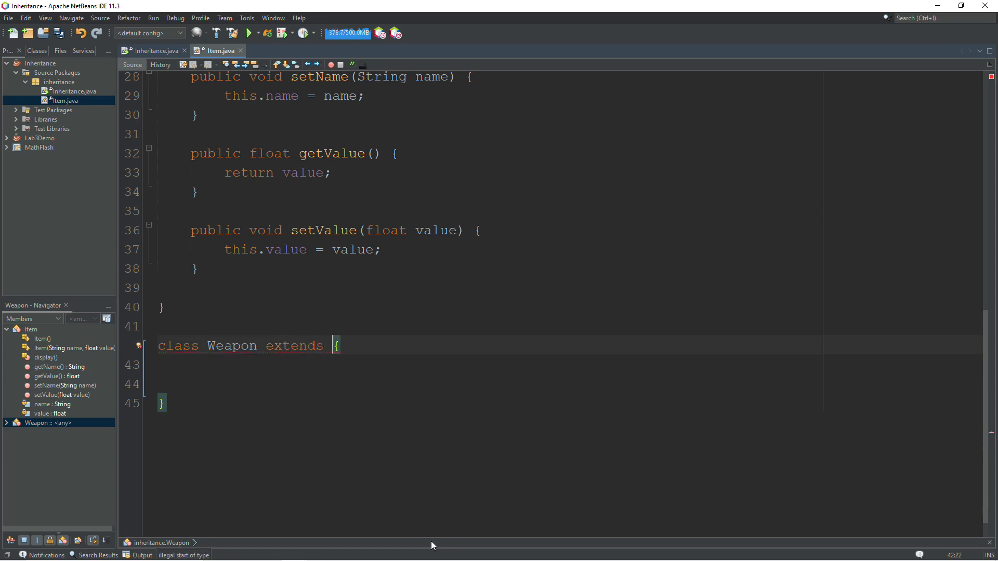
text(Item)
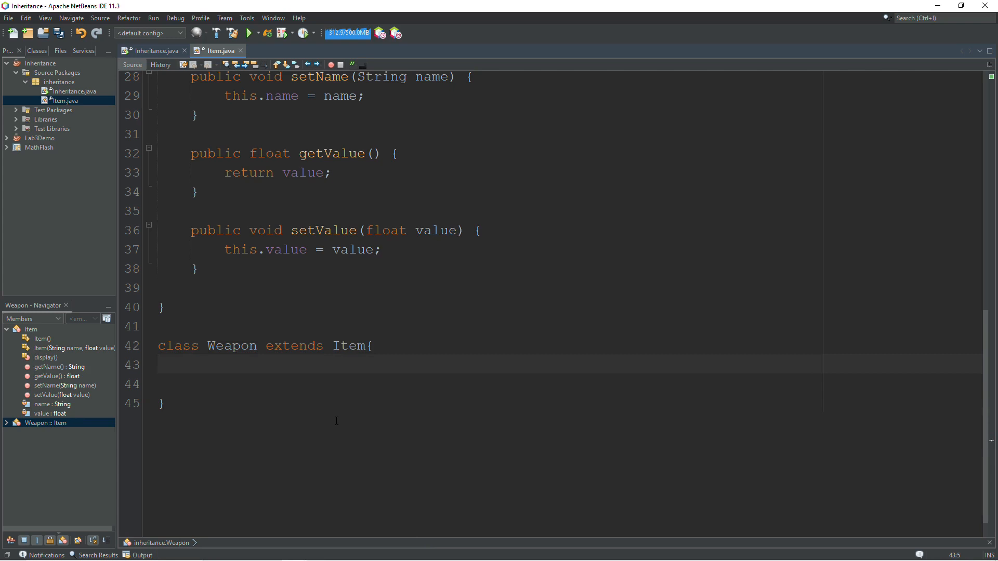
click(210, 365)
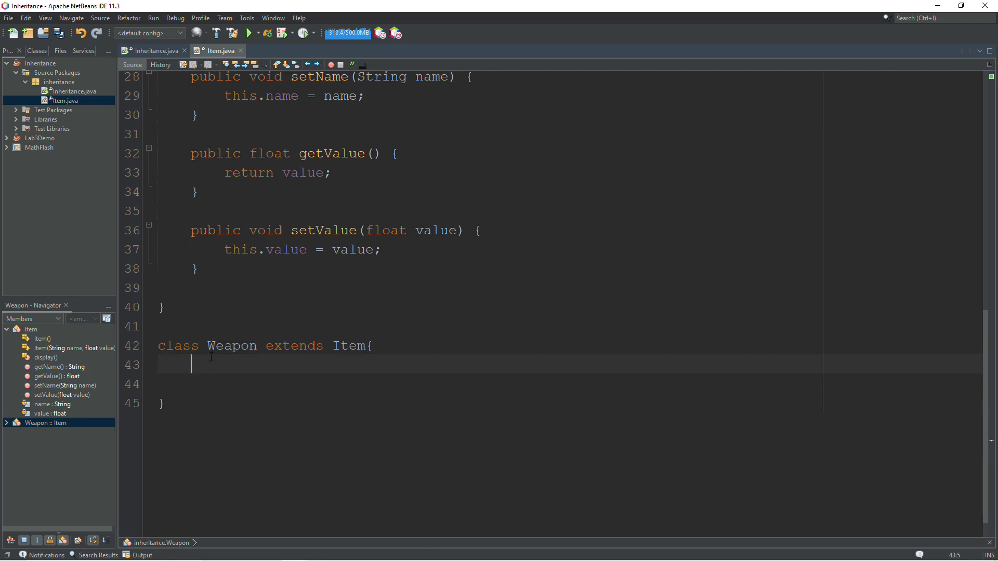
Step: Highlight Item's private name and value fields, then return inside Weapon's body
scroll(up, 3)
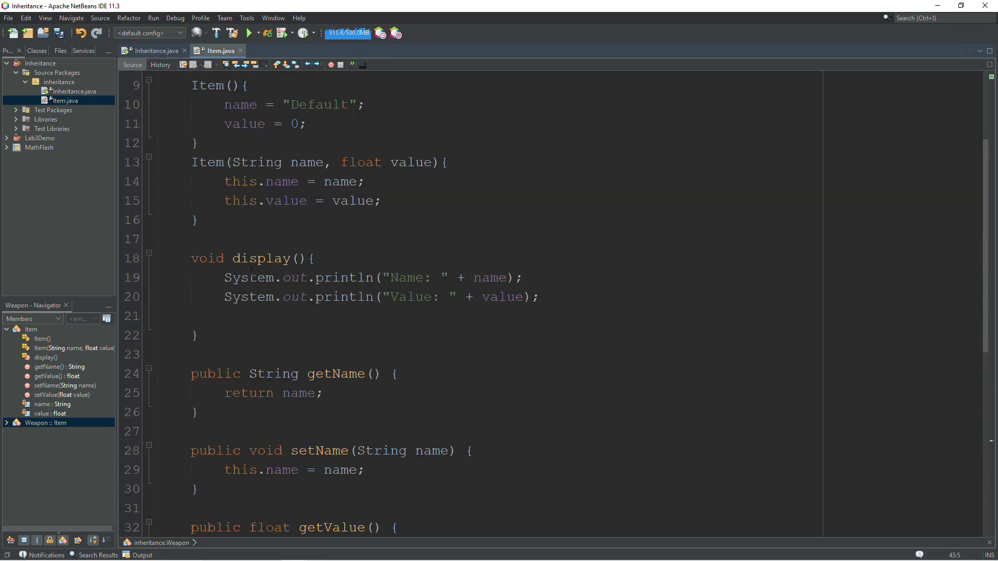
scroll(up, 3)
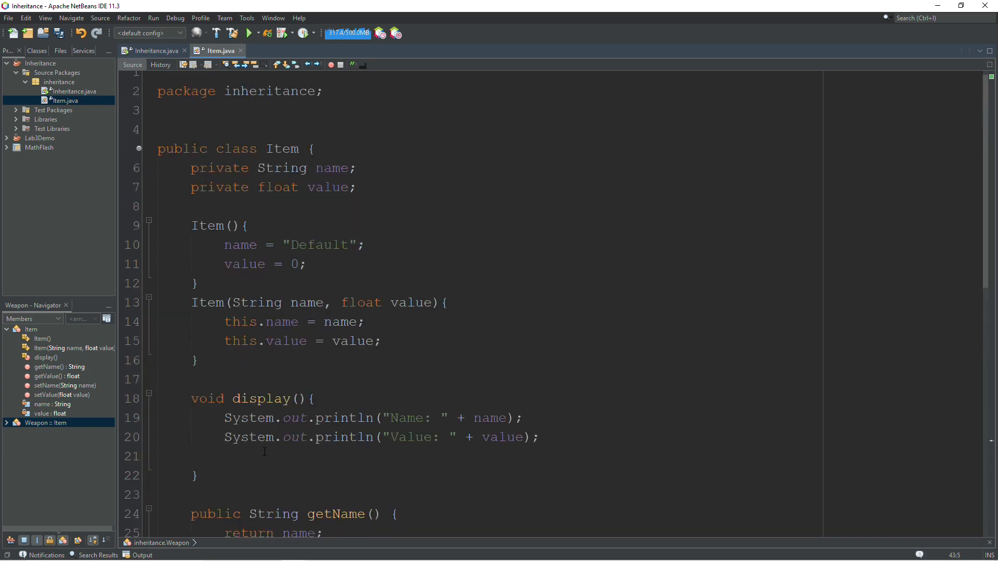
drag(189, 168, 356, 187)
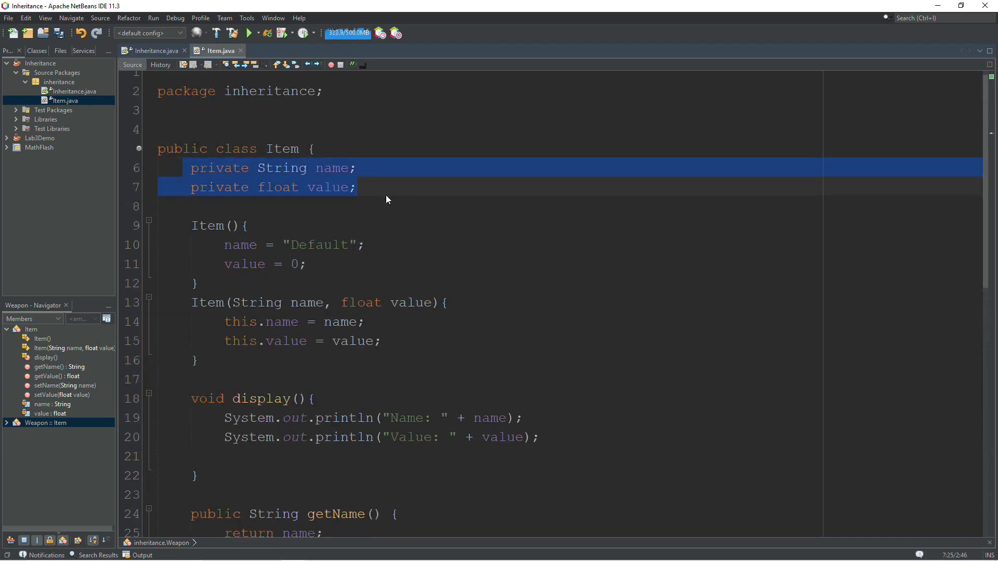
scroll(down, 3)
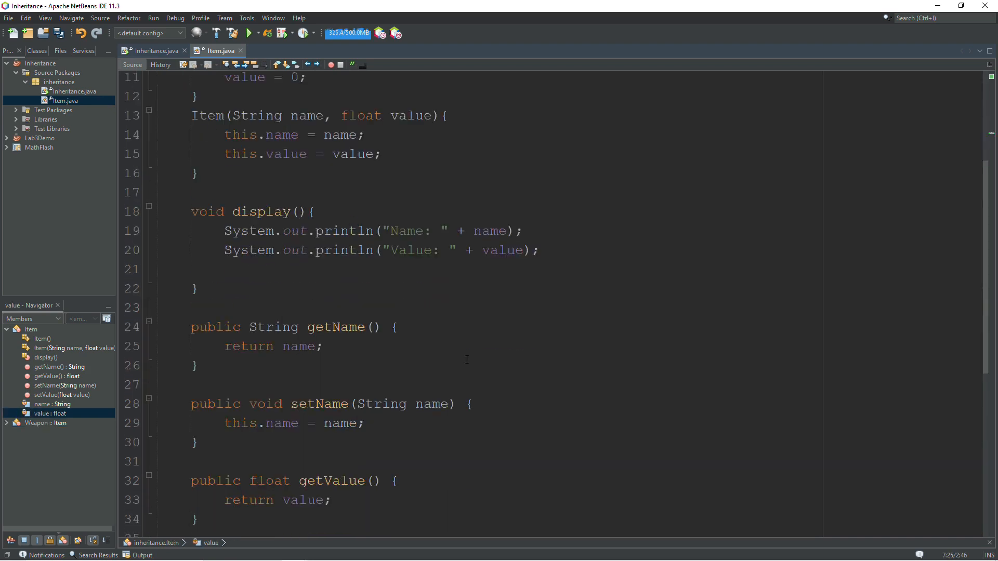
scroll(down, 3)
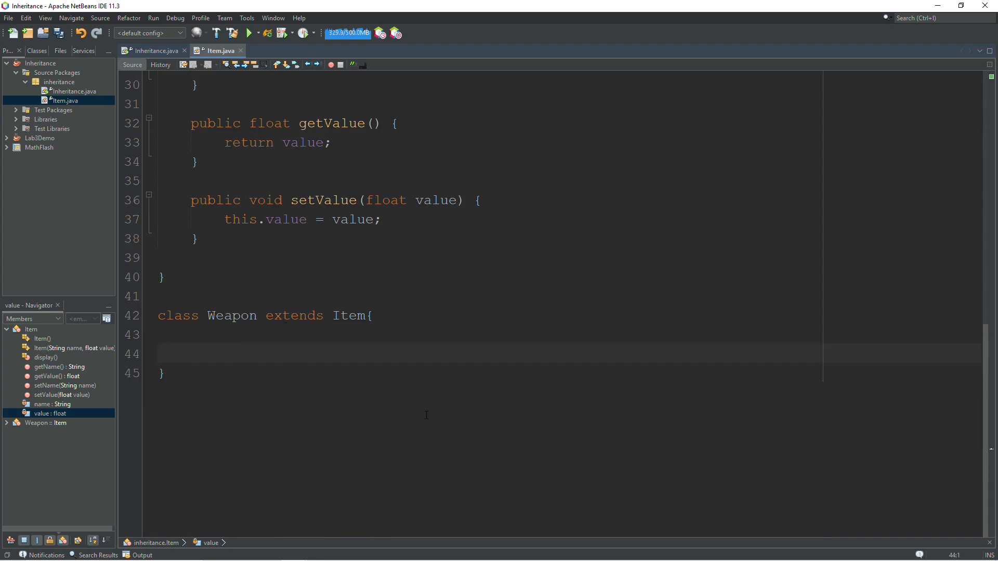
click(191, 334)
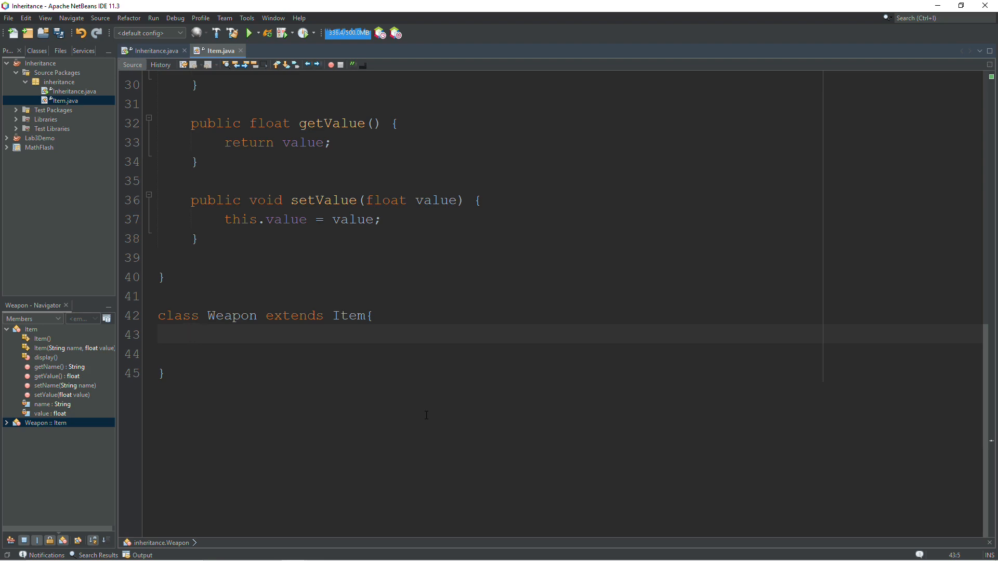
Step: Declare int damage in Weapon and a no-argument constructor setting damage = 1
text(int dmage;)
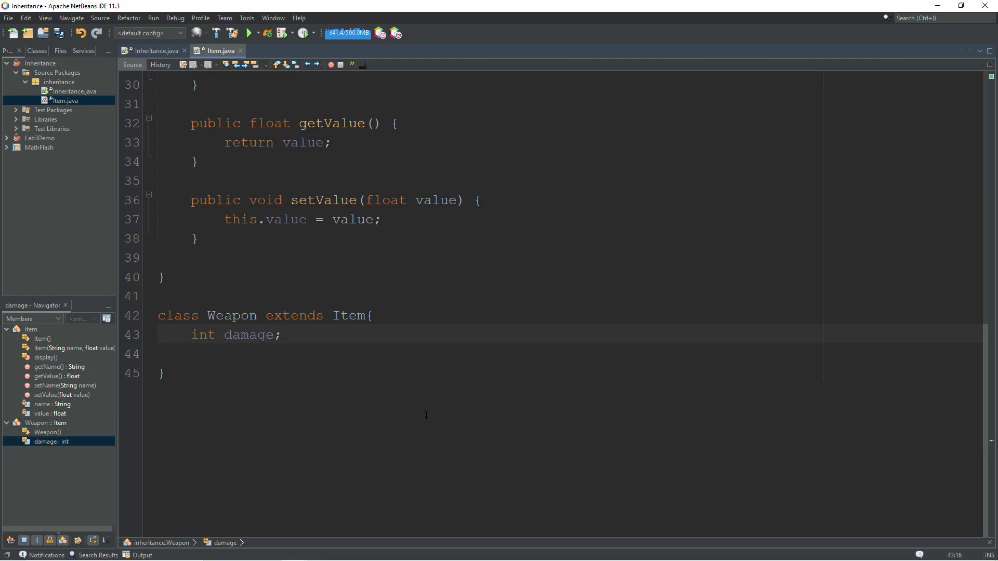
key(enter)
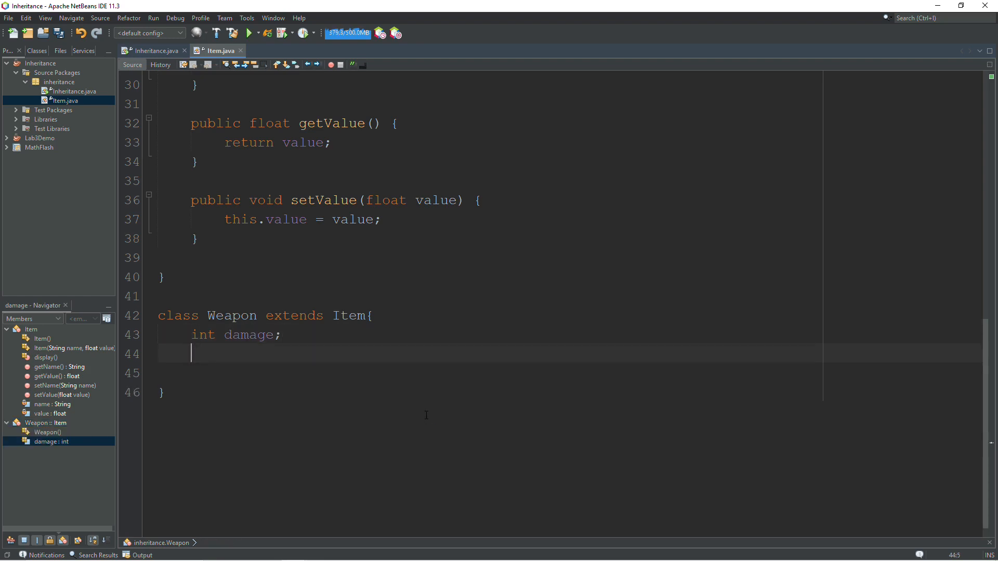
text(Weapon()
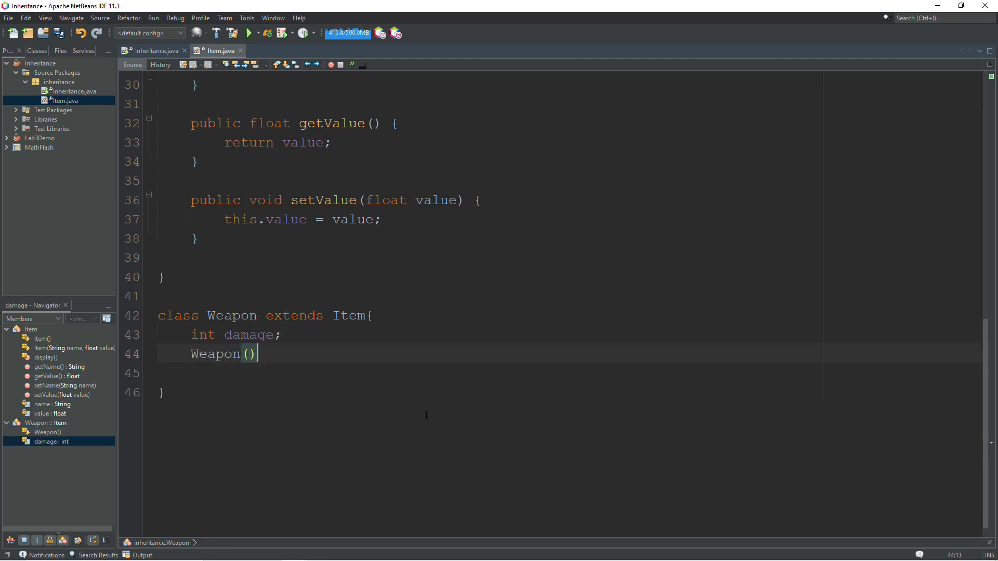
text({)
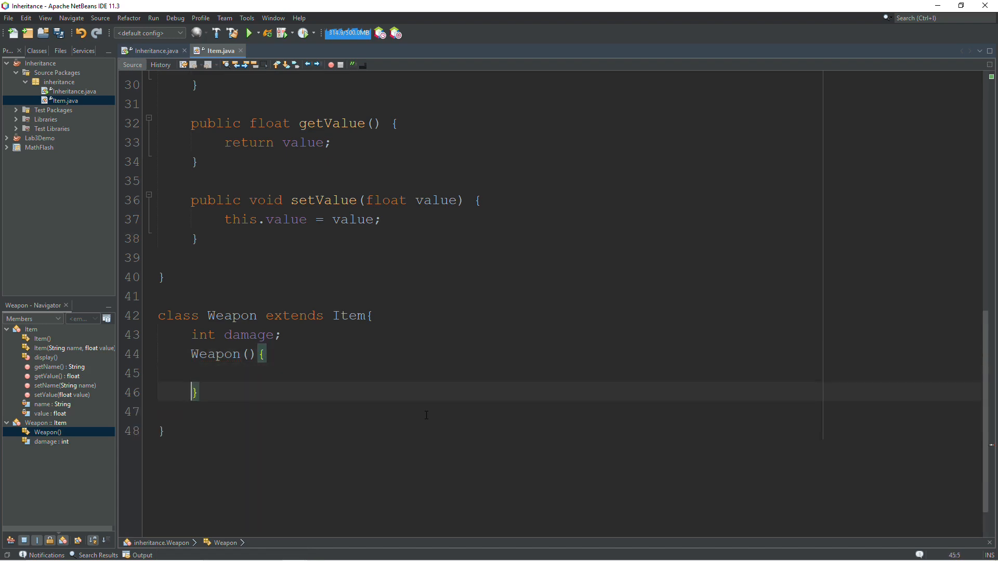
text(damage)
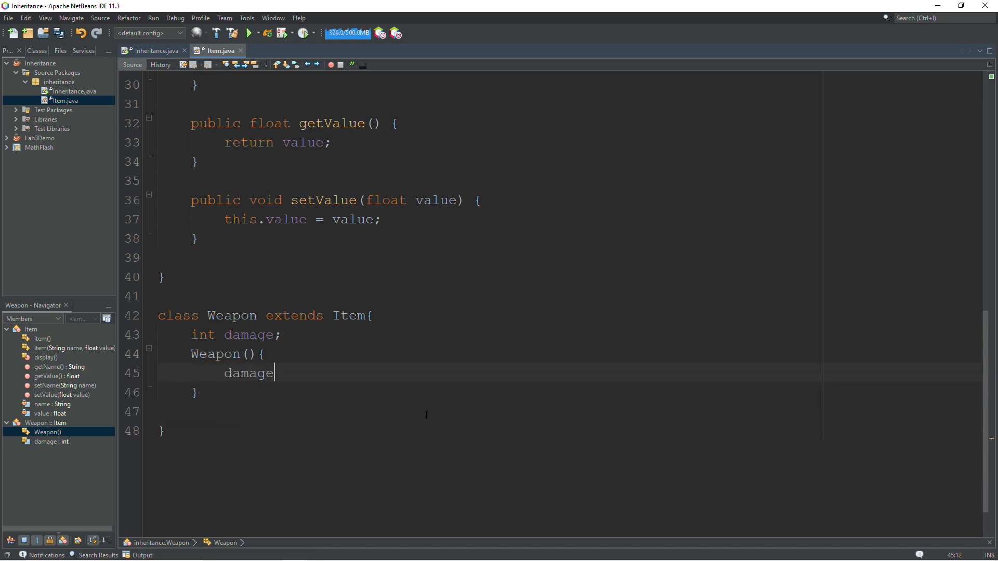
text(=1;)
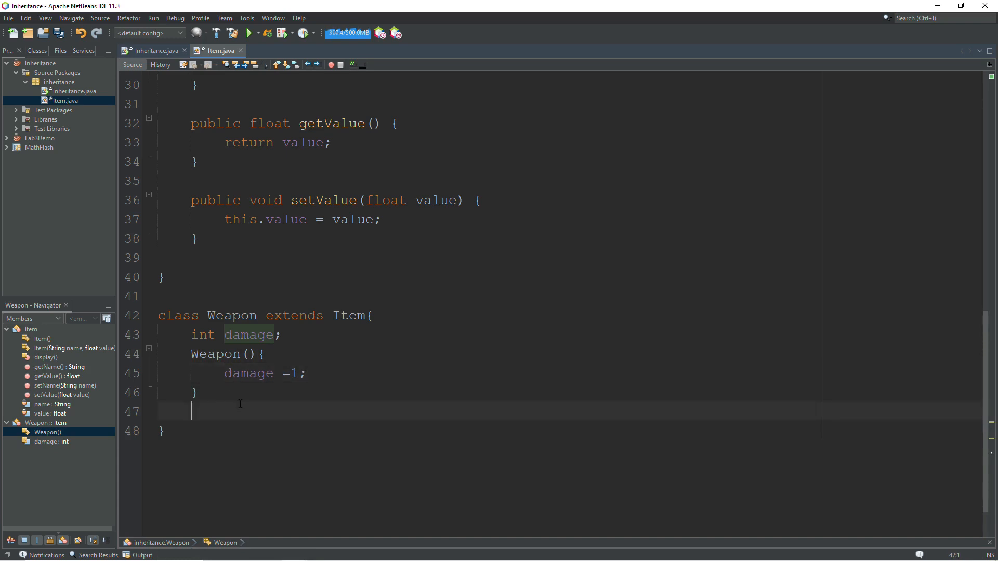
Step: Write Weapon(String name, float value, int damage){} with an empty body
text(Weapo)
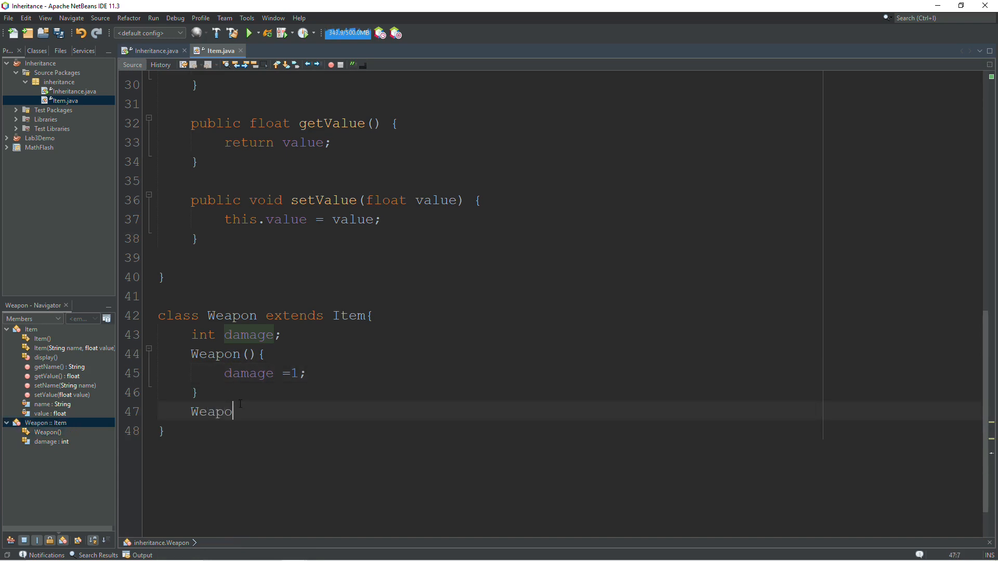
text(n)
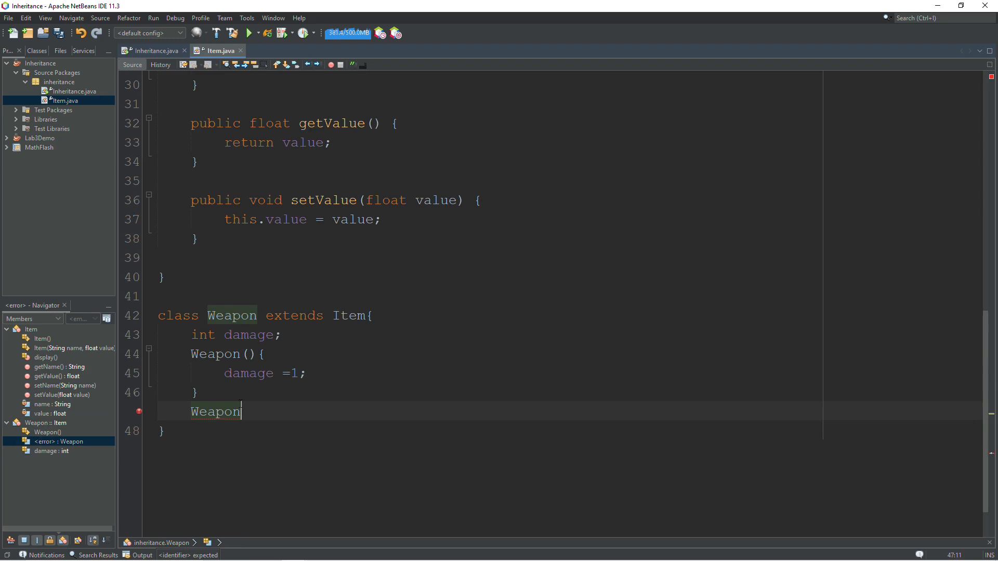
text(())
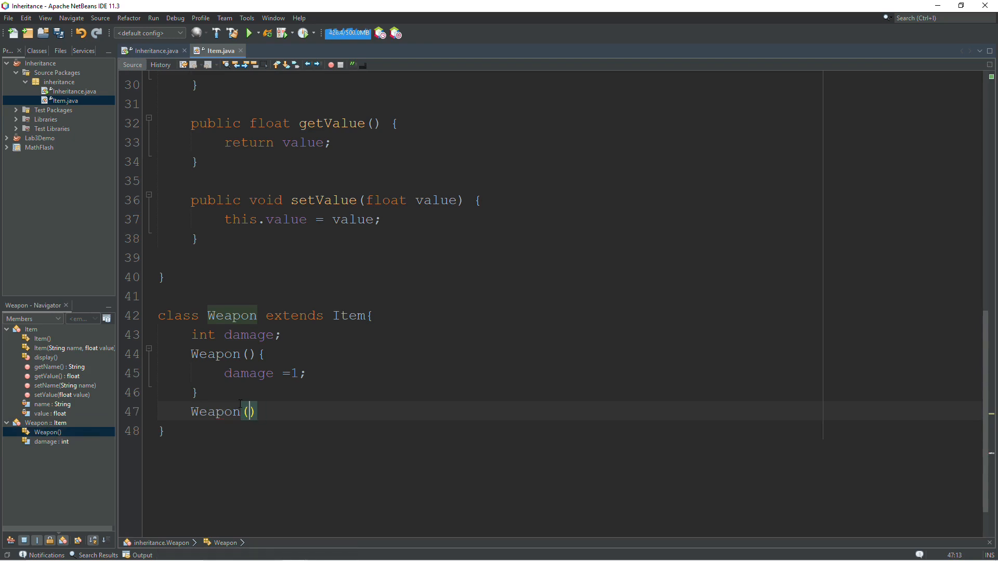
text(String name,)
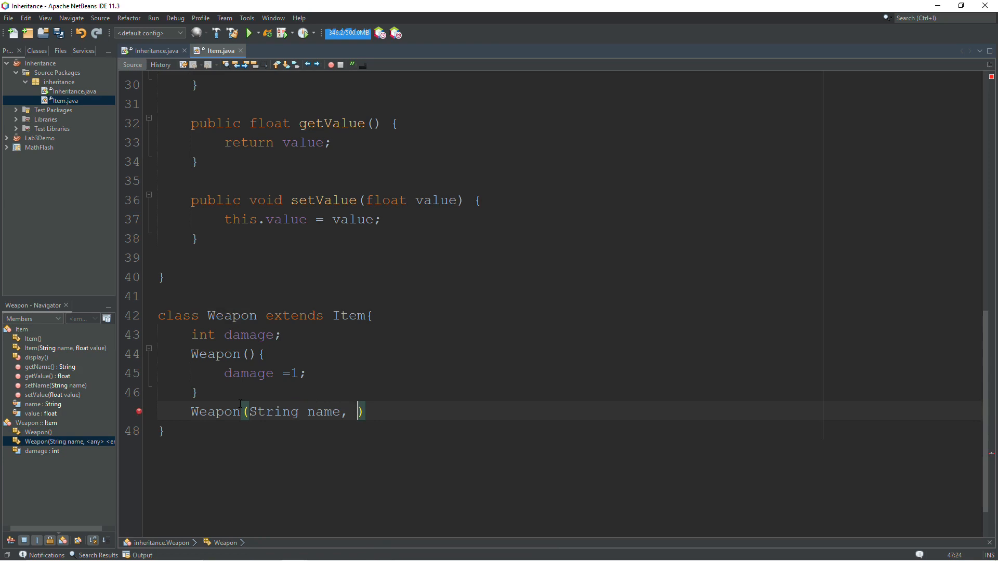
text(float va)
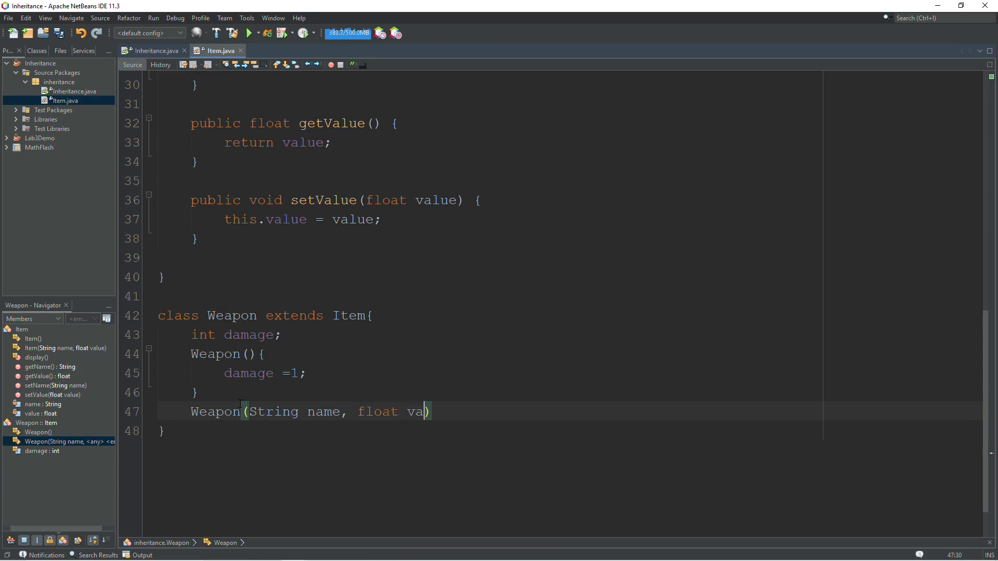
text(lue,)
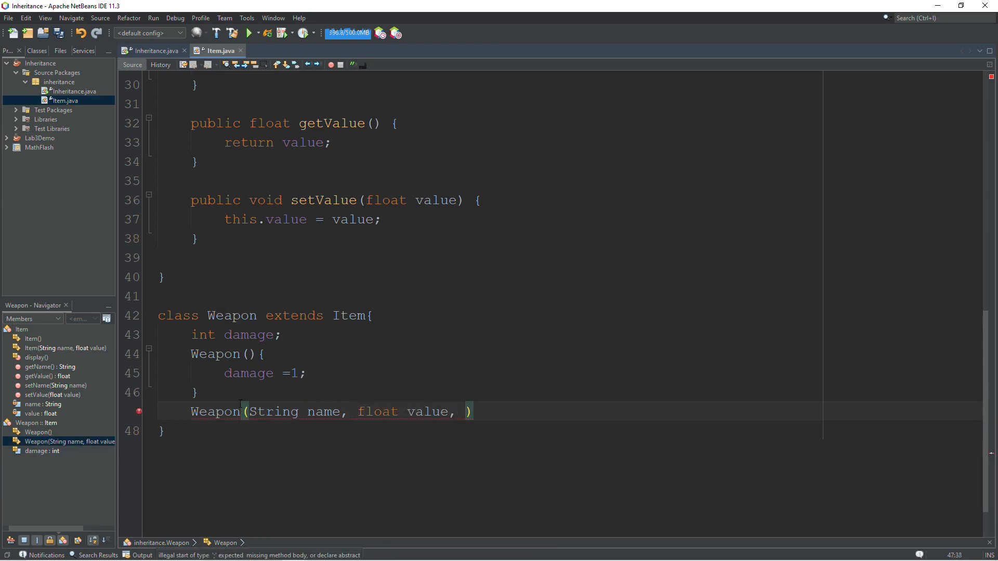
text(int dam)
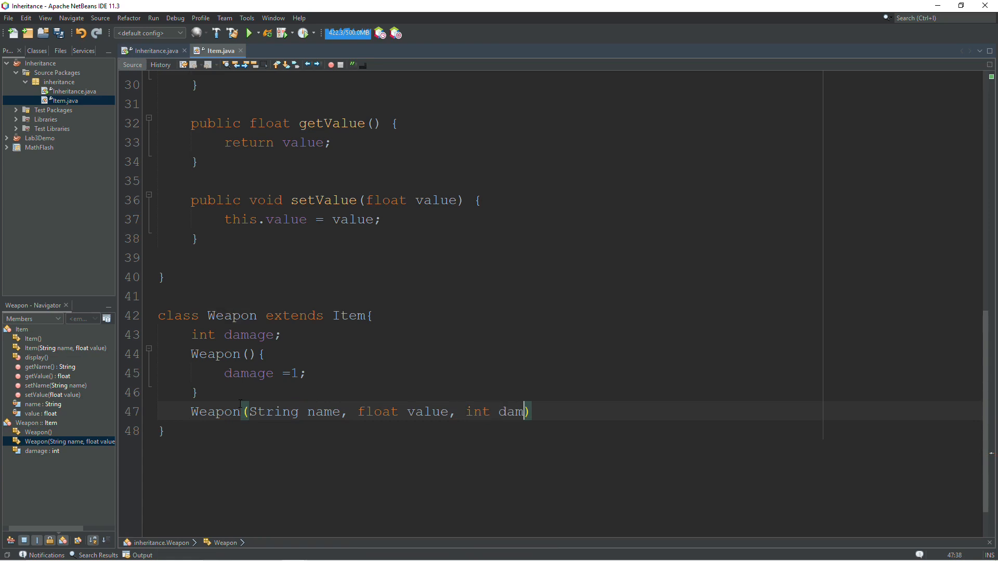
text(age){})
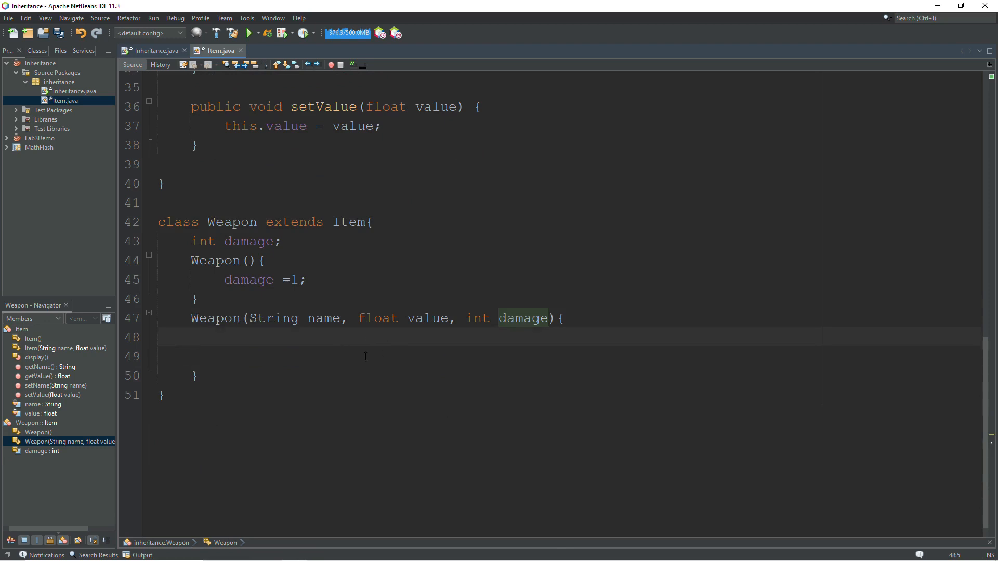
scroll(up, 3)
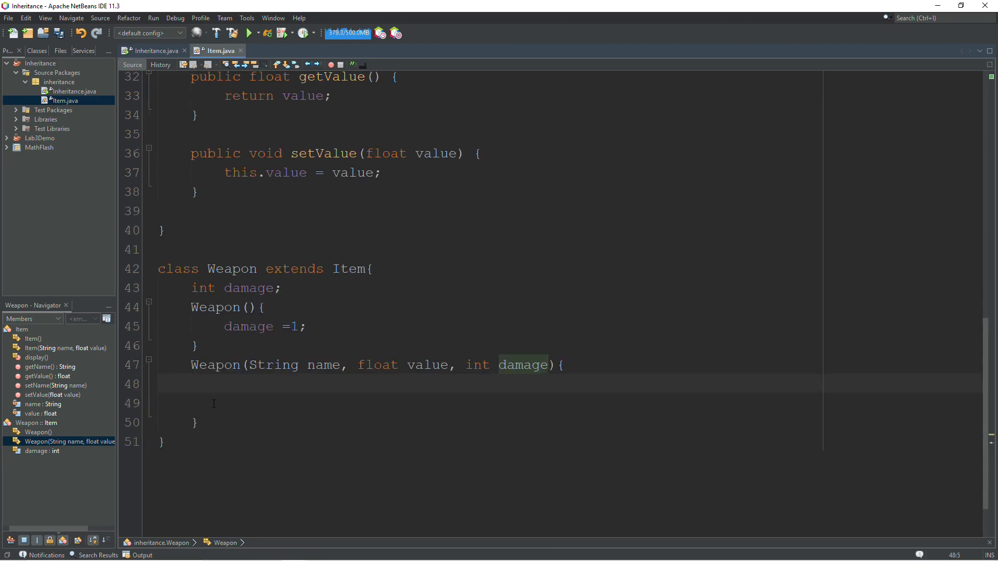
Step: Check Item's constructor and add super(name, value); inside Weapon's three-argument constructor
scroll(up, 3)
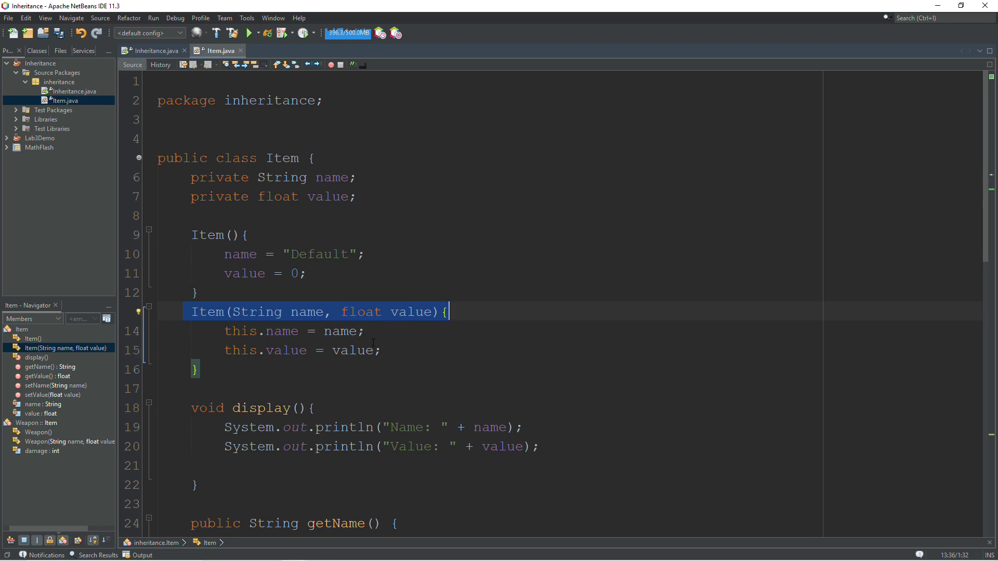
scroll(down, 3)
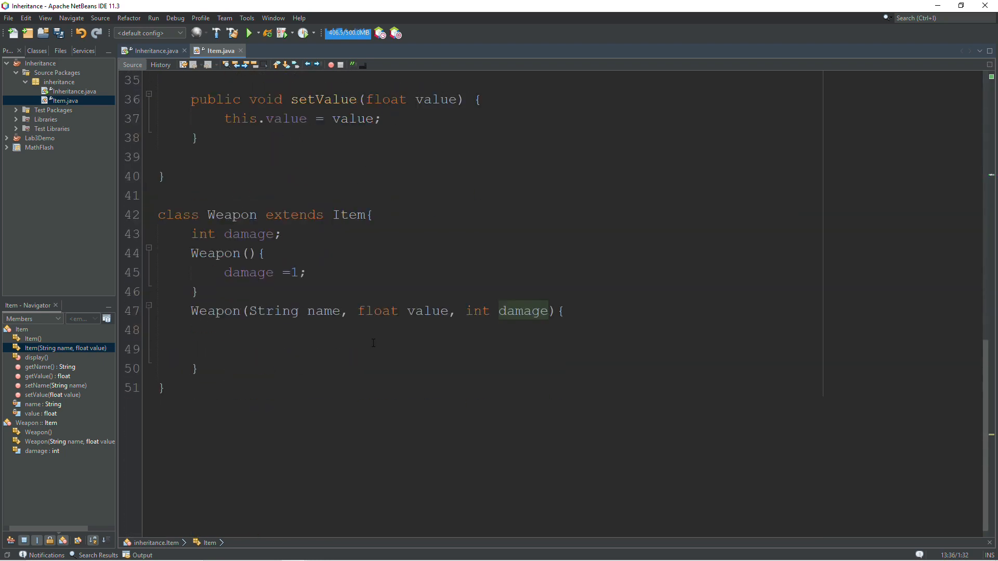
text(s)
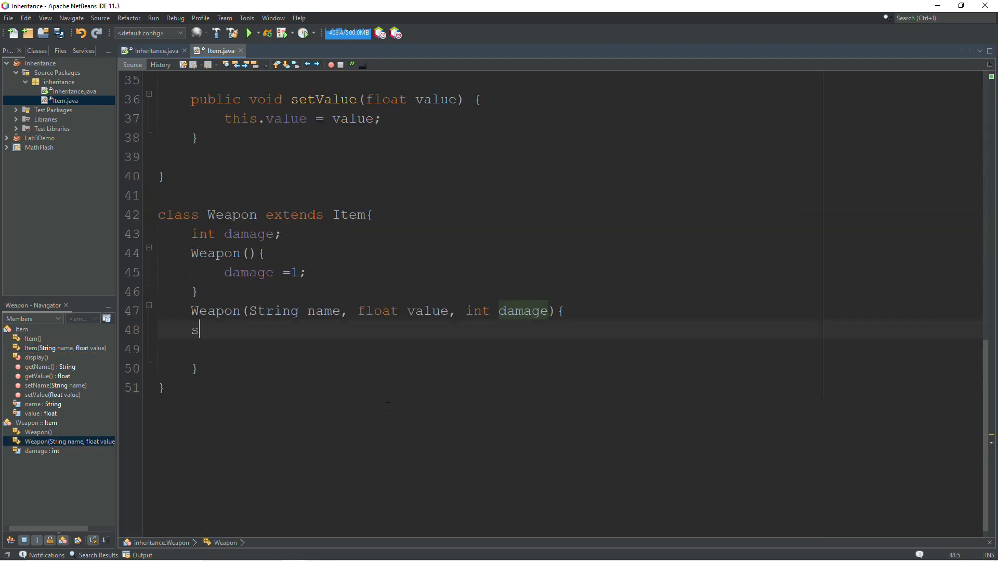
text(uper)
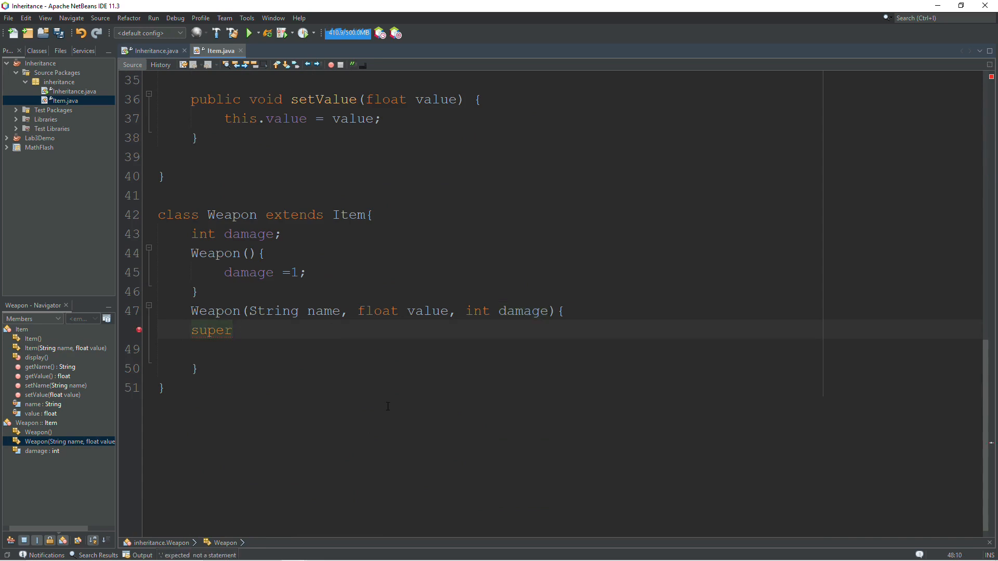
text(())
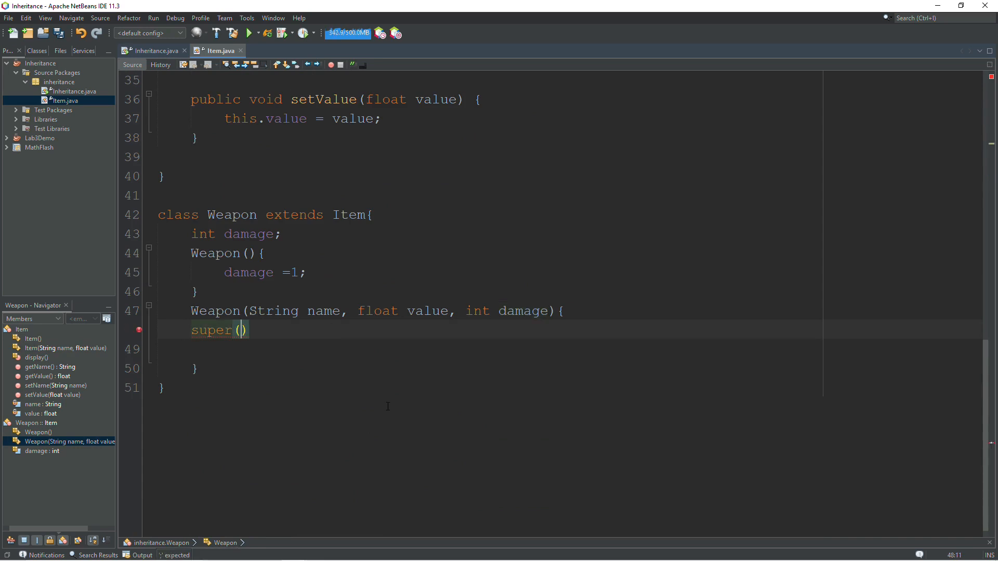
text(name, value)
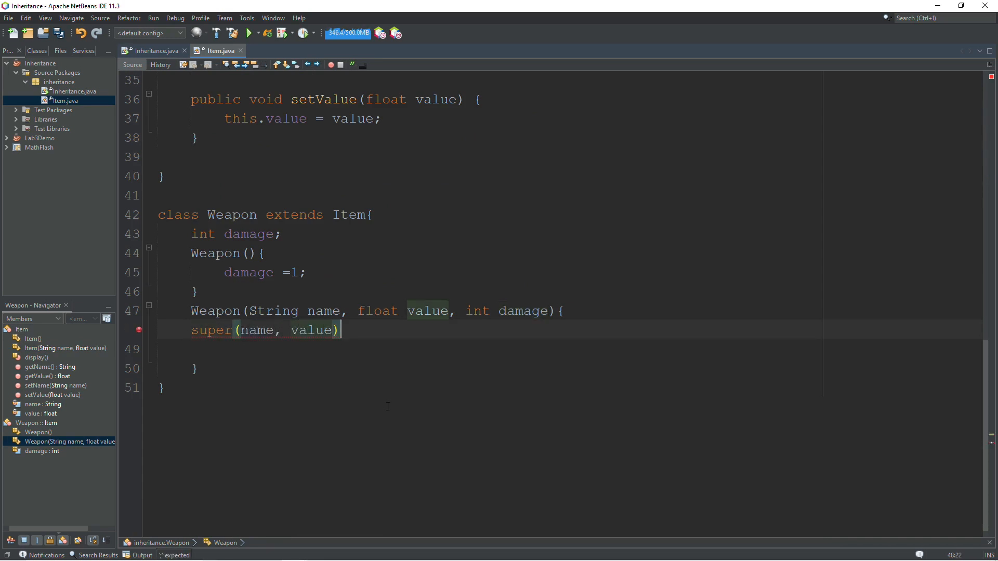
text(;)
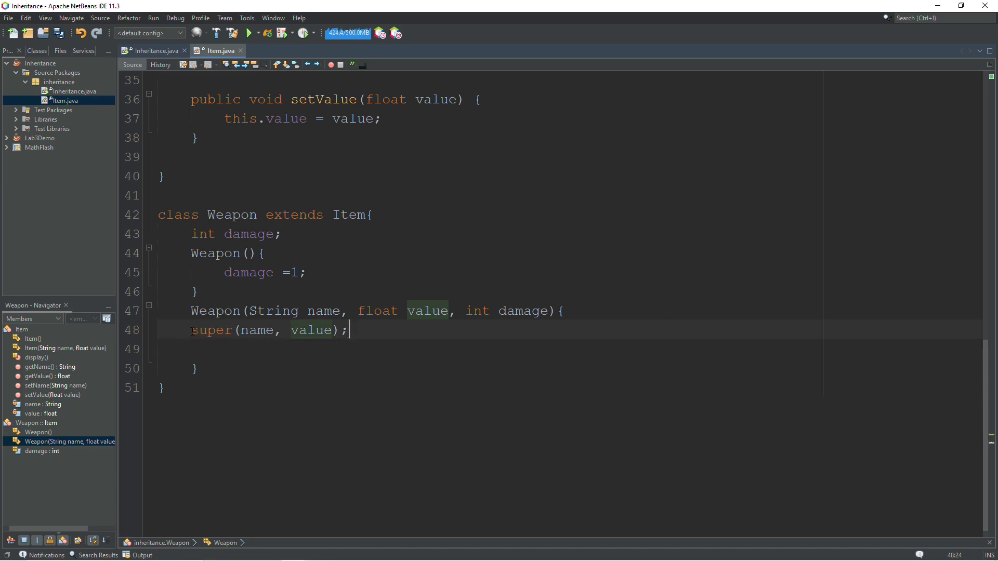
double_click(211, 329)
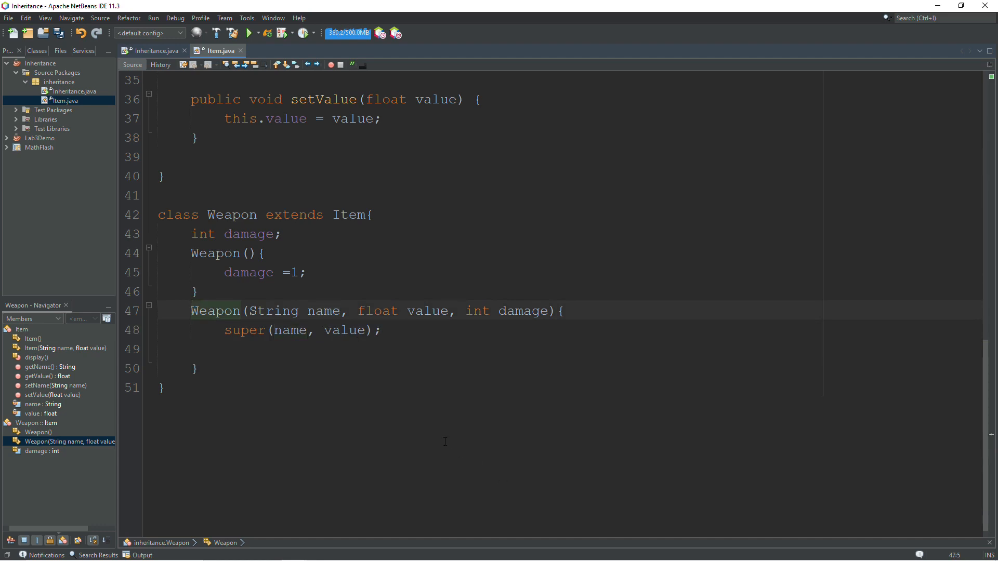
Step: Add this.damage = damage; under the super call and leave a blank line below the constructor
click(225, 349)
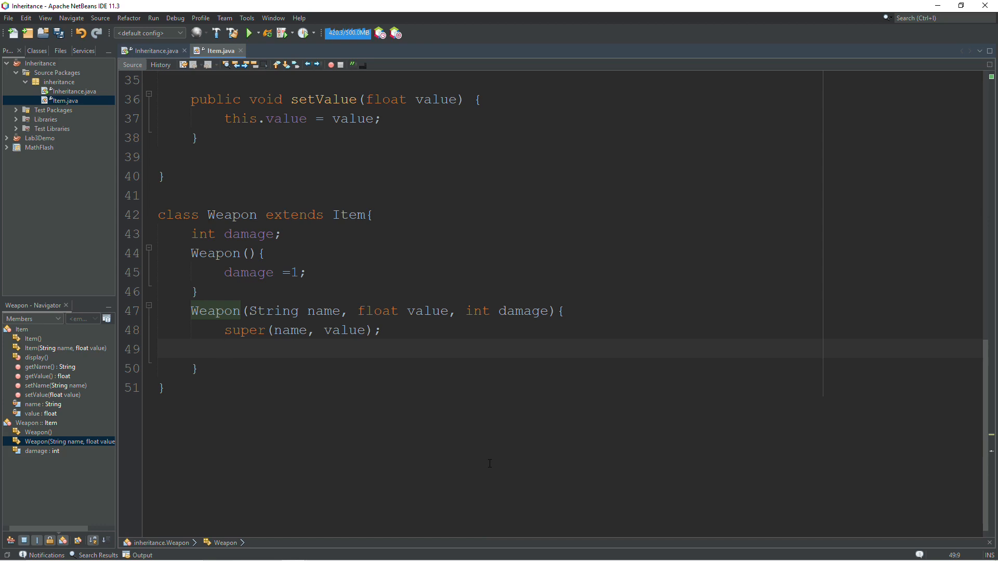
text(this.damage =)
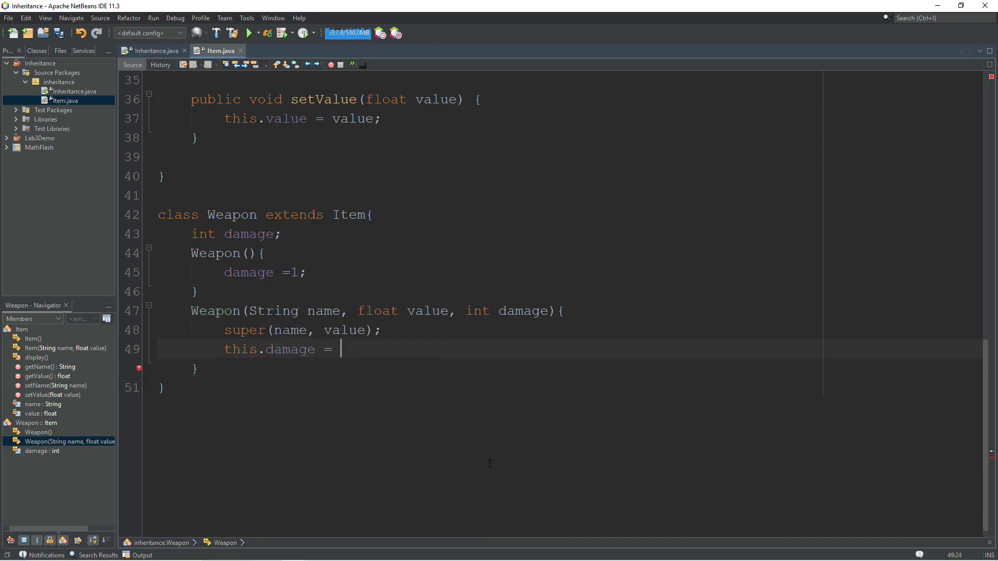
text(damage;)
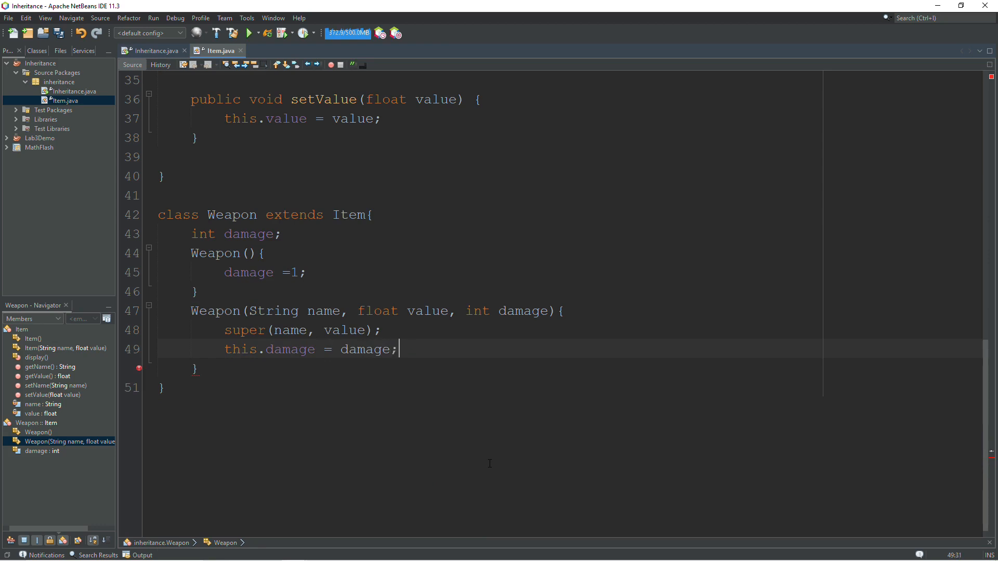
key(enter)
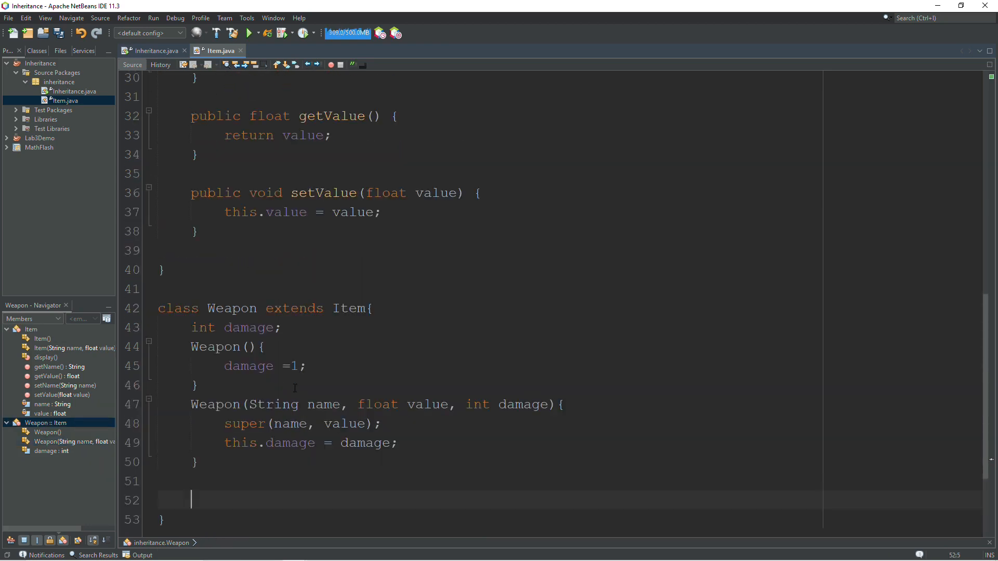
click(47, 432)
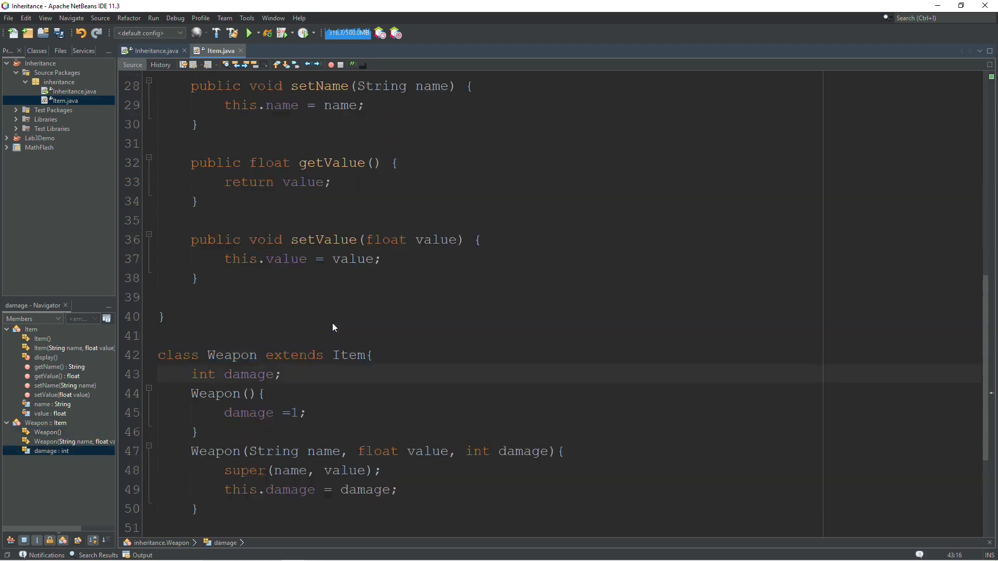
scroll(down, 3)
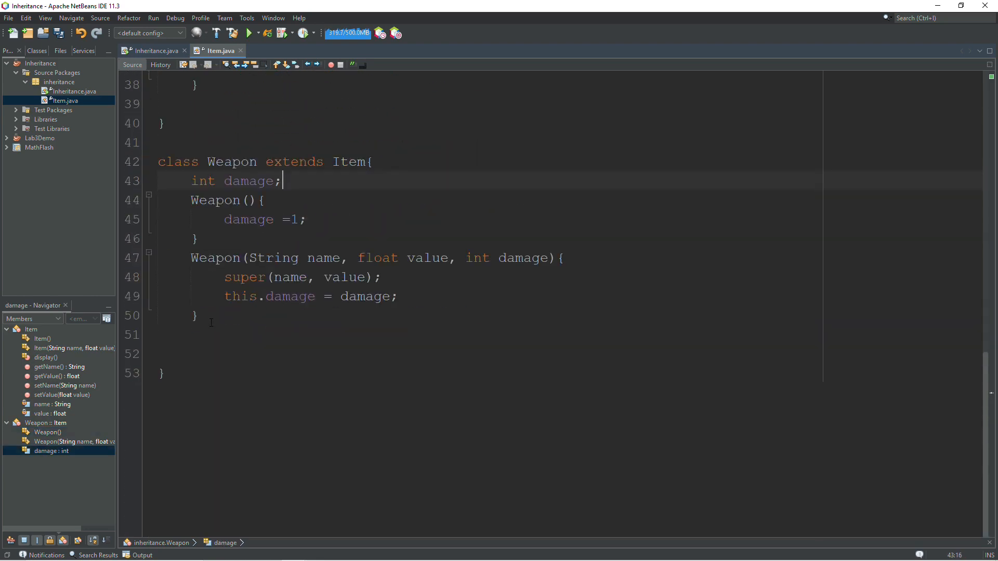
click(192, 334)
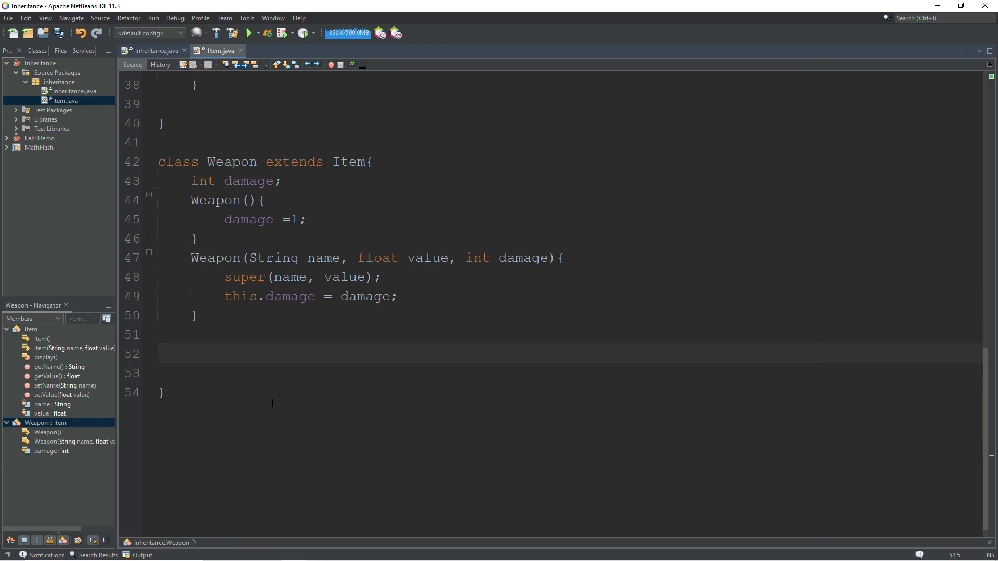
Step: Start Weapon's void display() method calling super.display() first
text(void dis)
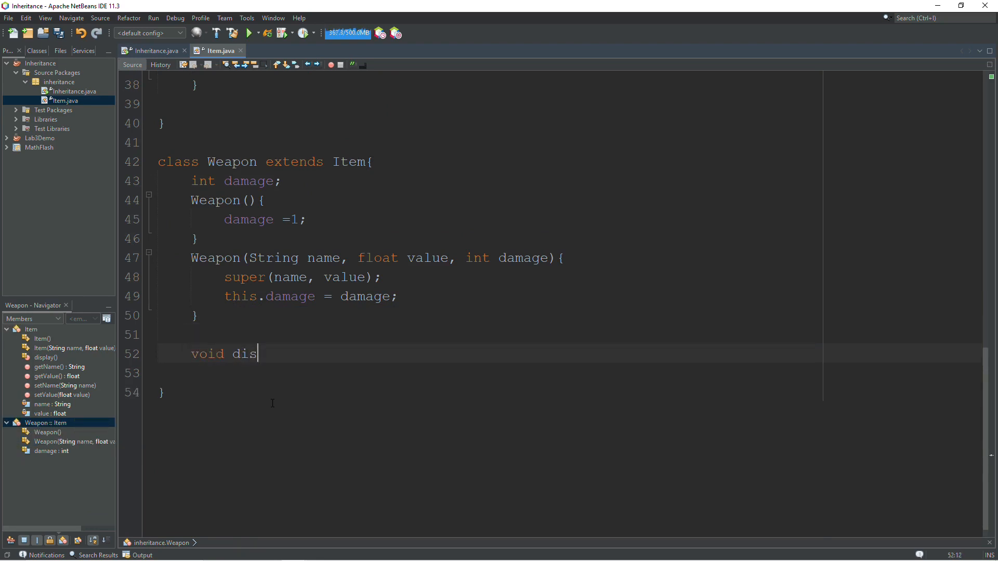
text(play())
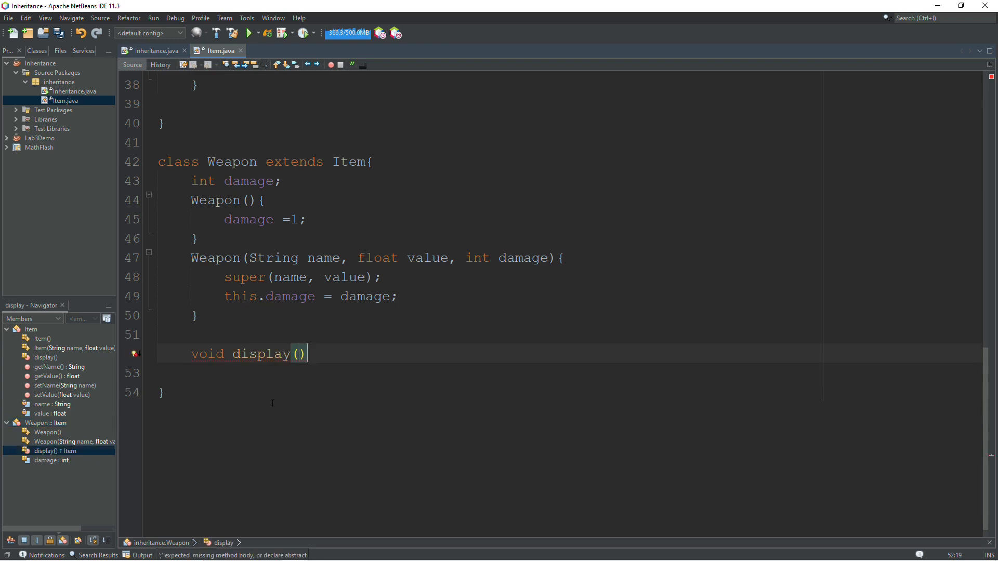
text({)
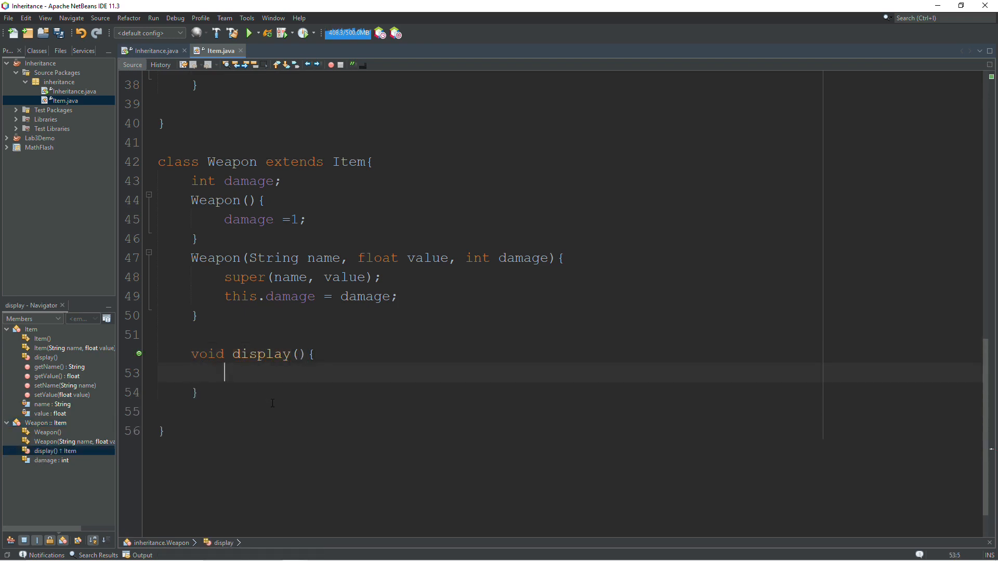
double_click(259, 354)
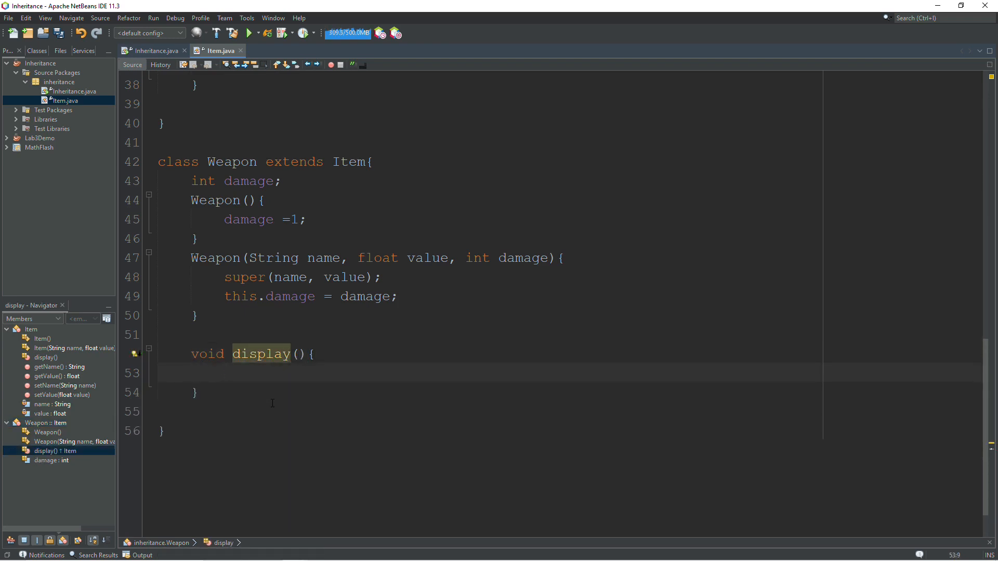
text(super.display();)
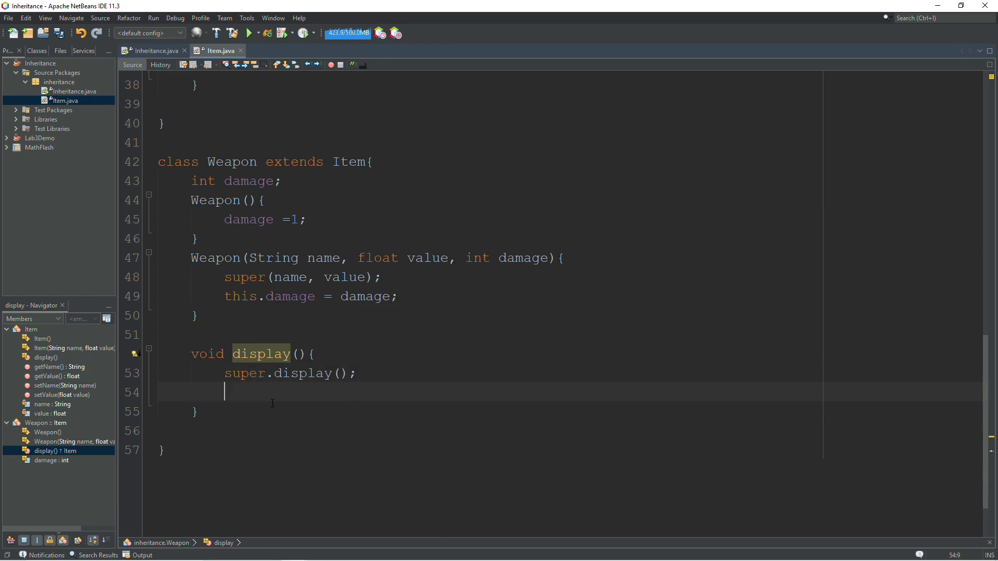
Step: Add System.out.println("Damage: " + damage); after the inherited display call
text(System)
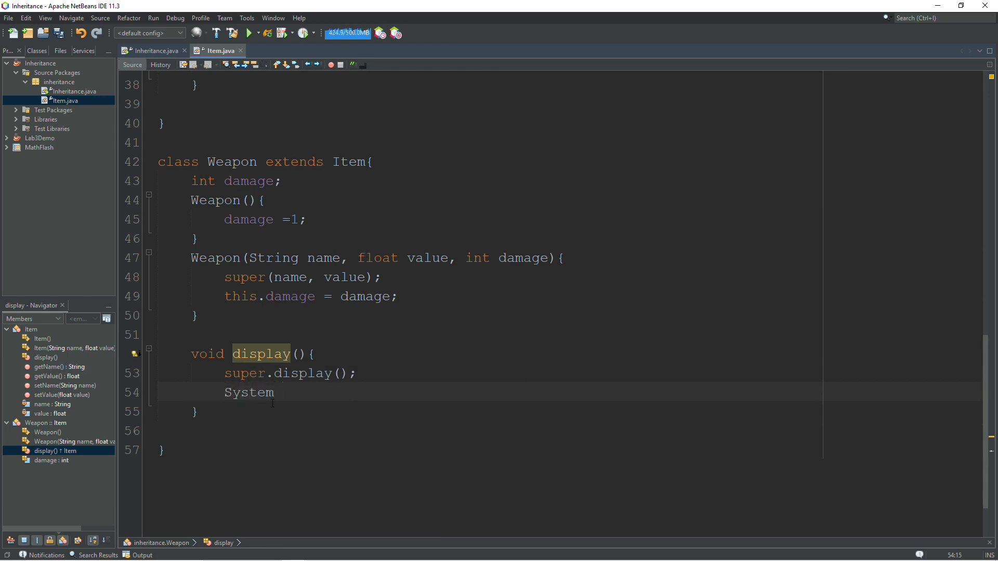
text(.out.)
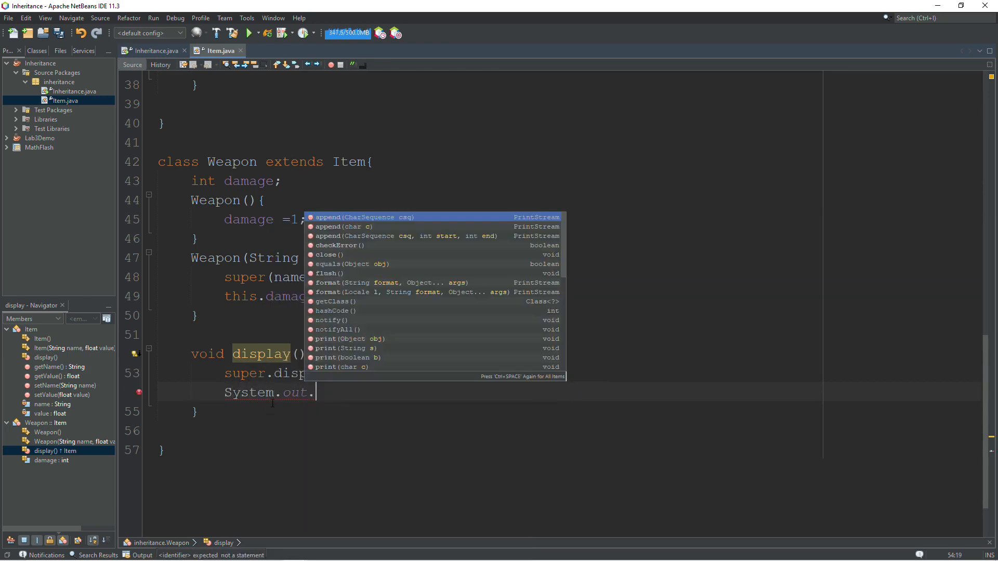
text(println)
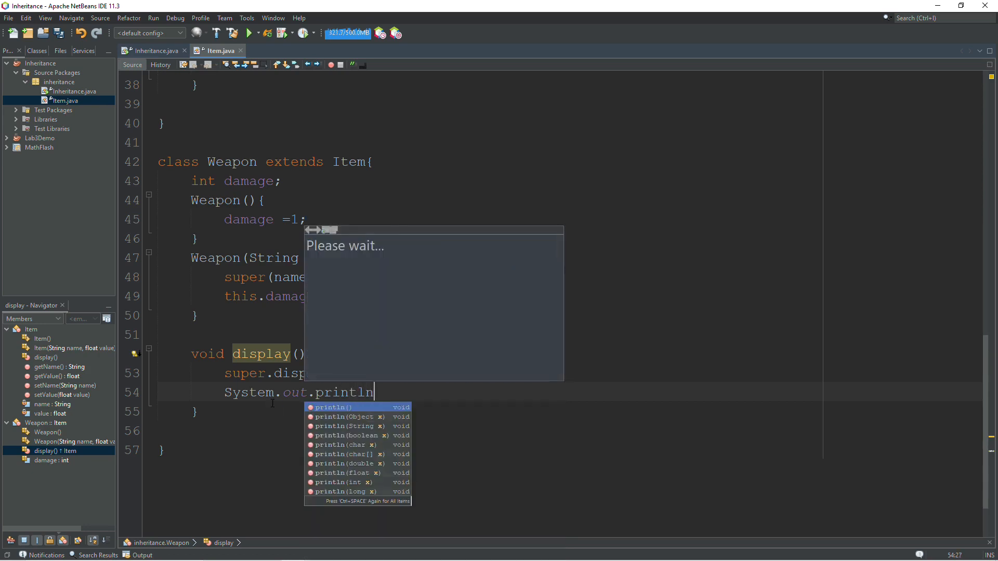
text(("Damage: " );)
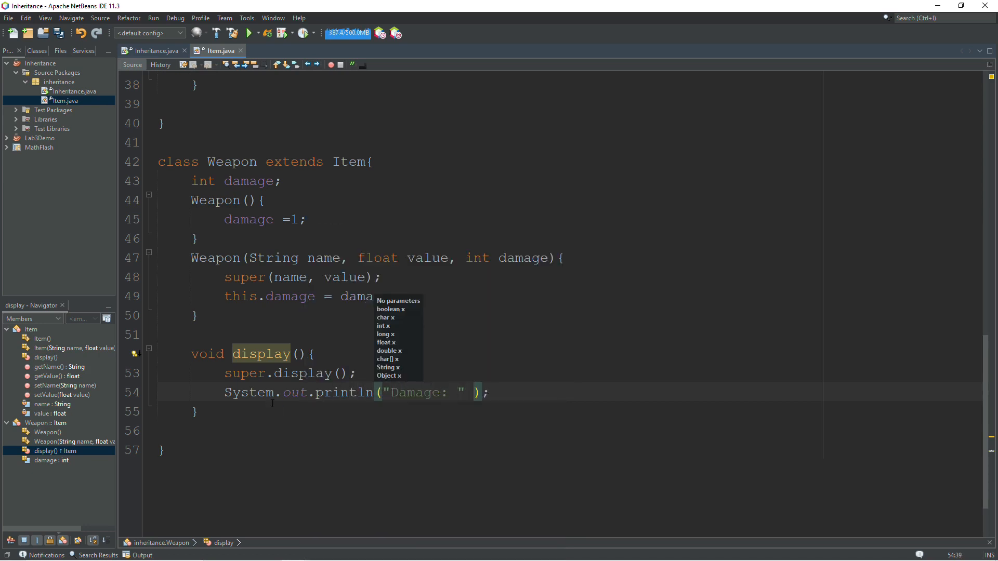
text(+ damage)
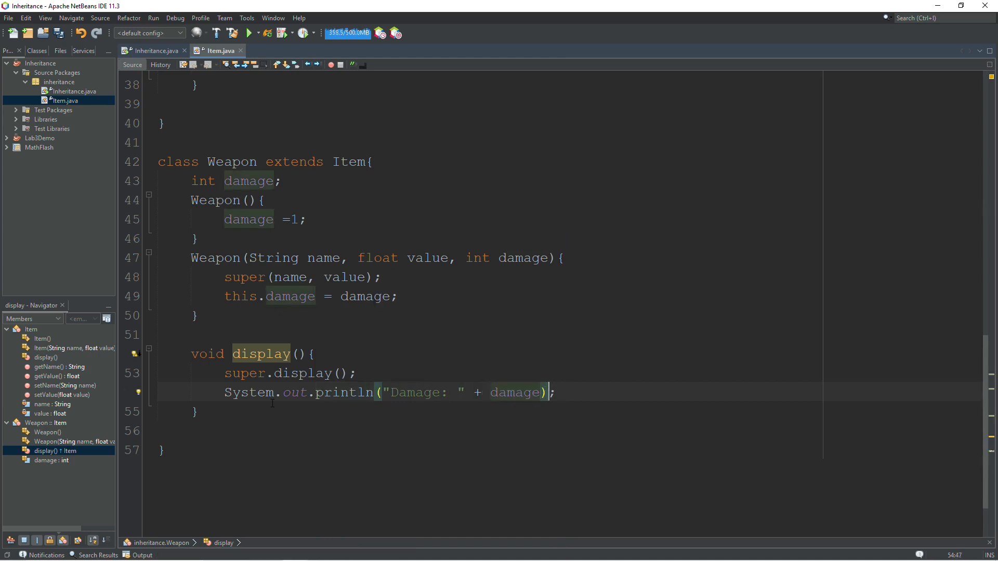
scroll(up, 3)
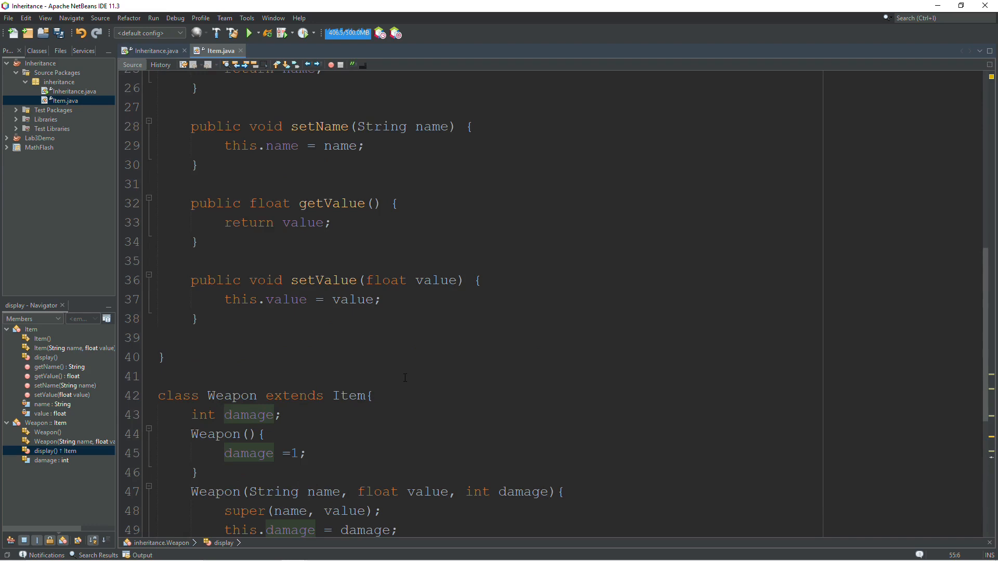
scroll(down, 3)
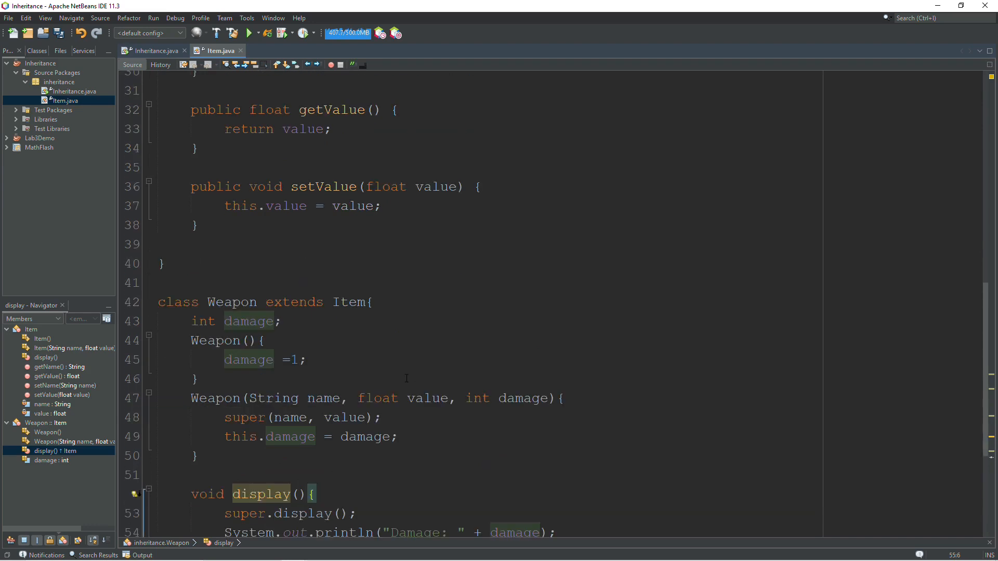
double_click(293, 301)
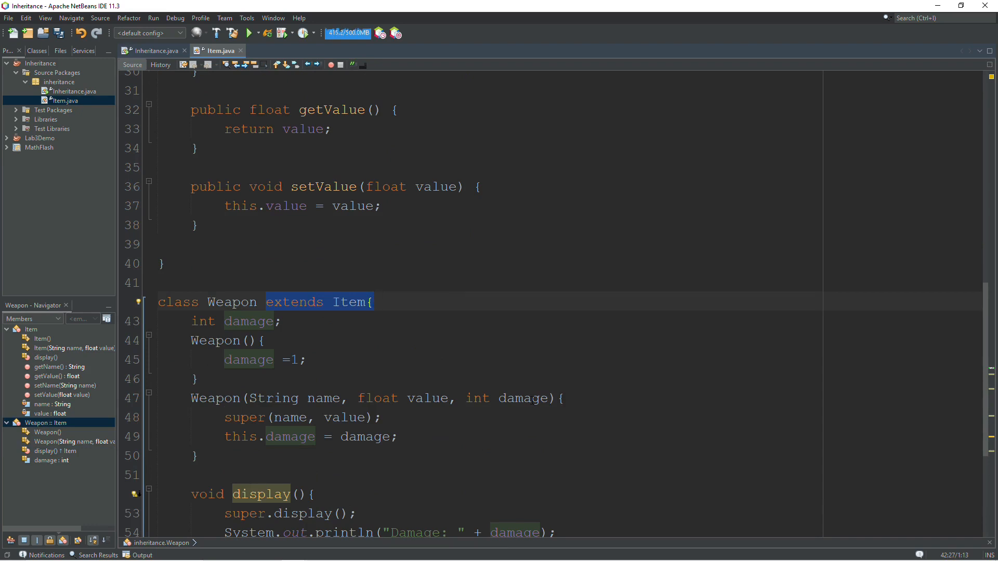
click(354, 333)
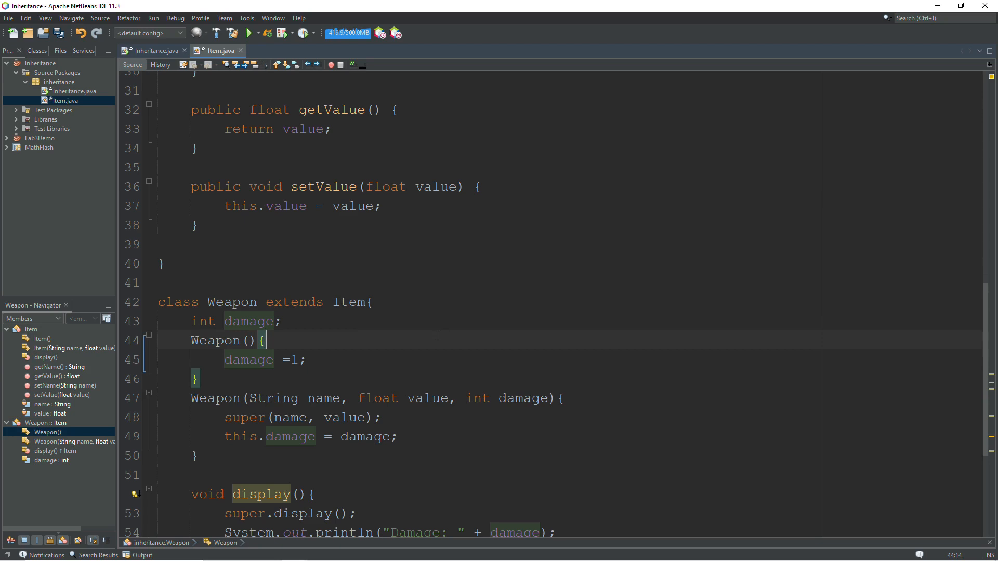
mouse_move(438, 334)
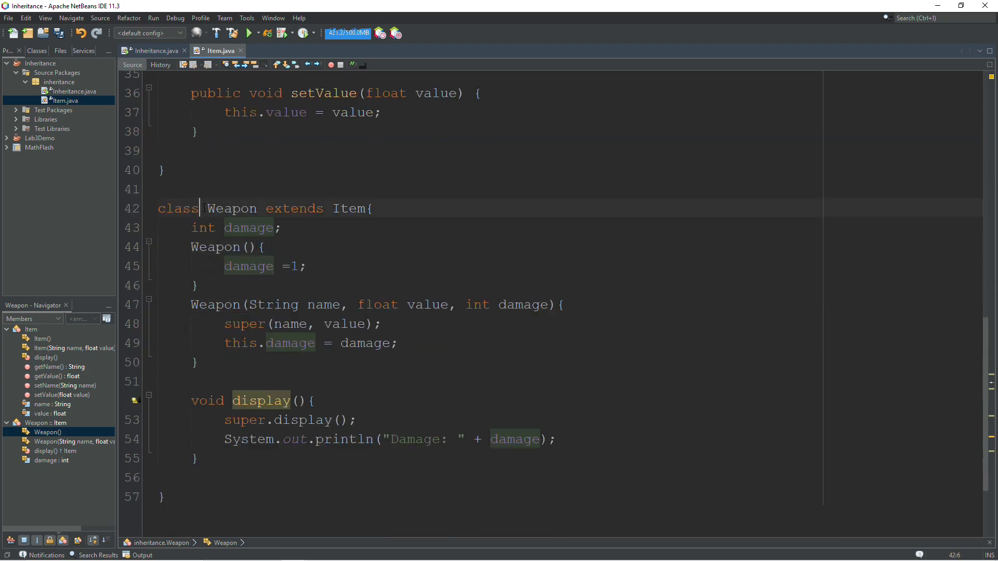
double_click(232, 208)
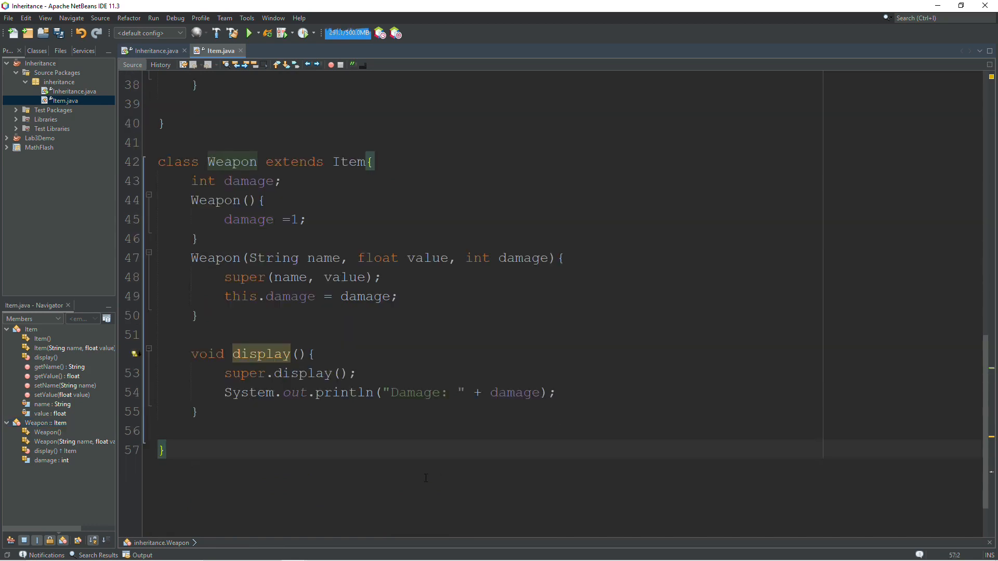
Step: Write class Sword extends Weapon{} below Weapon and place the cursor in its body
key(enter)
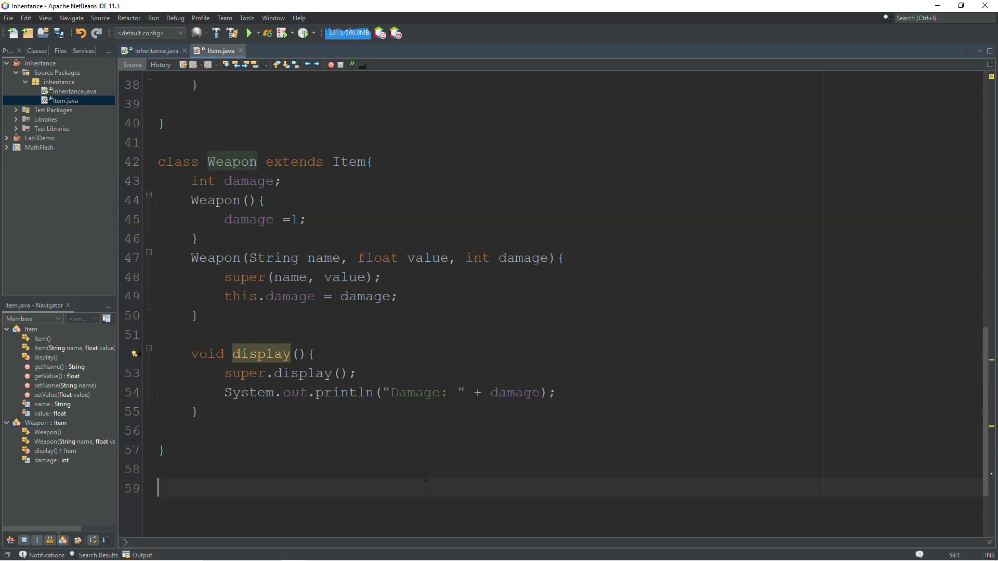
text(class)
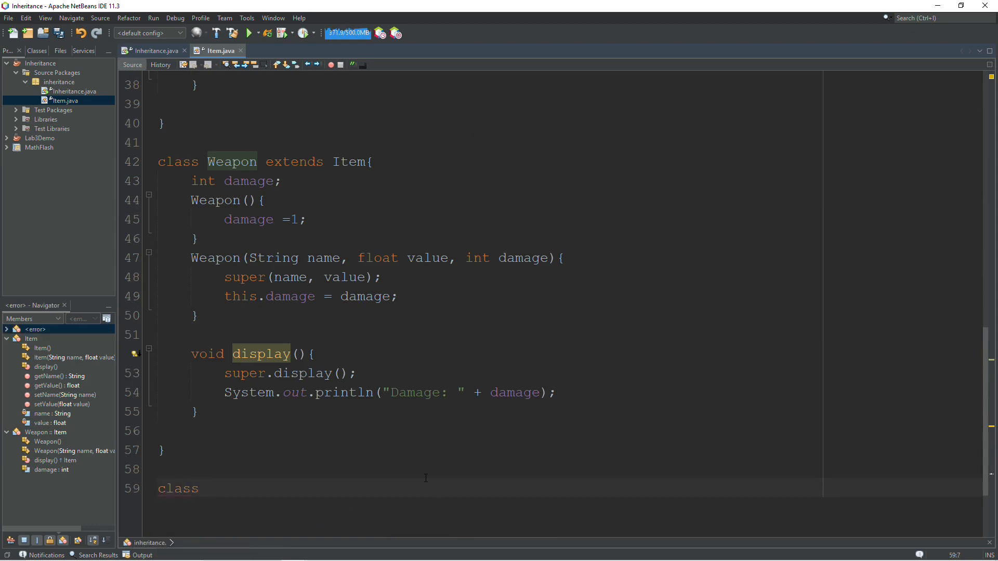
text(Sword e)
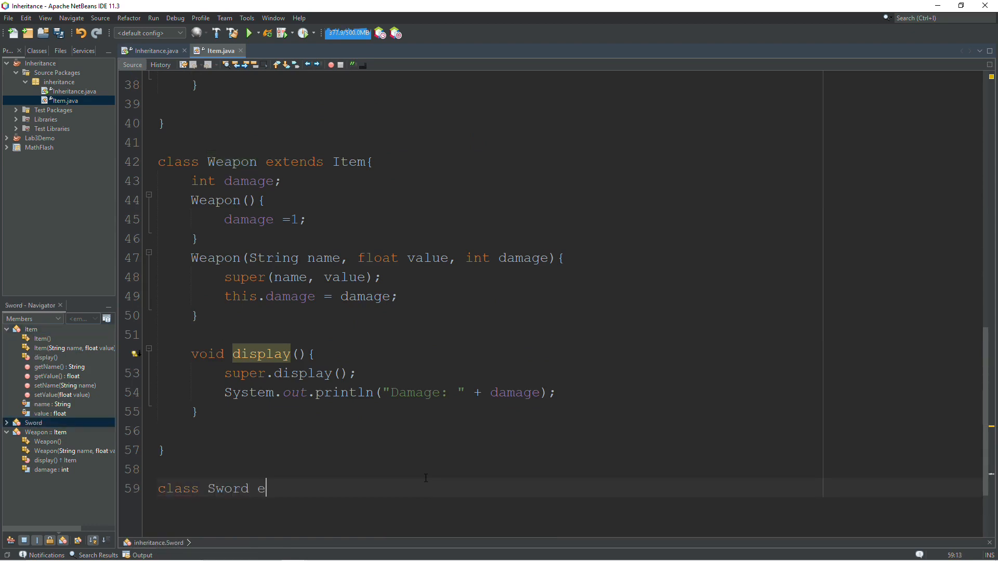
text(xtends We)
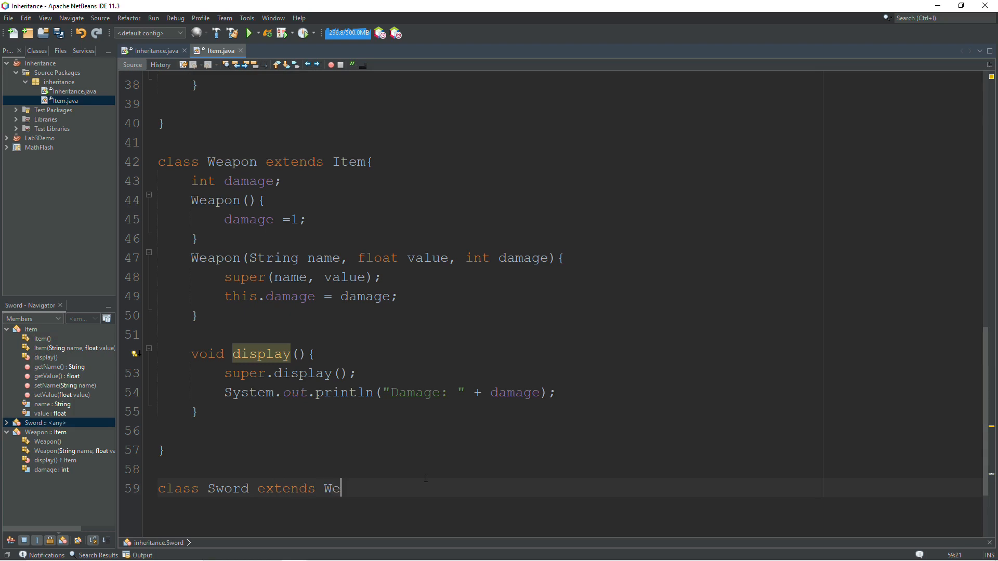
text(apon{})
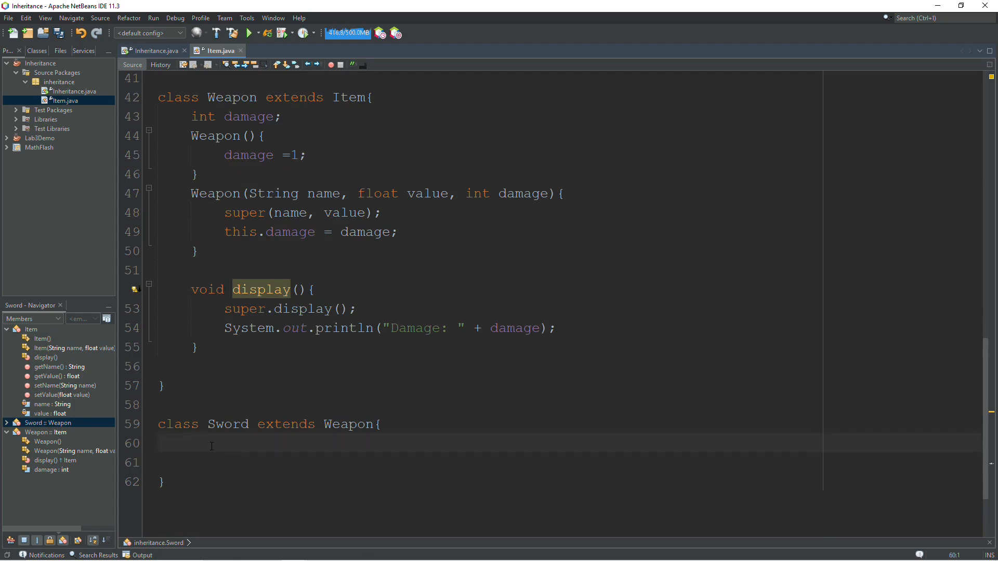
click(233, 424)
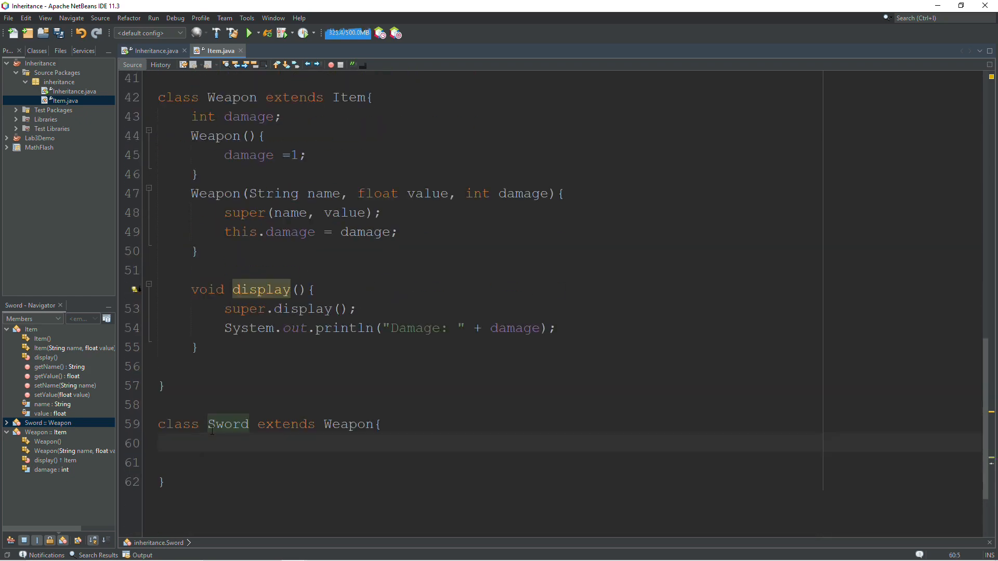
click(191, 444)
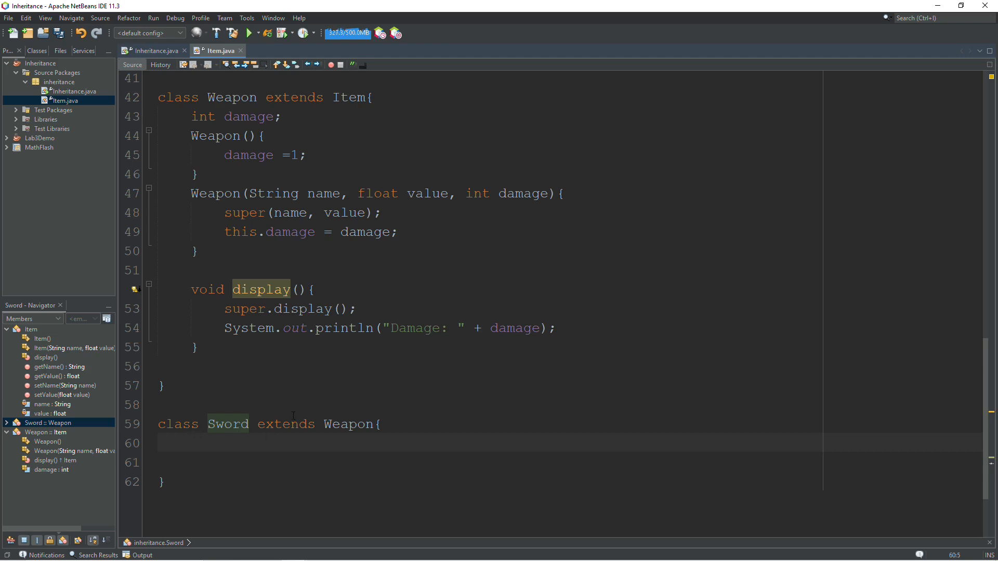
click(191, 443)
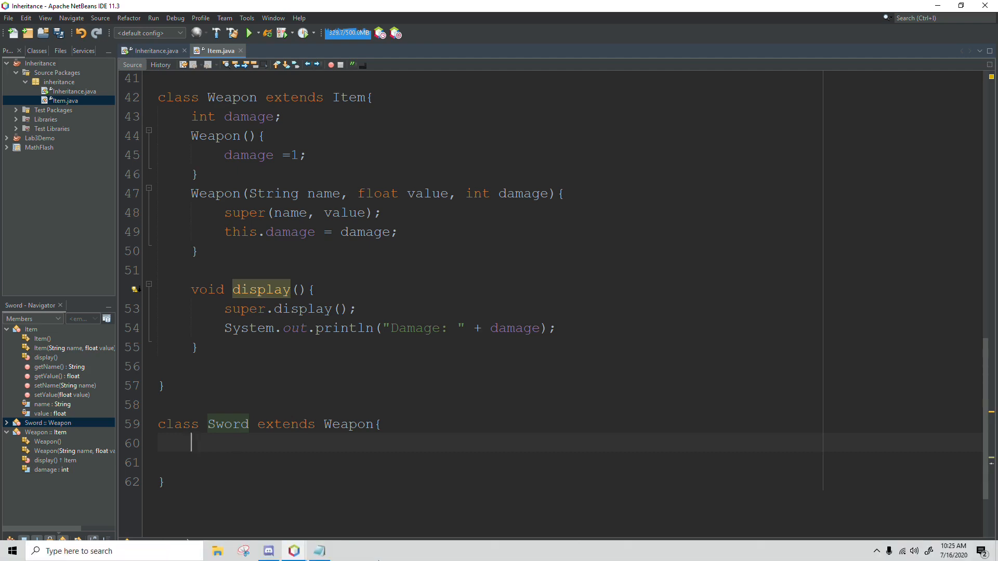
Step: Write Sword(){ super("Iron Sword", 30, 10); } as the default constructor
text(Sword(){)
click(482, 462)
text(super.()
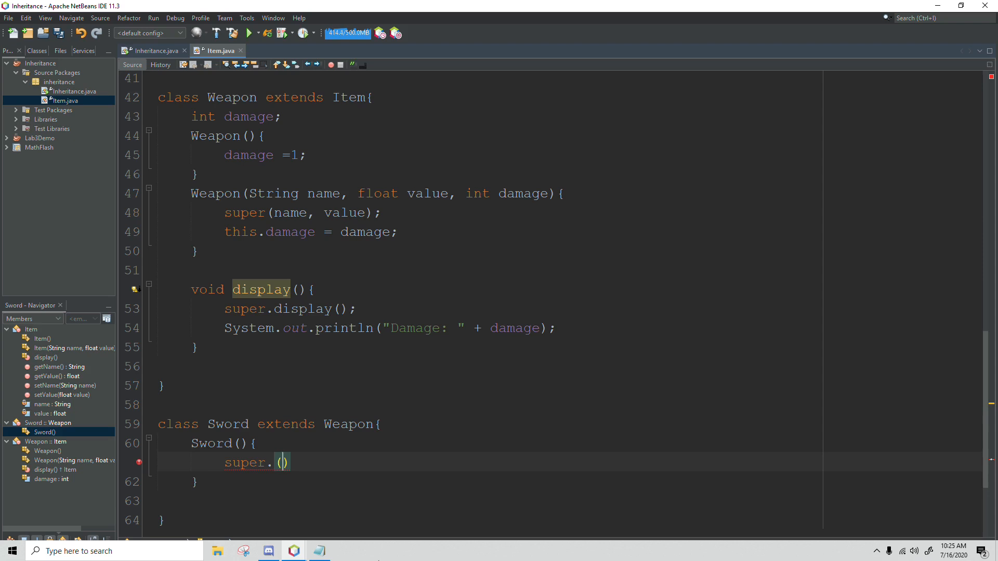
text(")
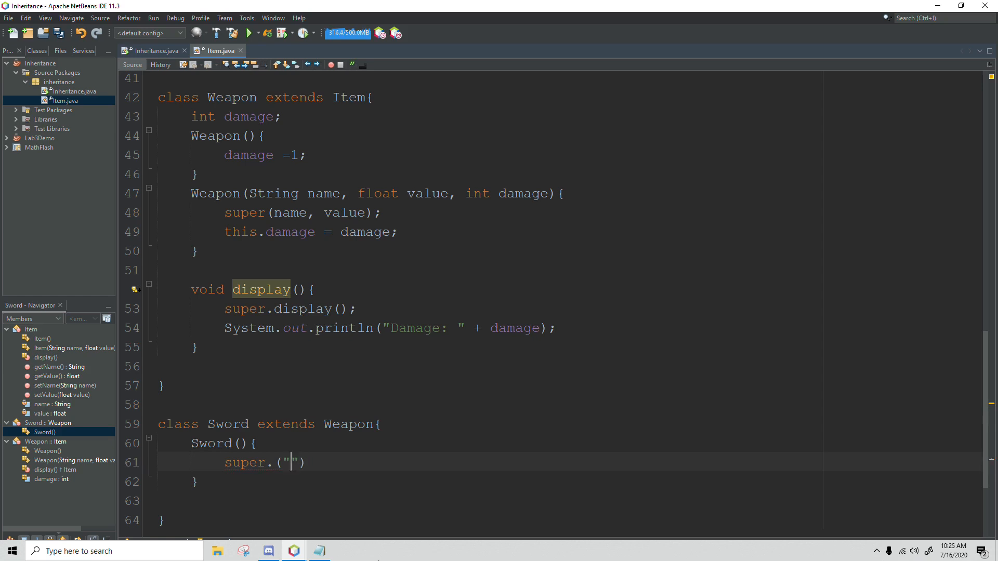
text(Iron Sww)
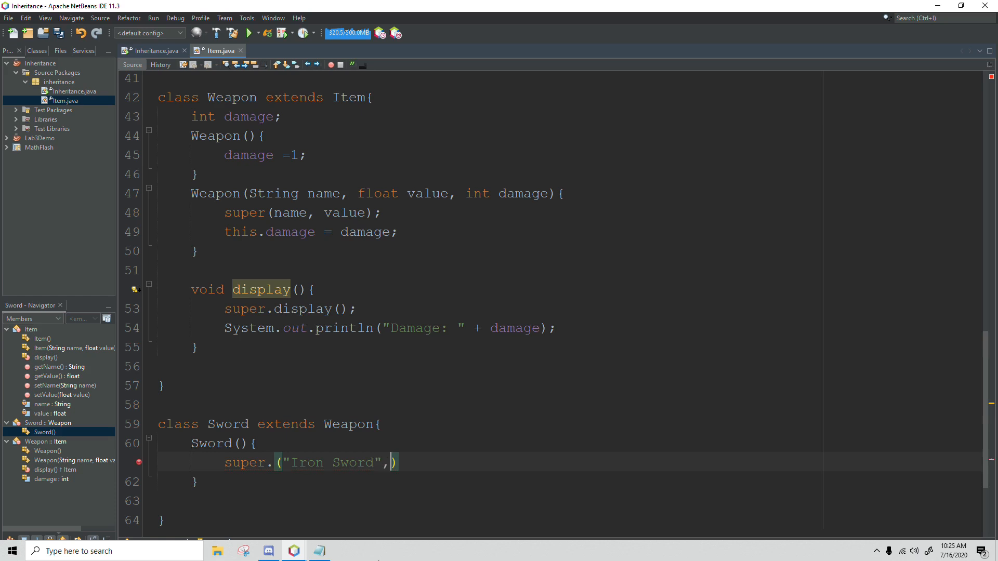
text(30)
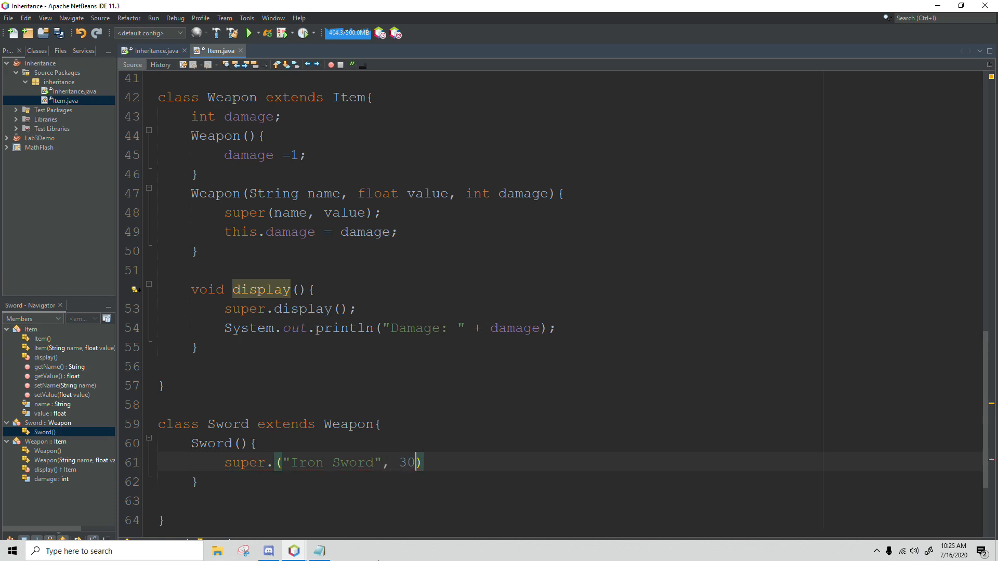
text(,)
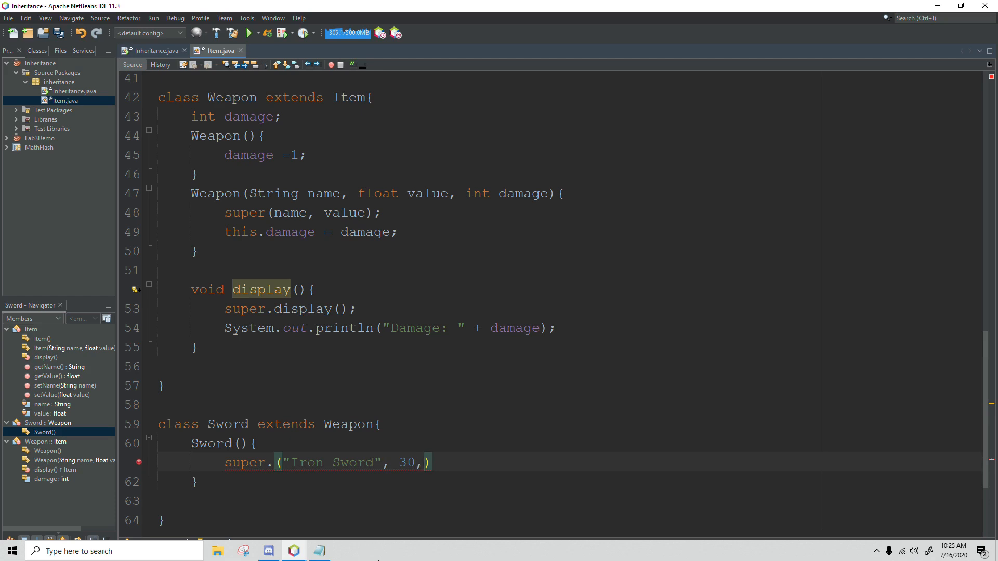
text(10)
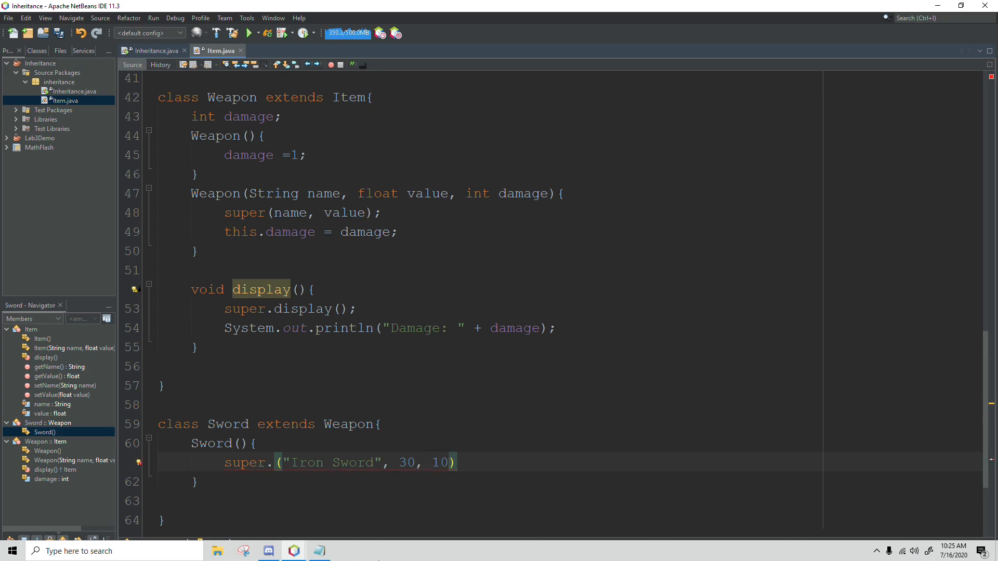
text(;)
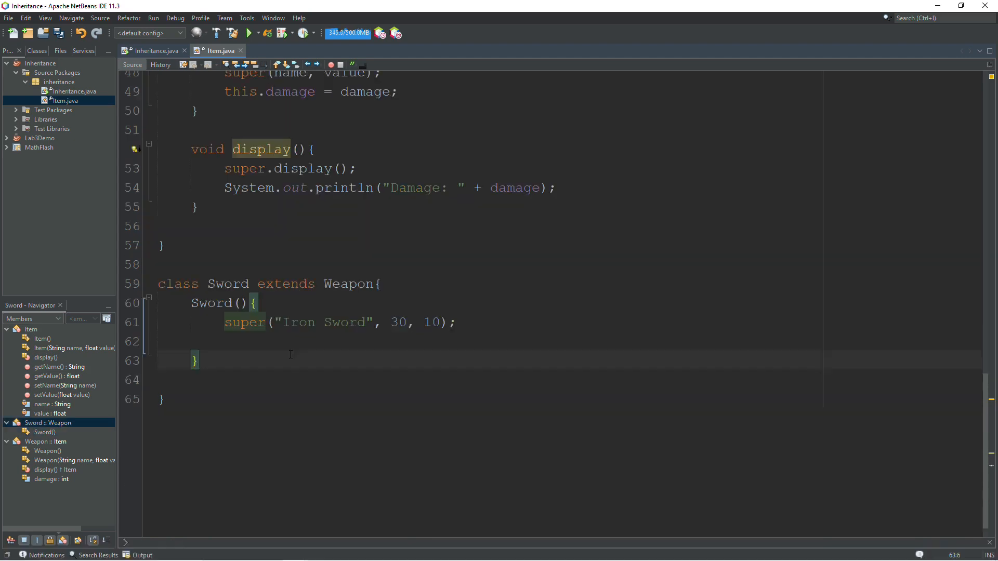
Step: Write Sword(String name, float value, int damage) calling super(name, value, damage);
text(Sw)
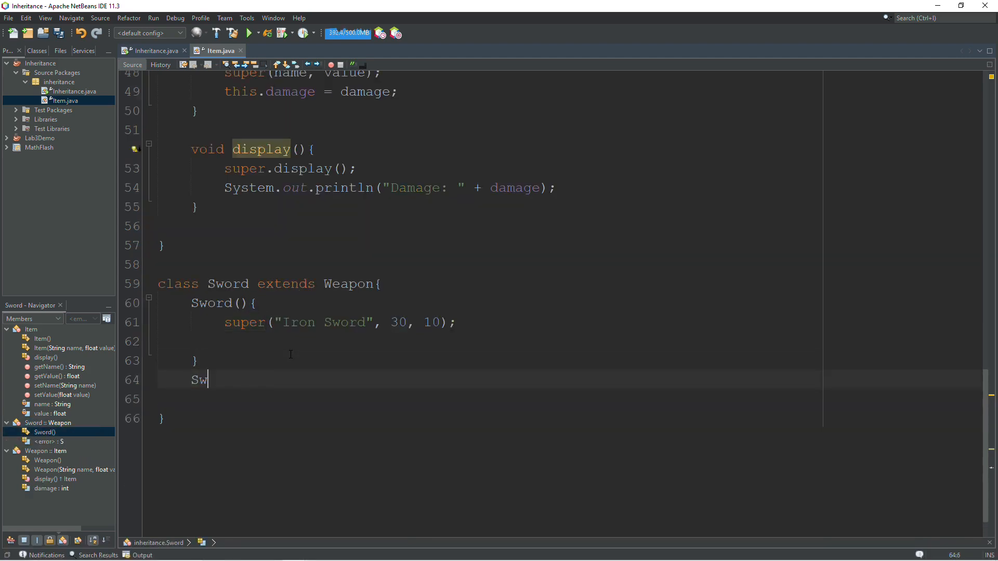
text(ord)
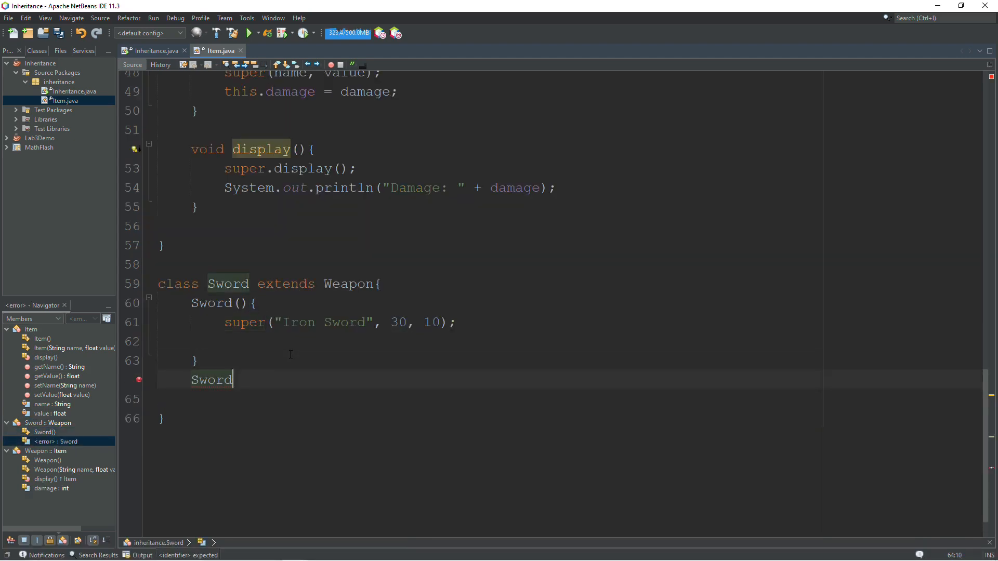
text(())
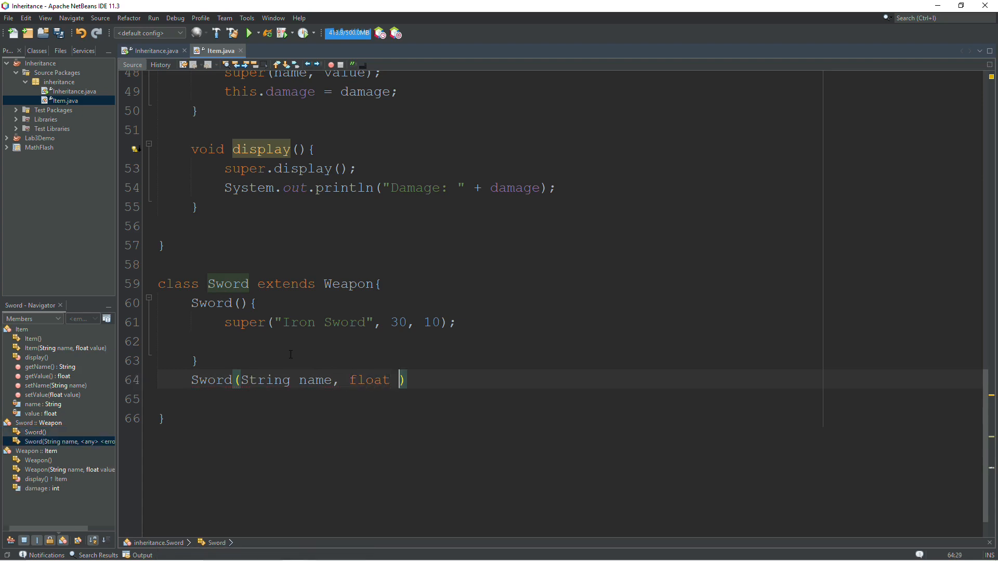
text(value,)
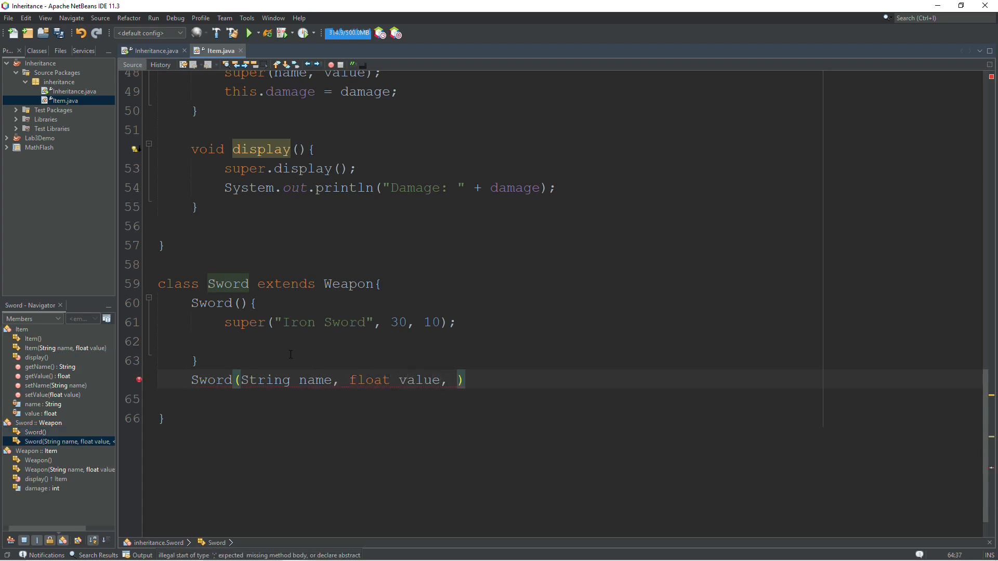
text(int damage)
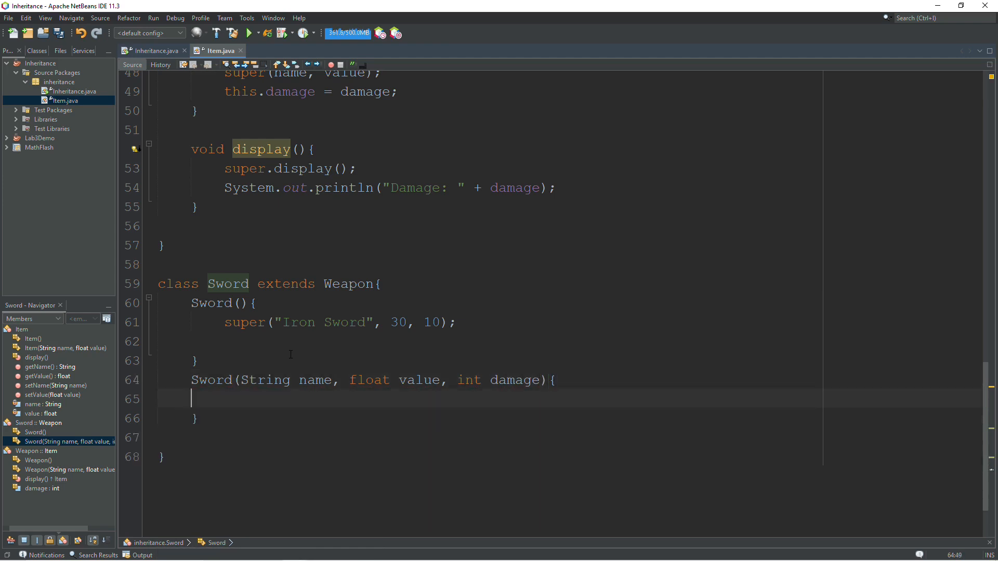
text(super())
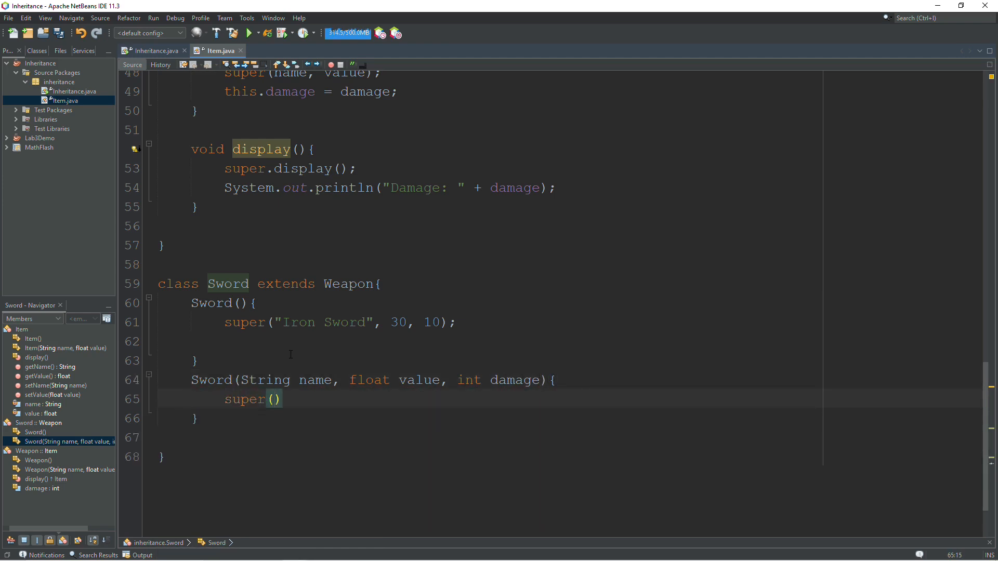
text(name, value, damage)
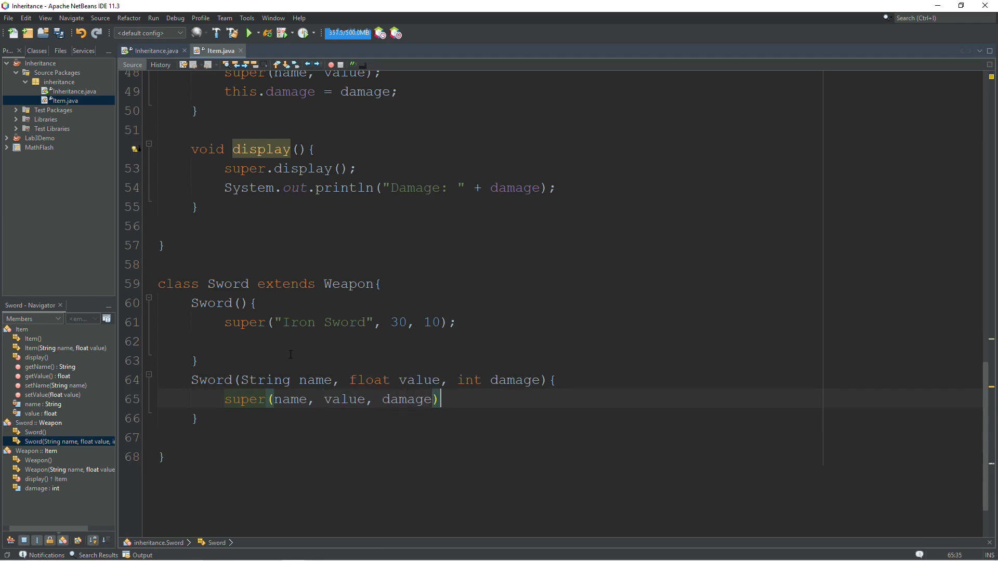
text(;)
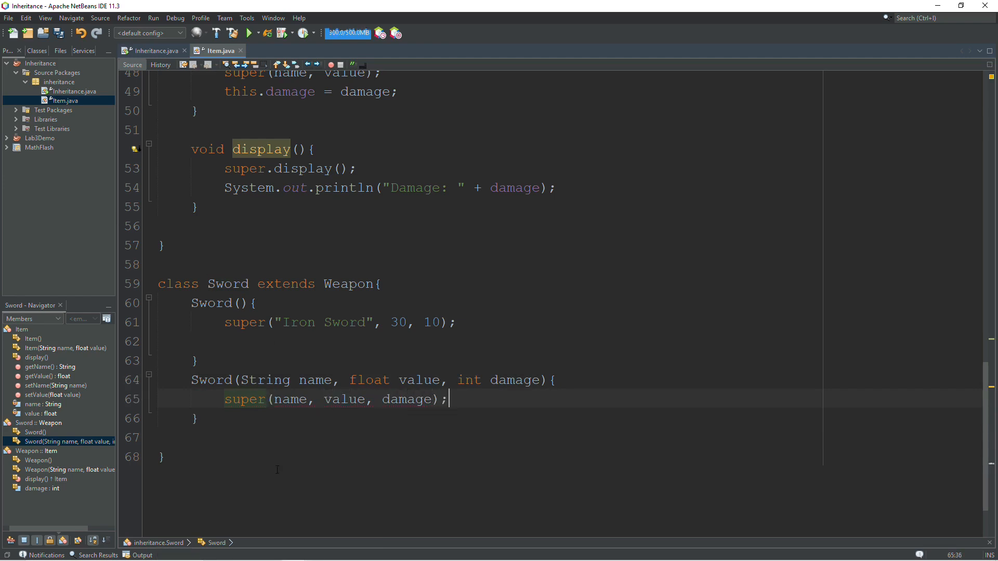
click(318, 322)
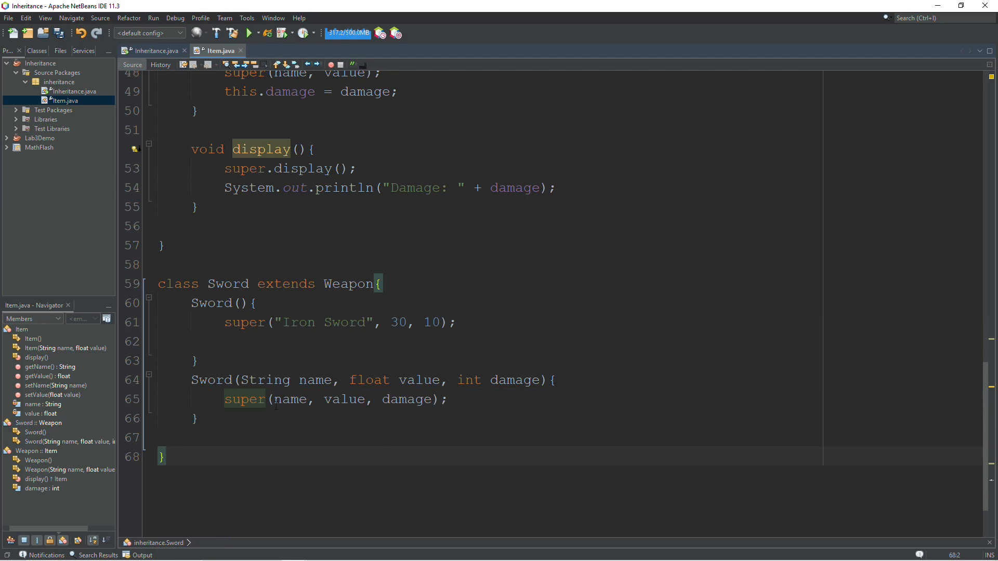
Step: Review Sword's super calls and Weapon's display(), then switch to Inheritance.java
double_click(228, 283)
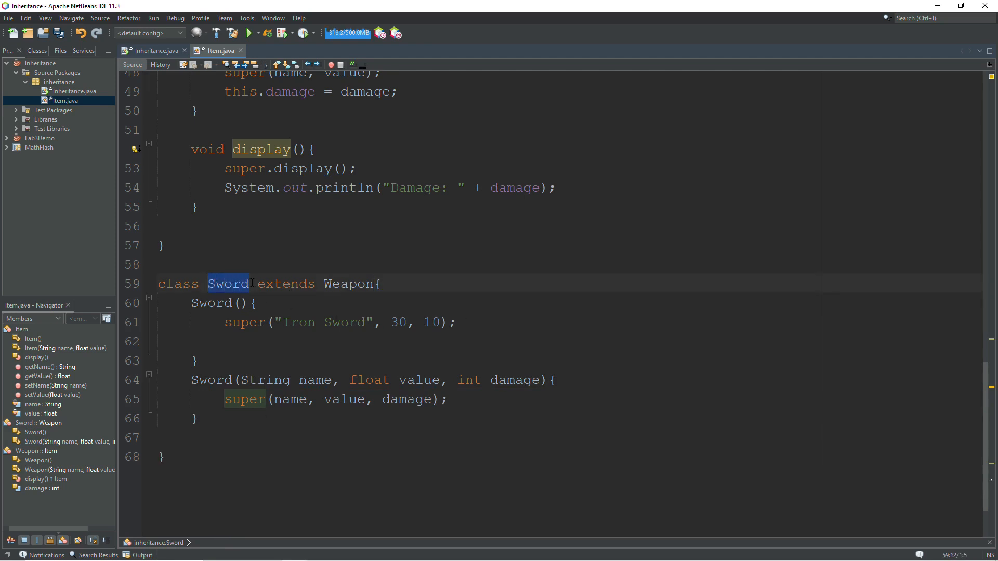
click(349, 284)
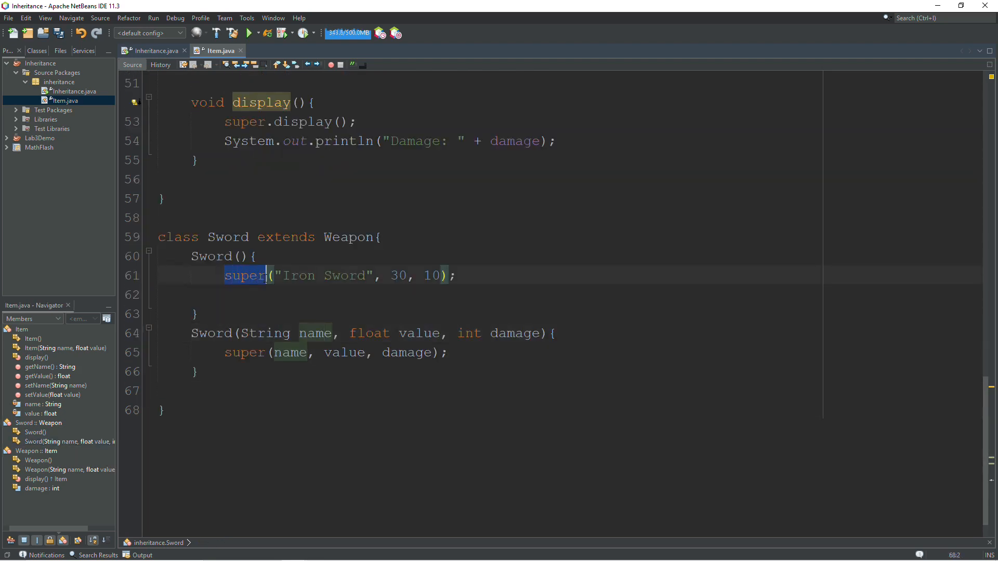
click(266, 275)
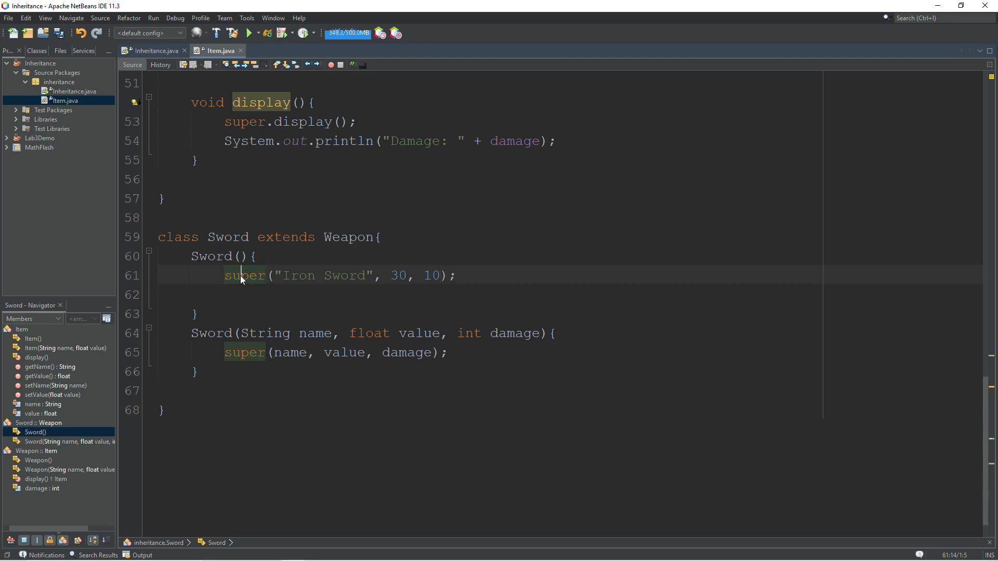
scroll(up, 3)
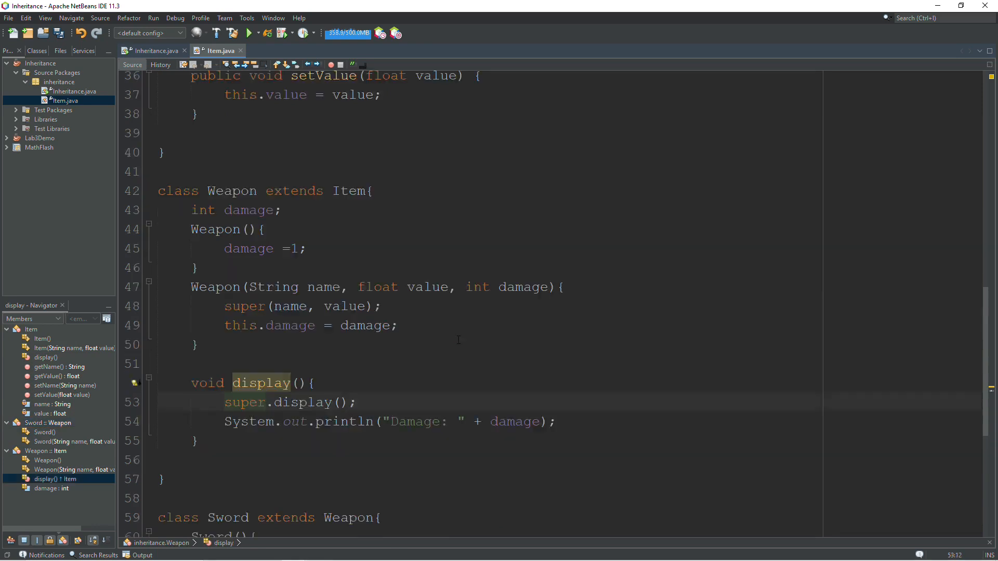
scroll(down, 3)
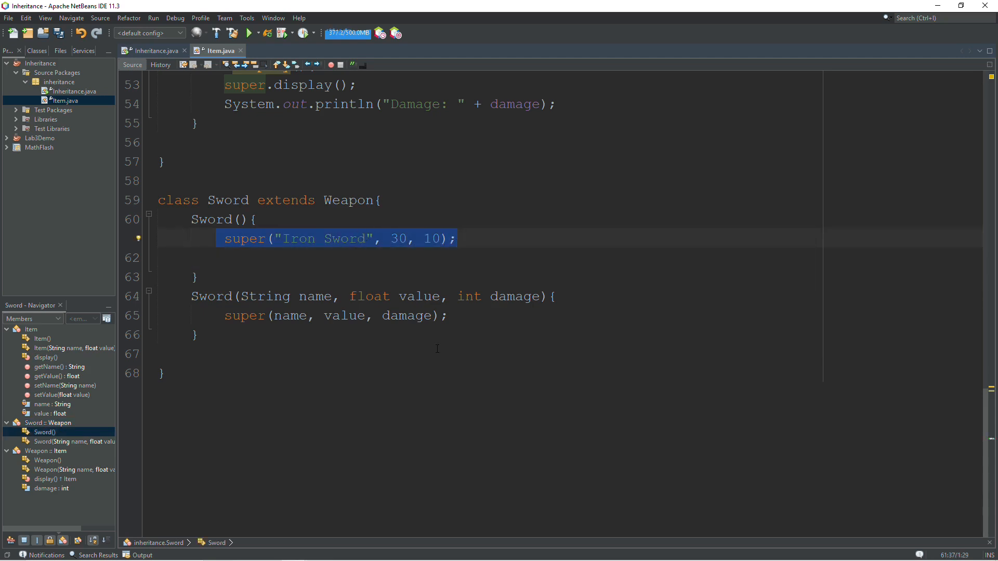
click(153, 50)
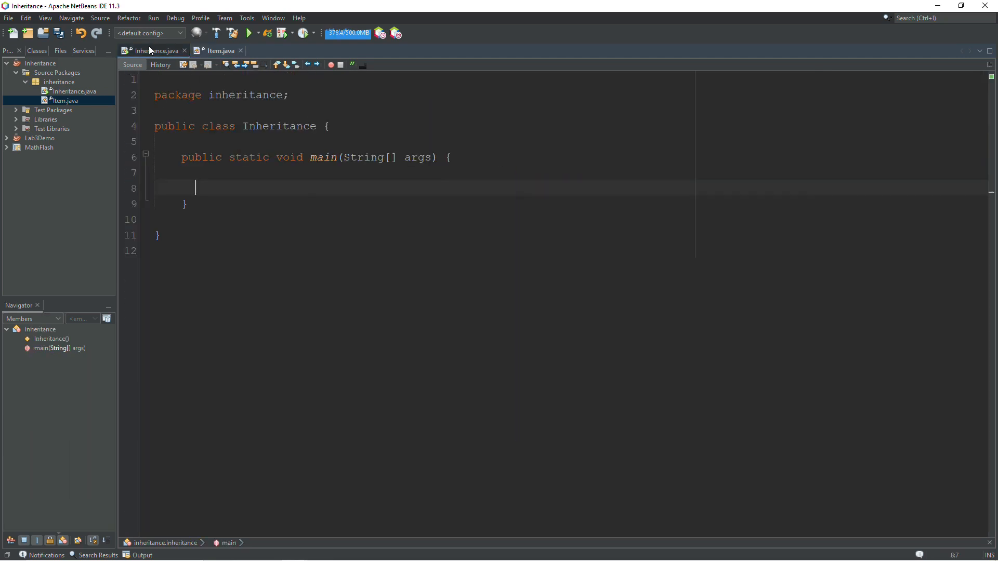
Step: Write Sword sword = new Sword(); sword.display(); in main and run the project
text(w)
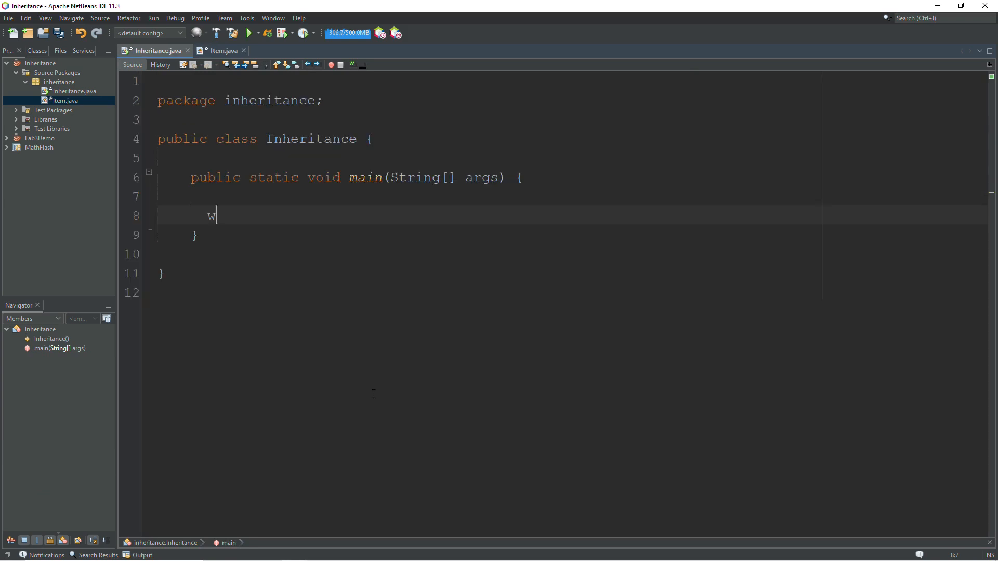
text(Sword sword = new Sword();)
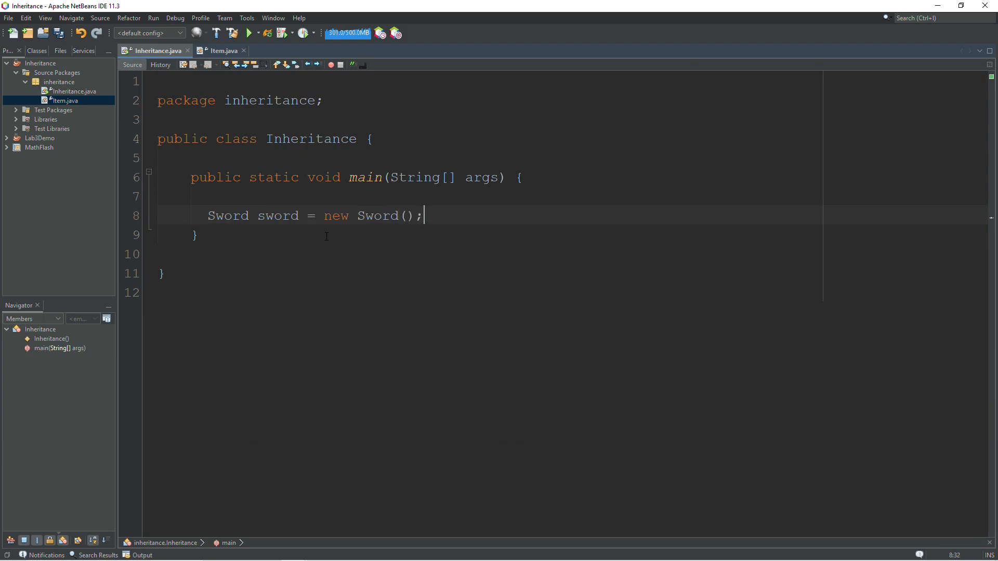
text(sword.)
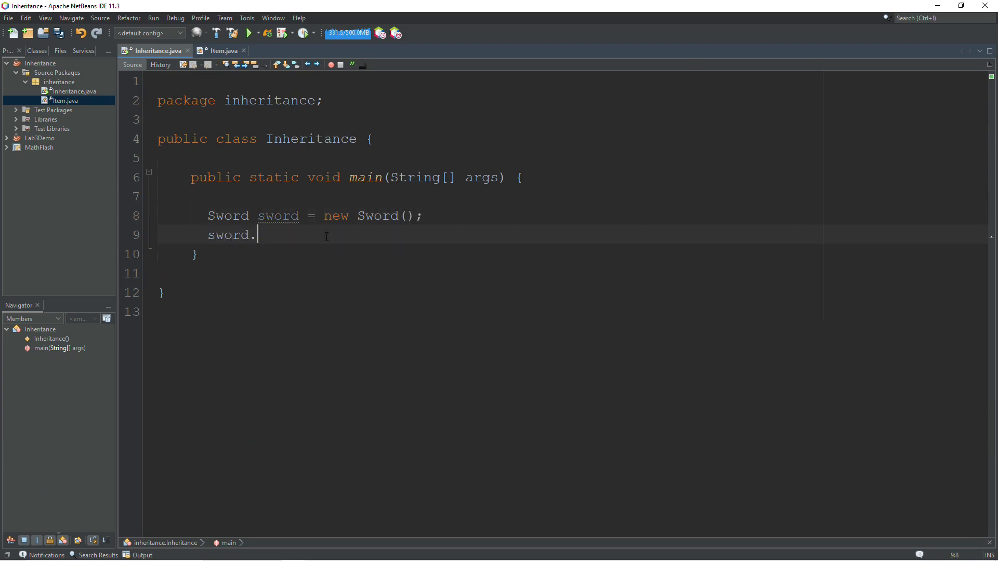
text(display();)
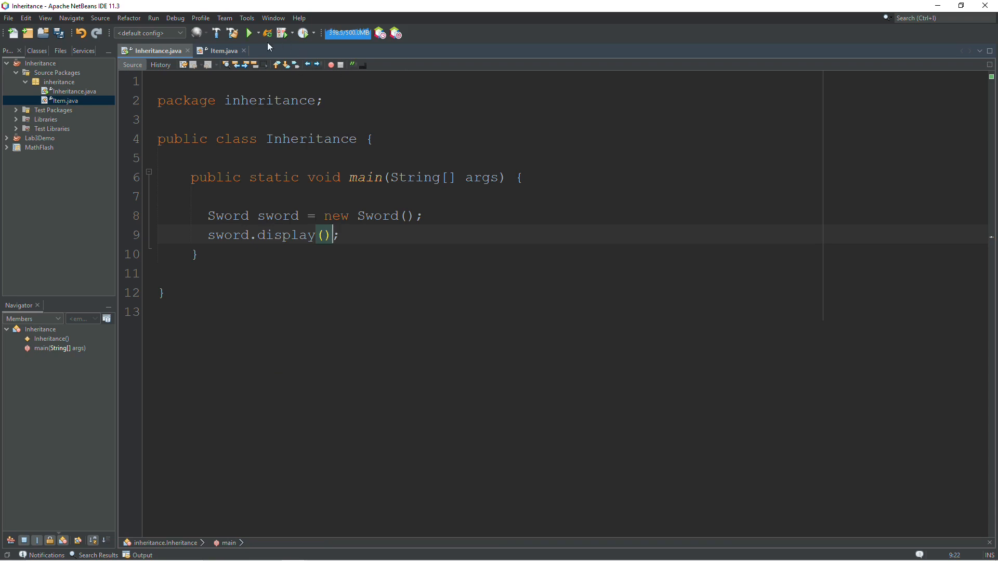
click(249, 33)
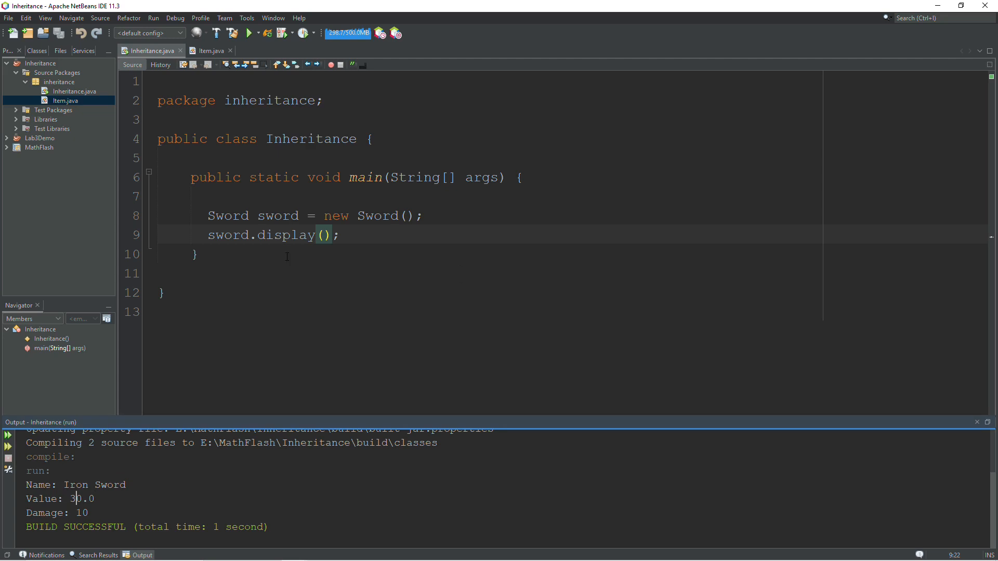
Step: Review display() in Item.java after the run, then return to Inheritance.java's main
double_click(287, 235)
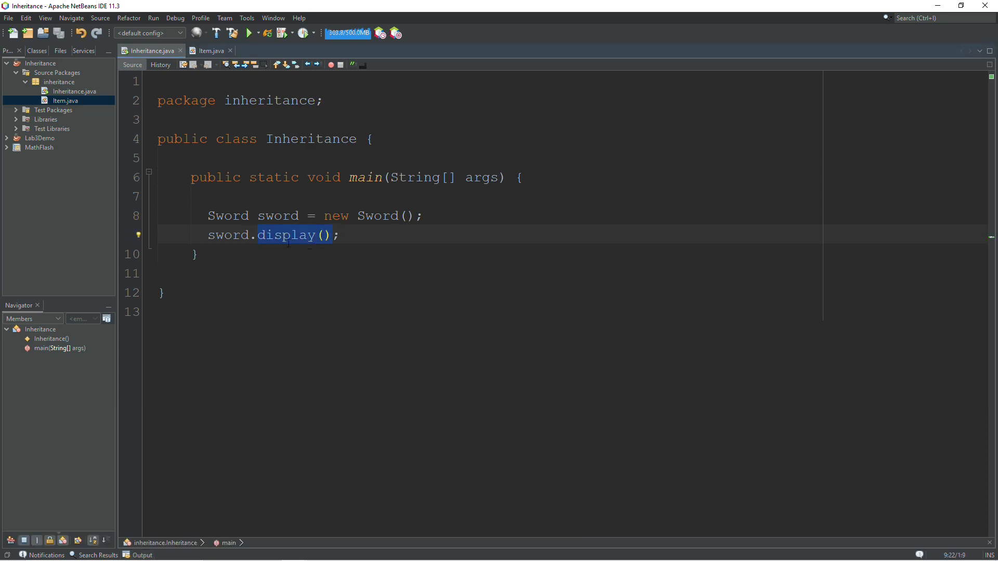
mouse_move(259, 245)
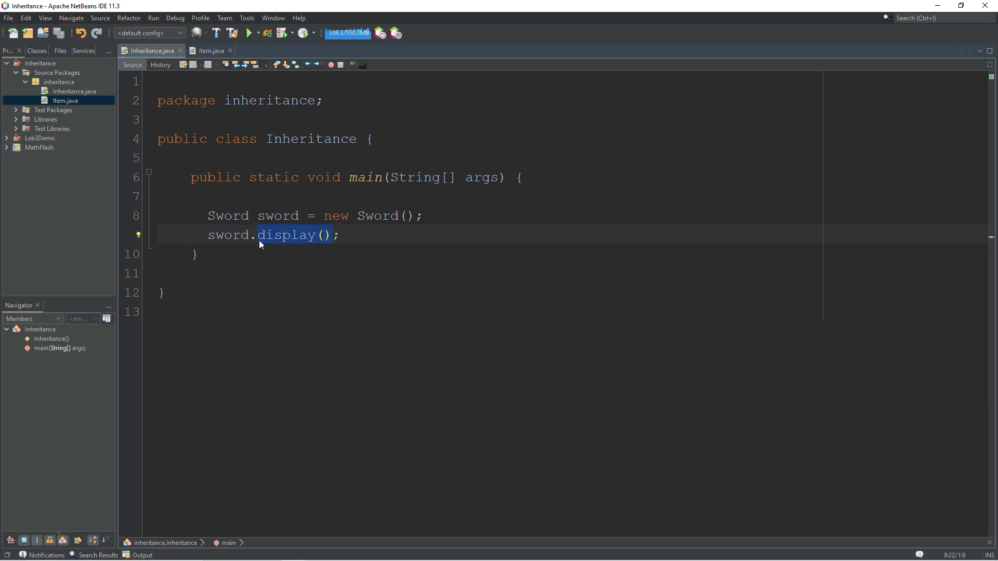
click(73, 92)
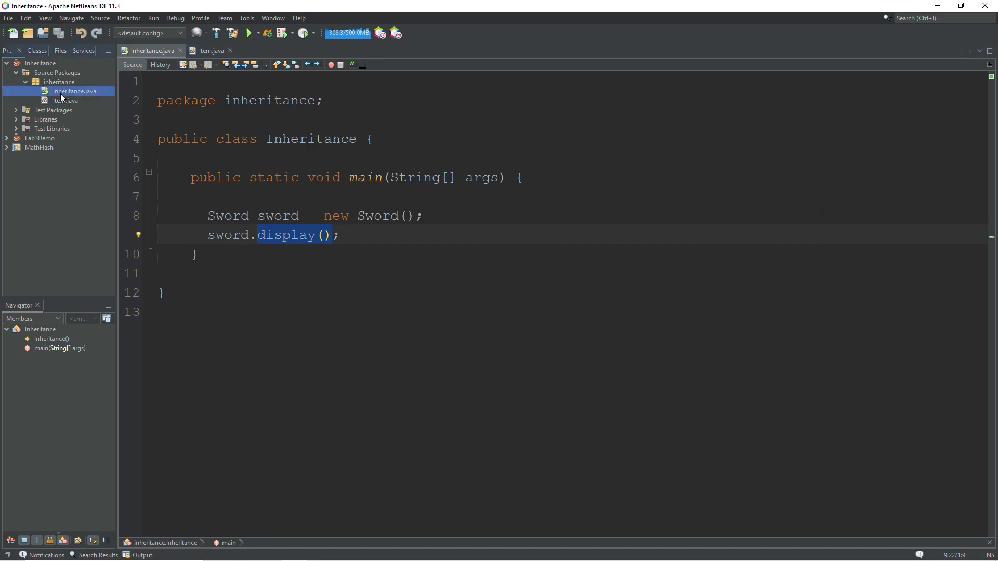
click(67, 101)
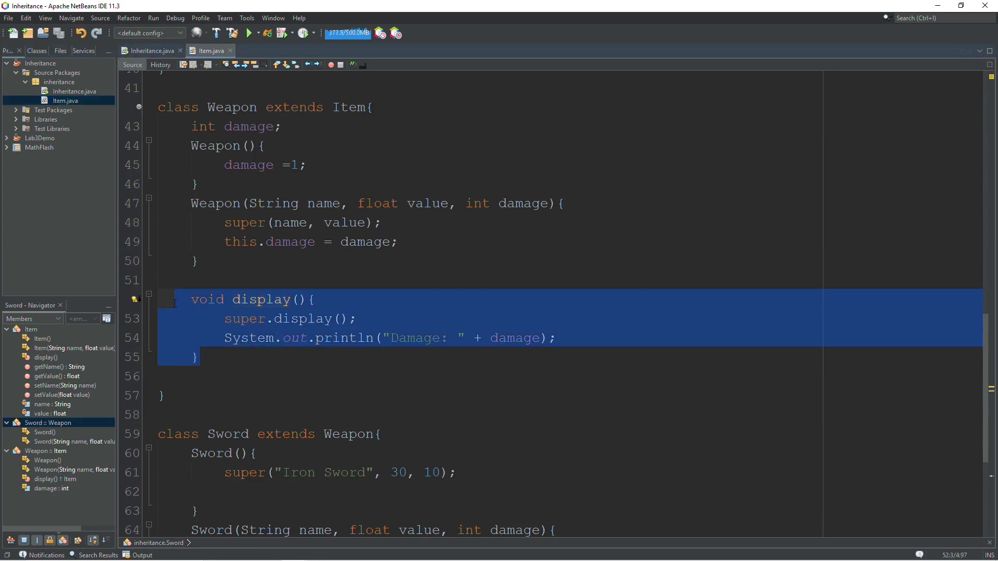
click(152, 50)
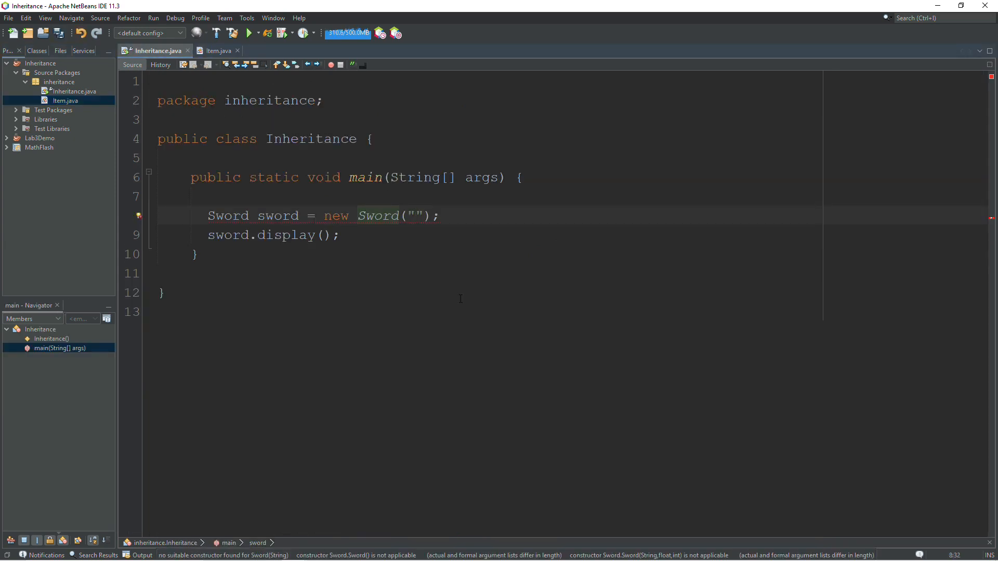
Step: Build new Sword("Black Sword", 25.99f, 123) in main and run the project
click(415, 215)
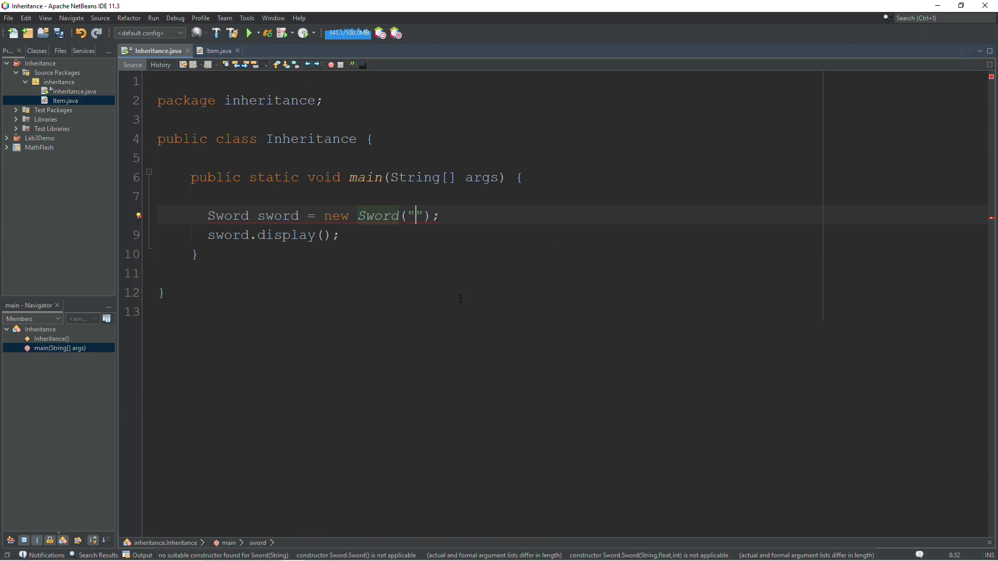
text(Black S)
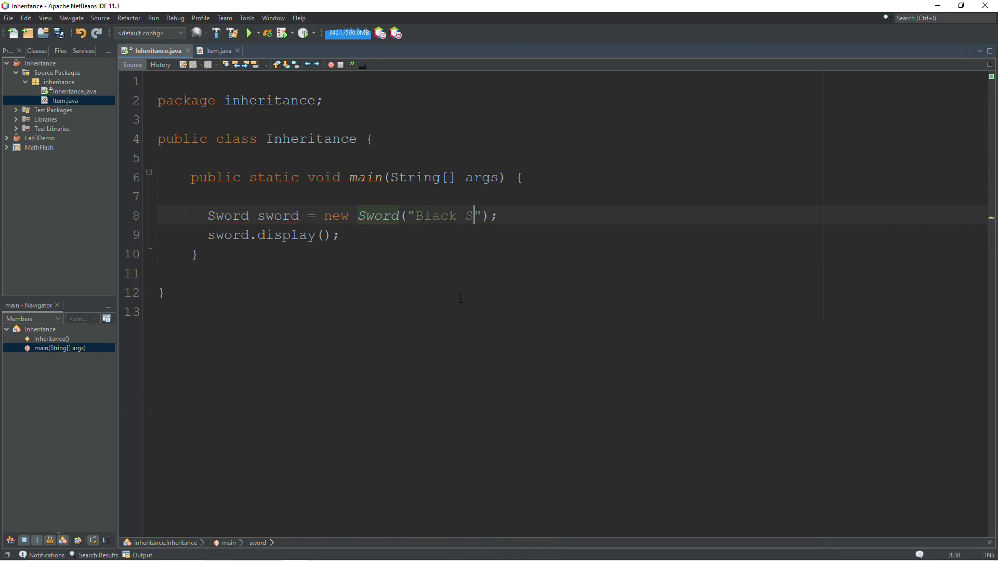
text(word)
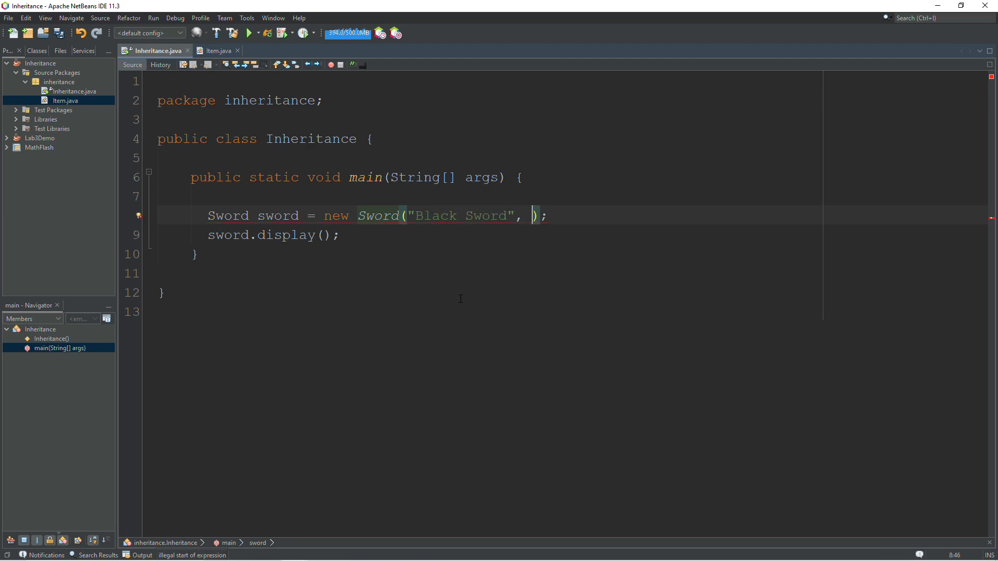
text(25,)
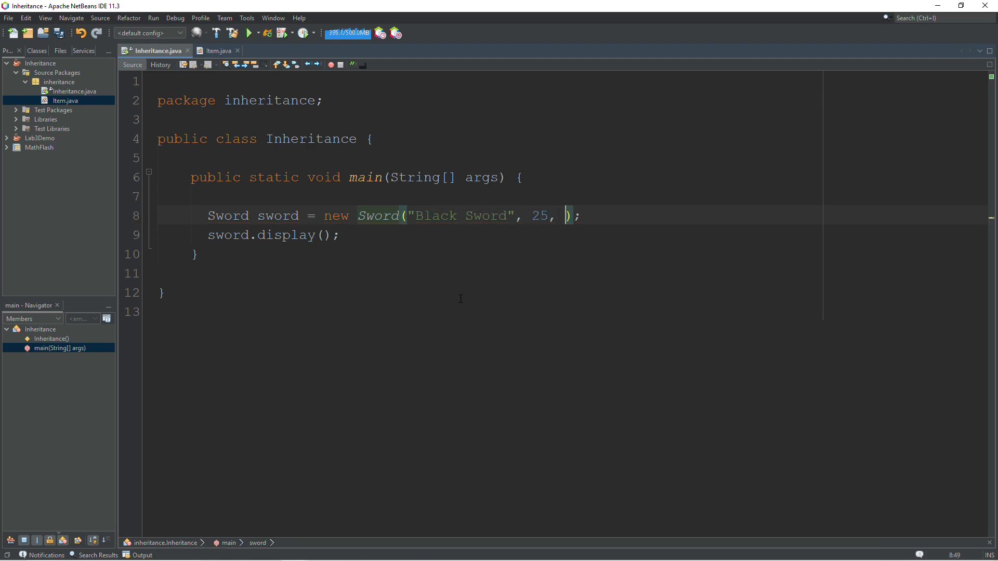
key(Backspace)
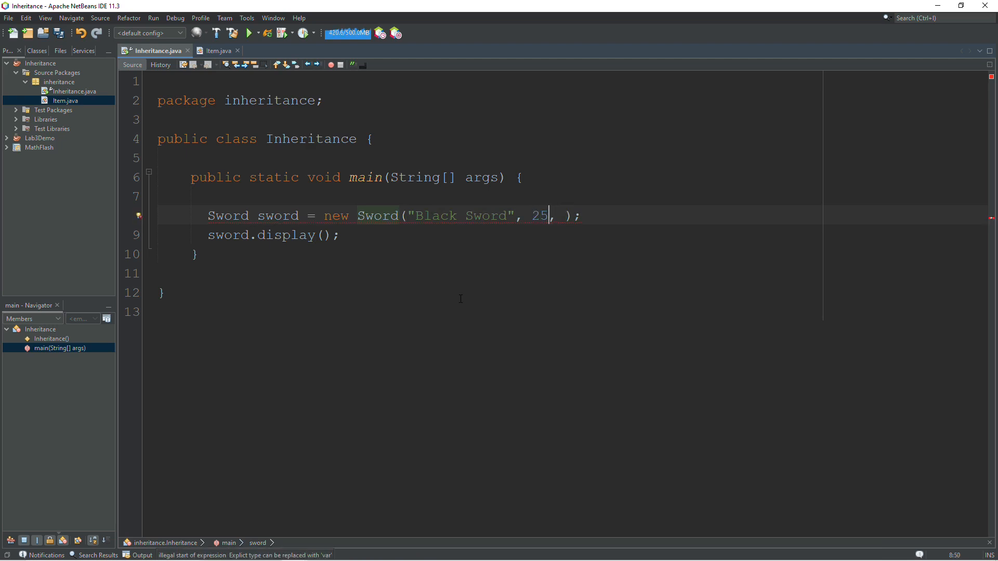
text(.99f)
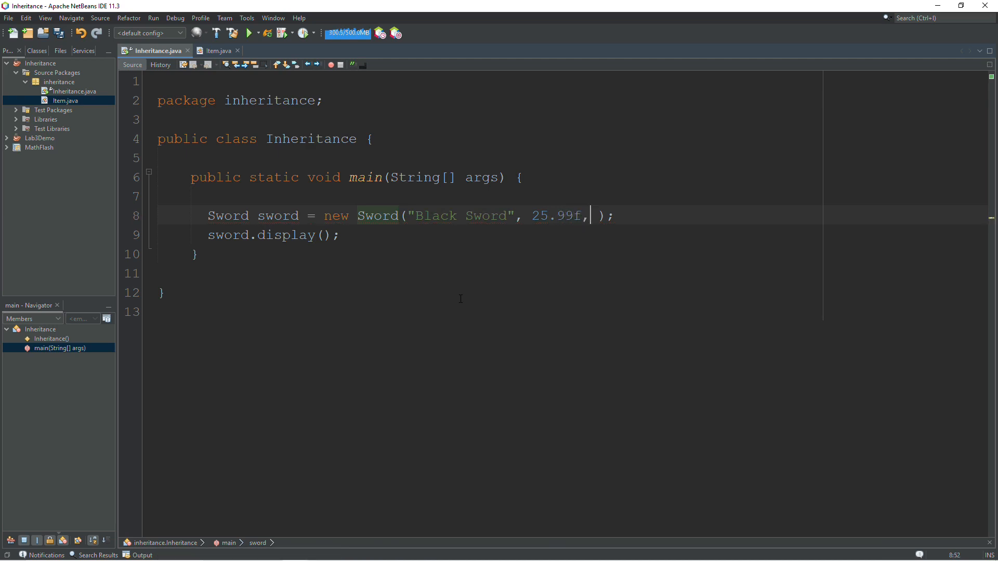
text(1)
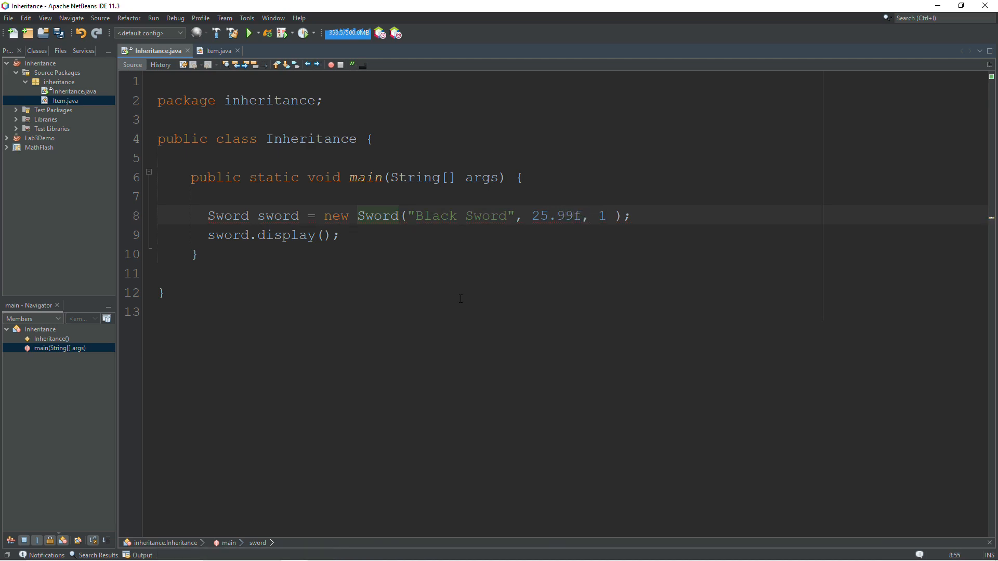
text(23)
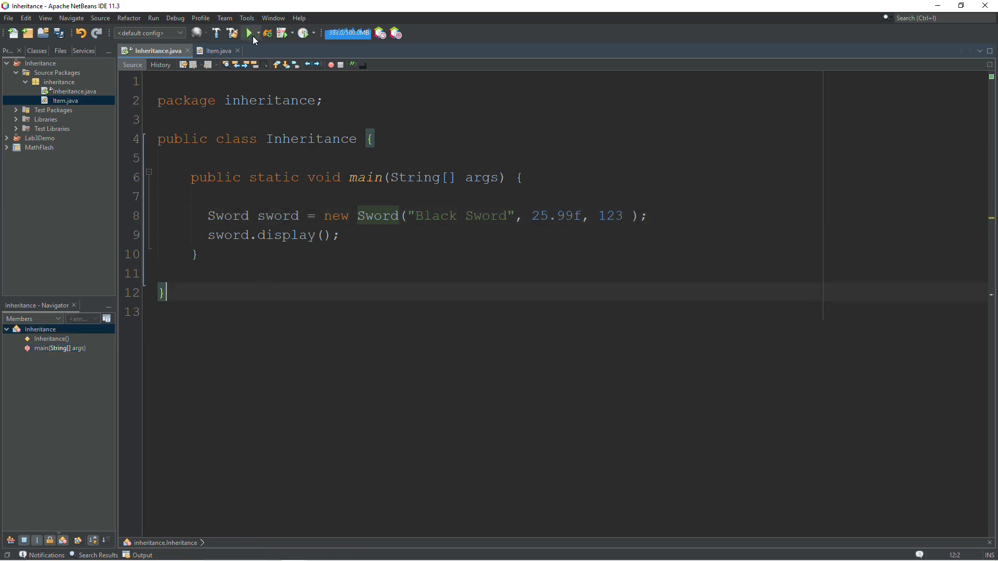
click(249, 33)
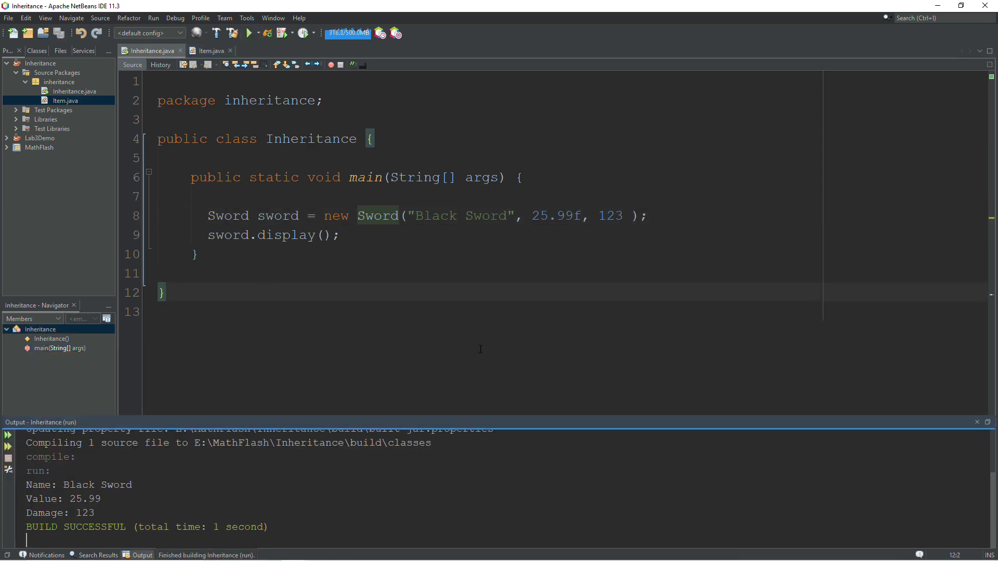